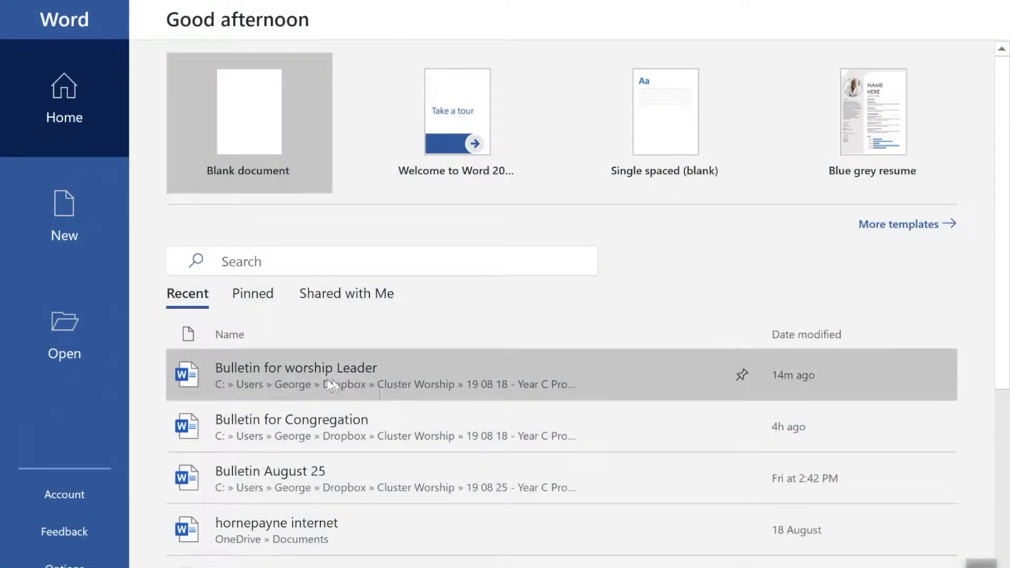
mouse_move(264, 380)
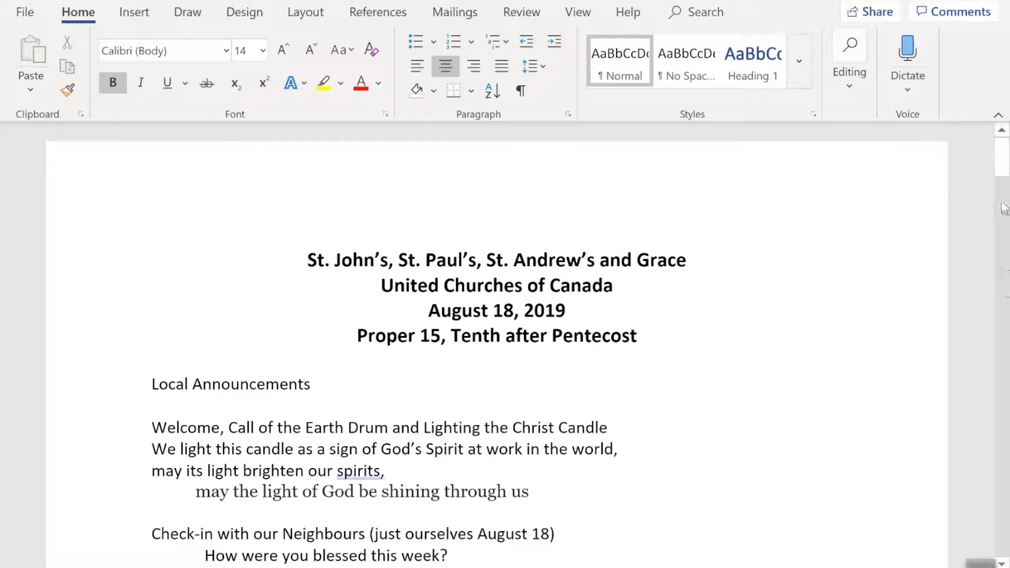
Step: Open the recent 'Bulletin for worship Leader' file and scroll through it, returning to the title
click(309, 259)
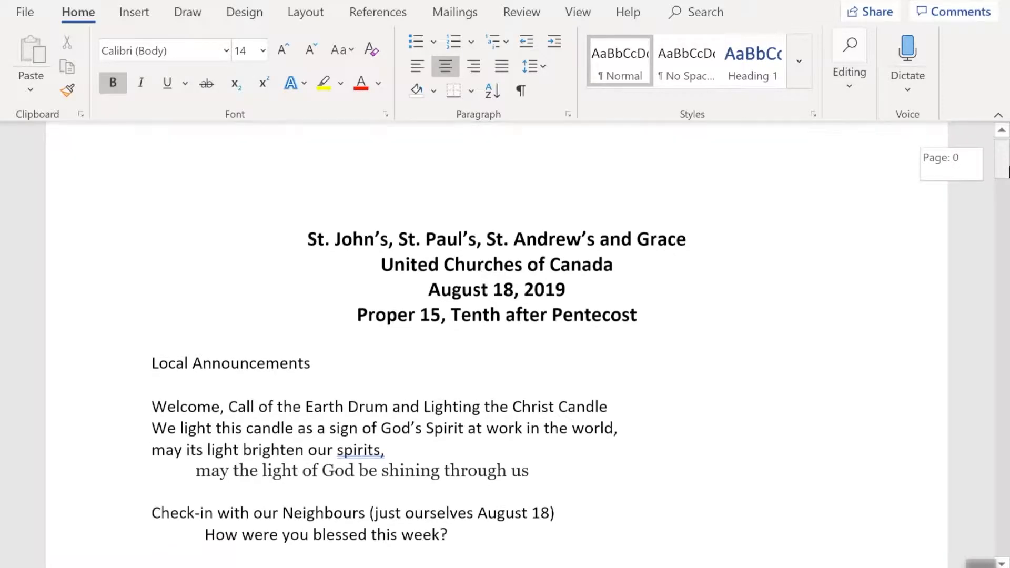
scroll(down, 3)
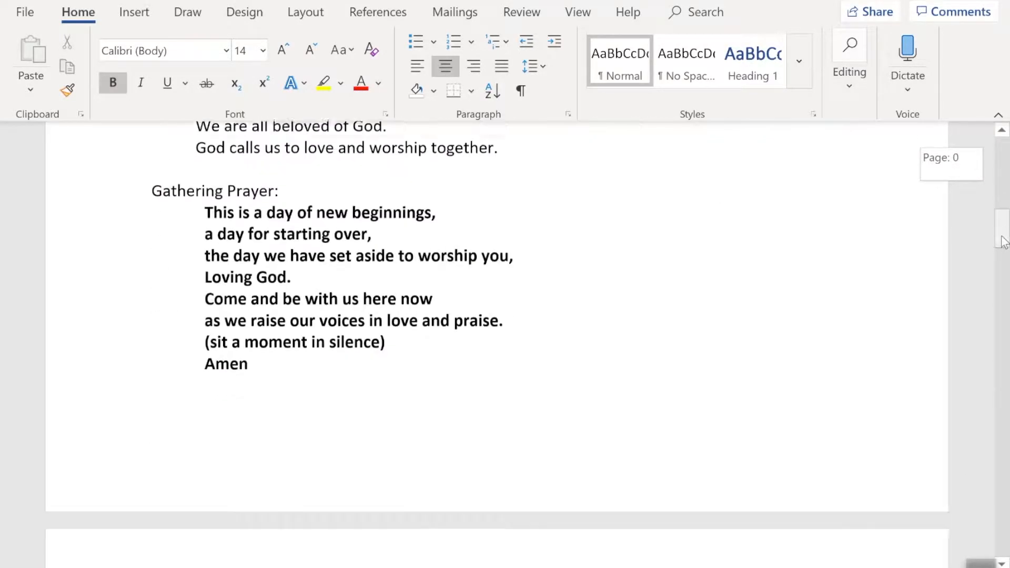
scroll(down, 3)
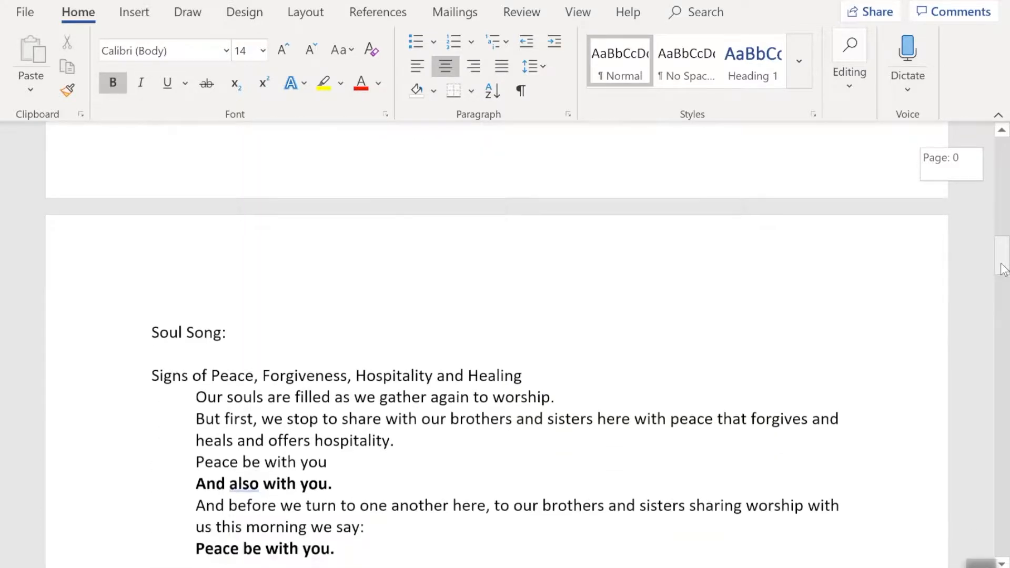
scroll(down, 3)
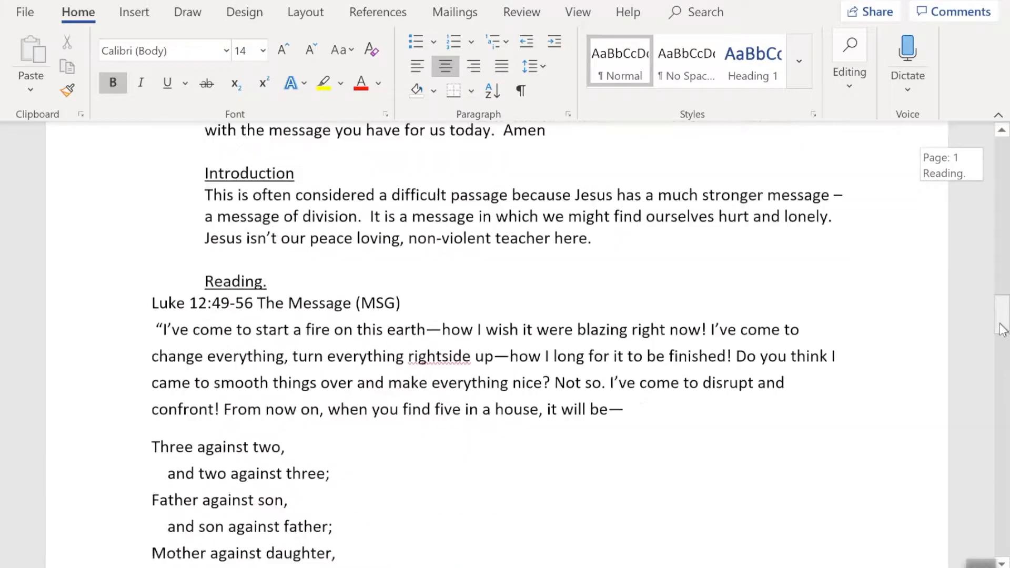
scroll(down, 3)
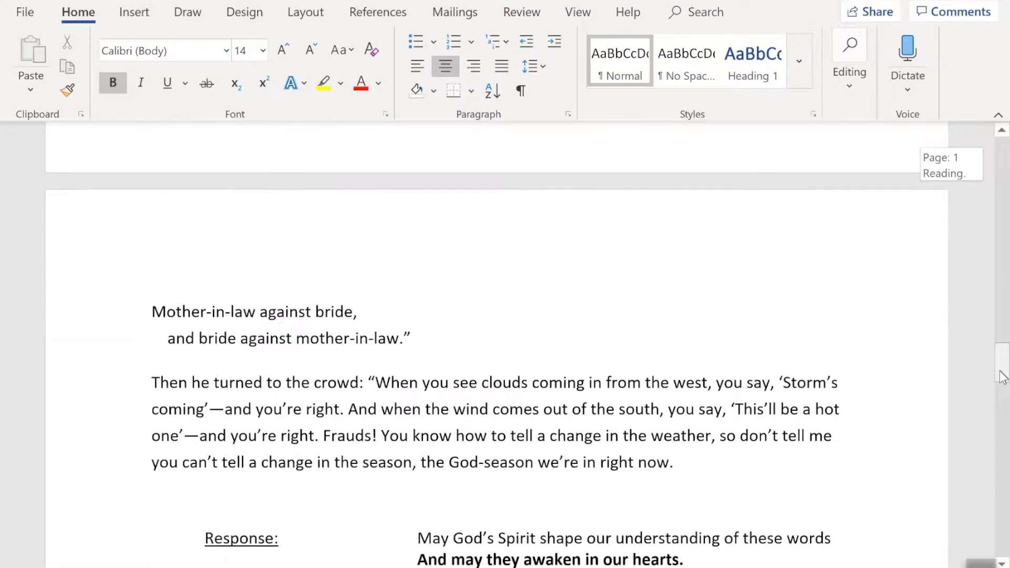
scroll(down, 3)
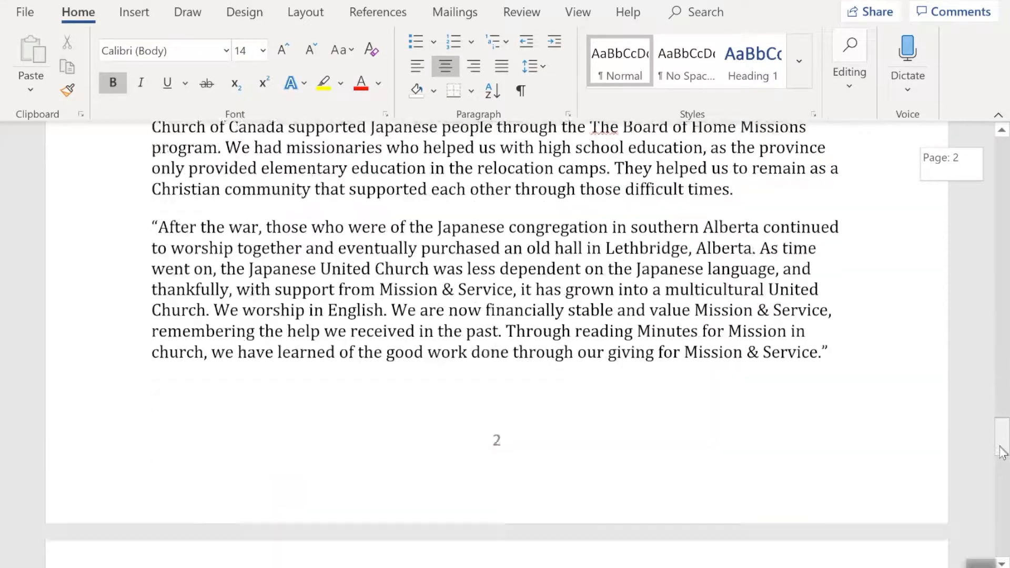
scroll(down, 3)
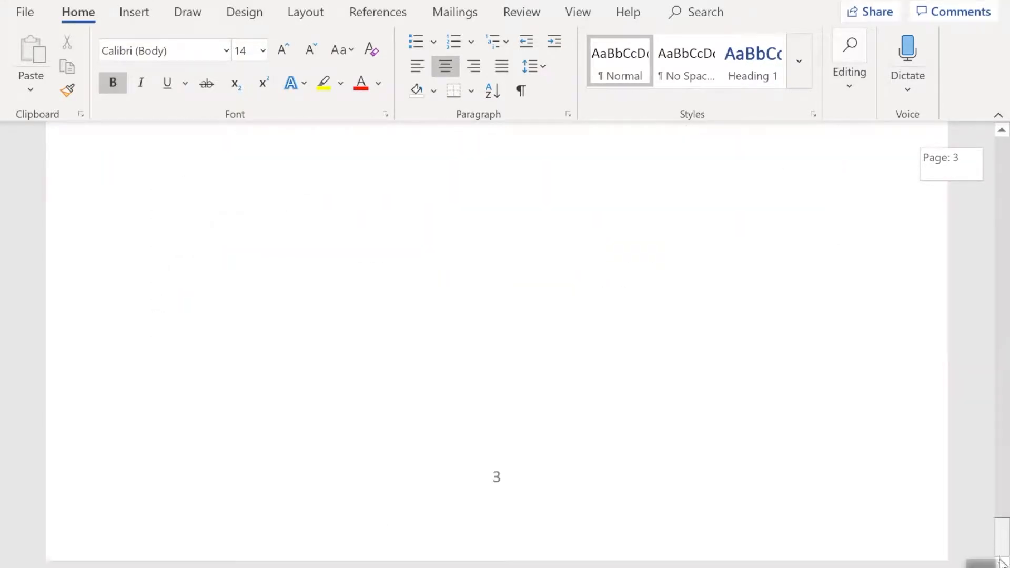
scroll(down, 3)
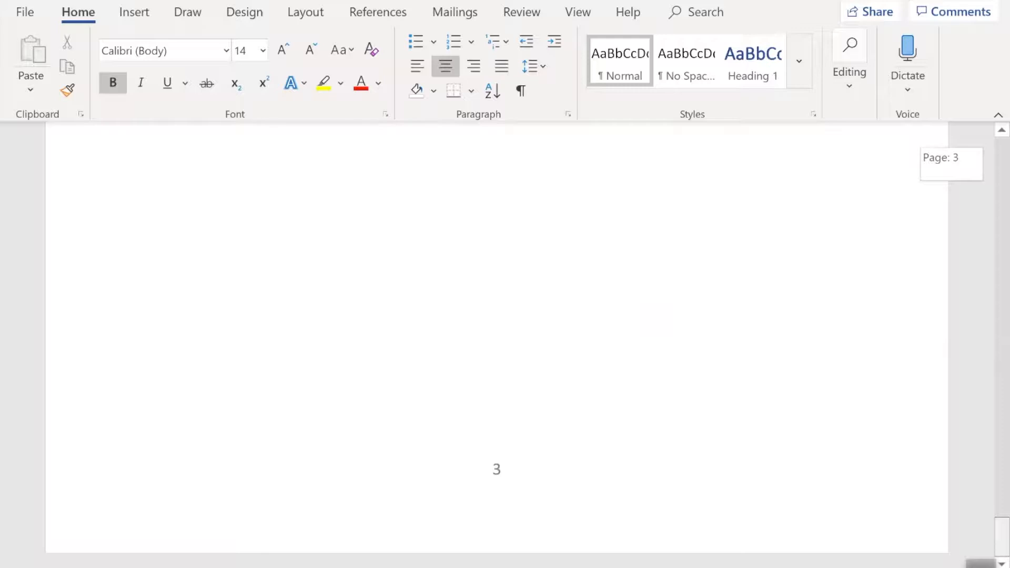
scroll(up, 3)
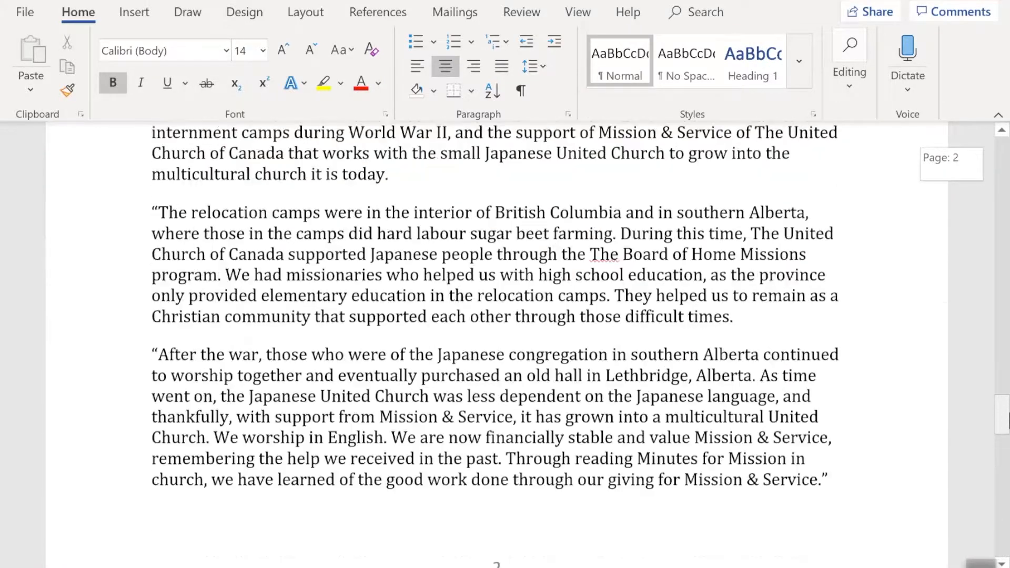
scroll(up, 3)
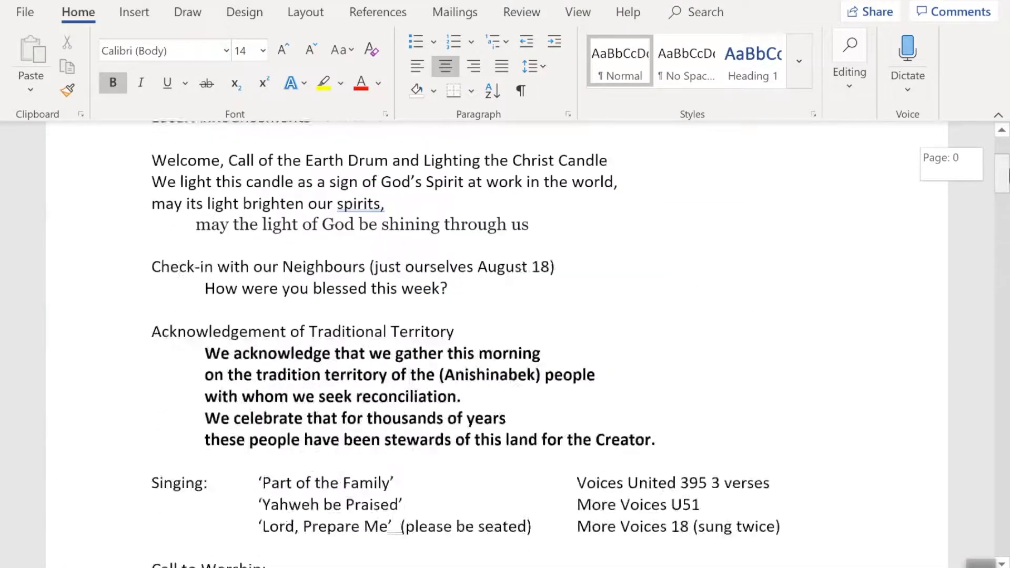
scroll(up, 3)
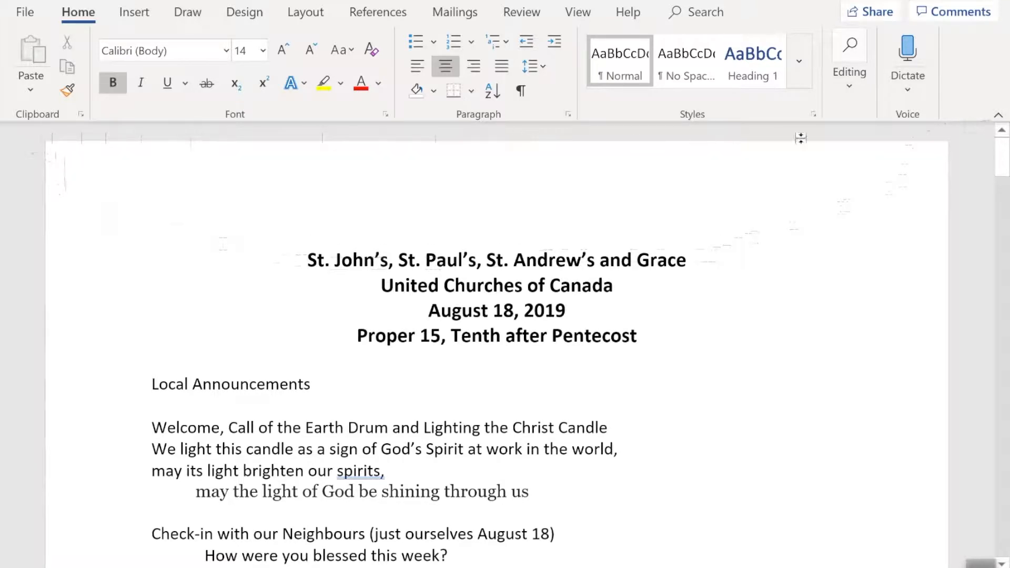
click(246, 167)
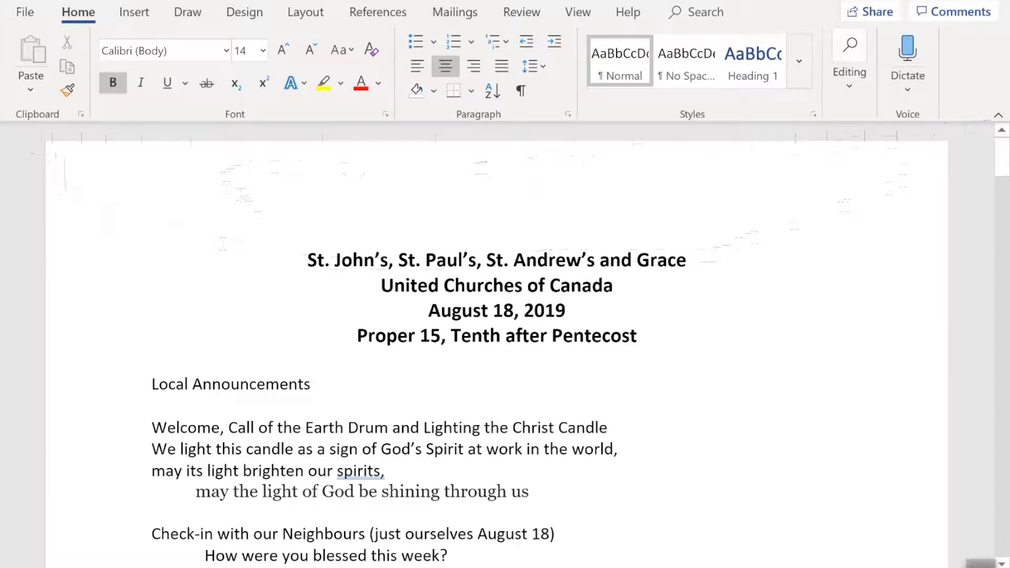
click(307, 259)
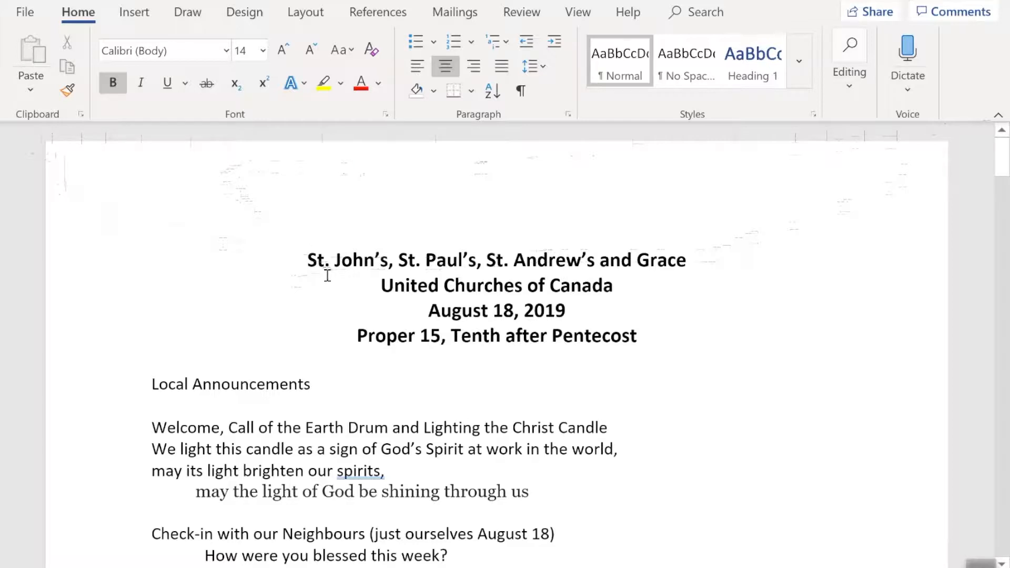
mouse_move(992, 167)
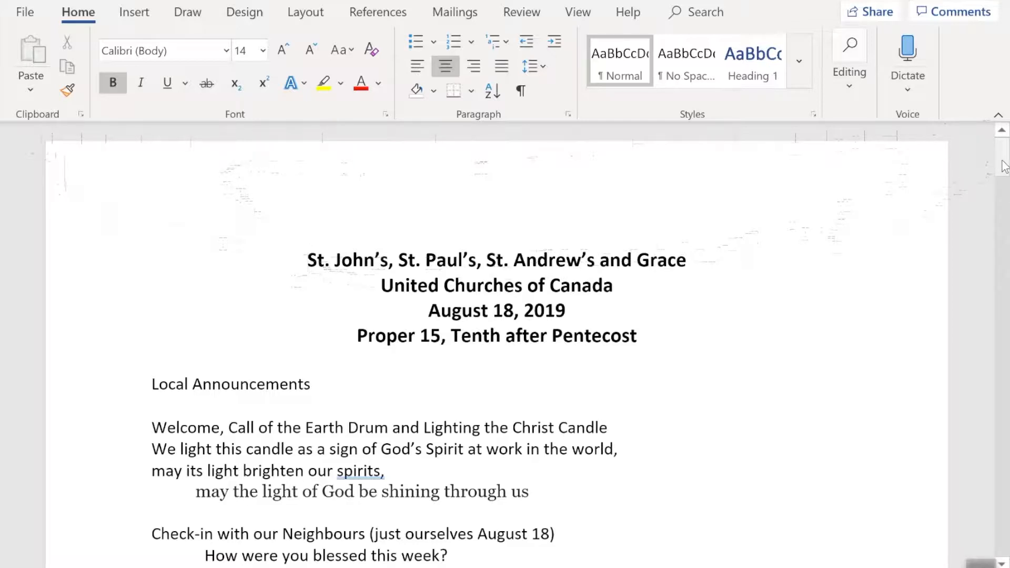
click(310, 259)
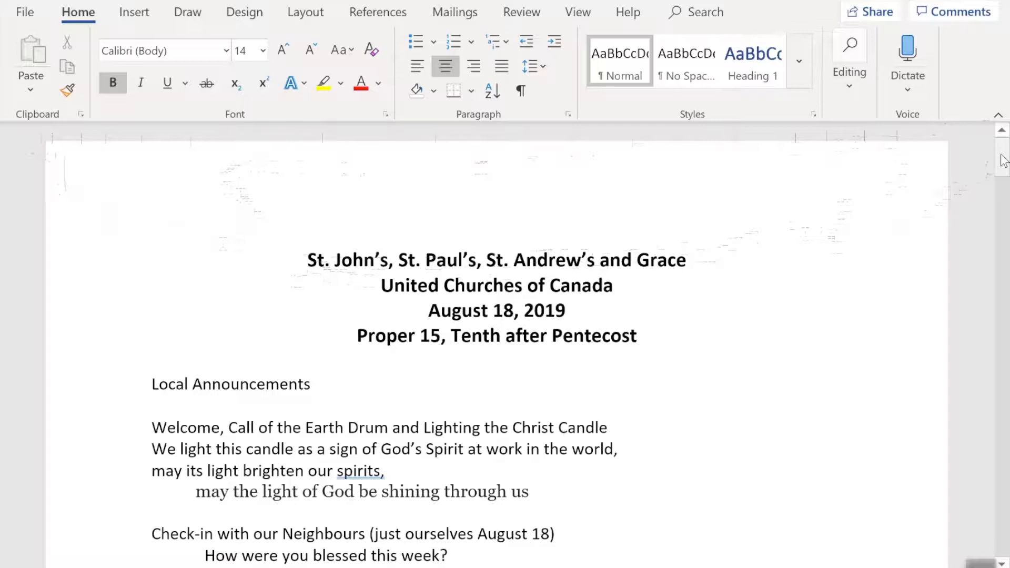
click(309, 260)
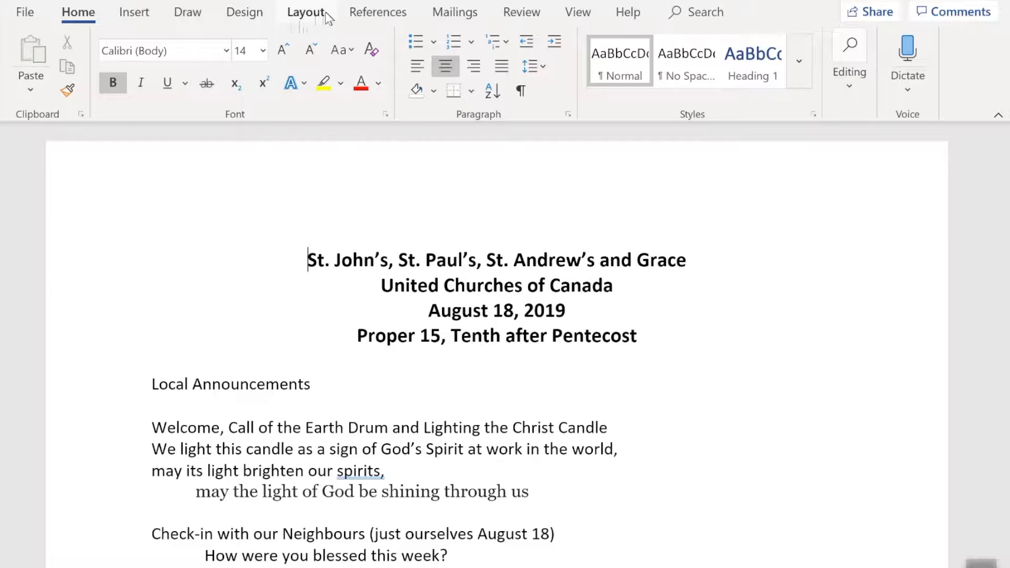
Step: In the Page Setup dialog, set the top, bottom, left and right margins to 0.5 inch
click(305, 11)
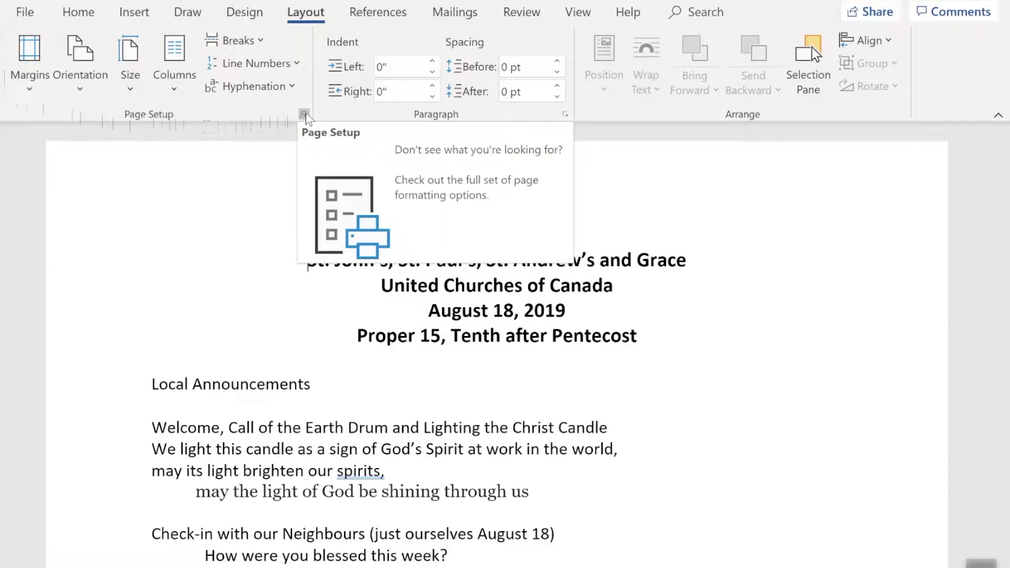
click(304, 114)
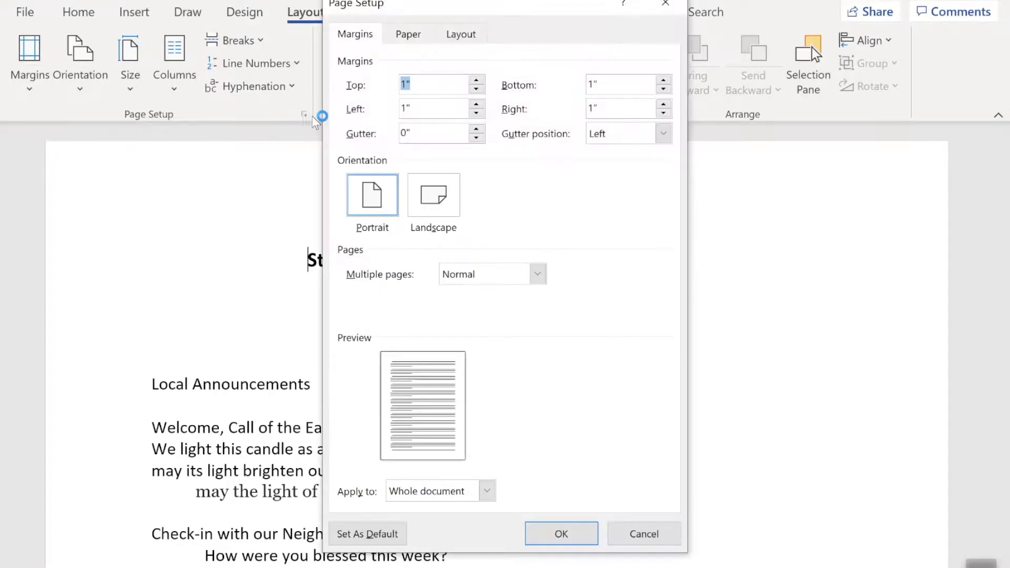
mouse_move(295, 133)
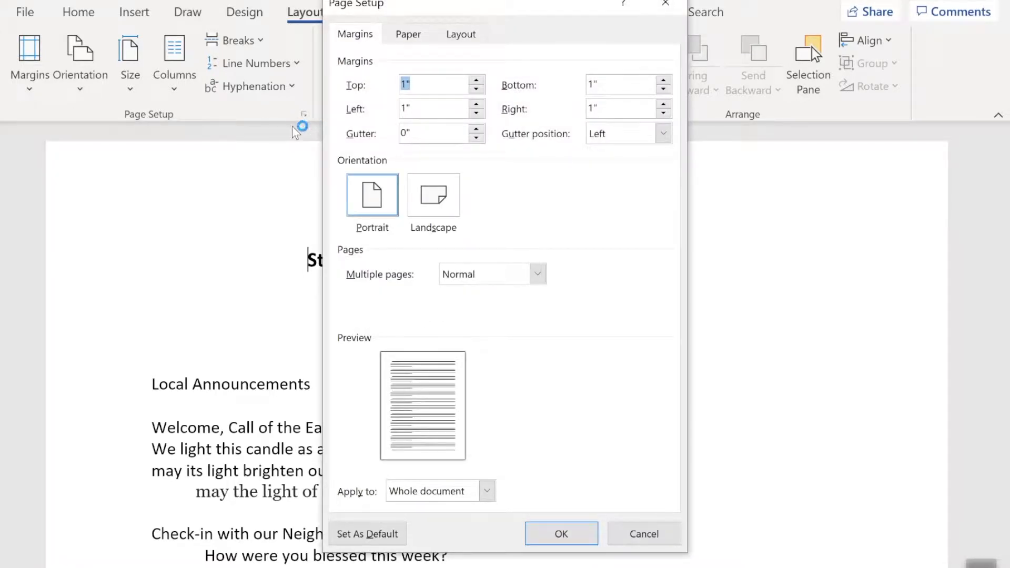
mouse_move(287, 132)
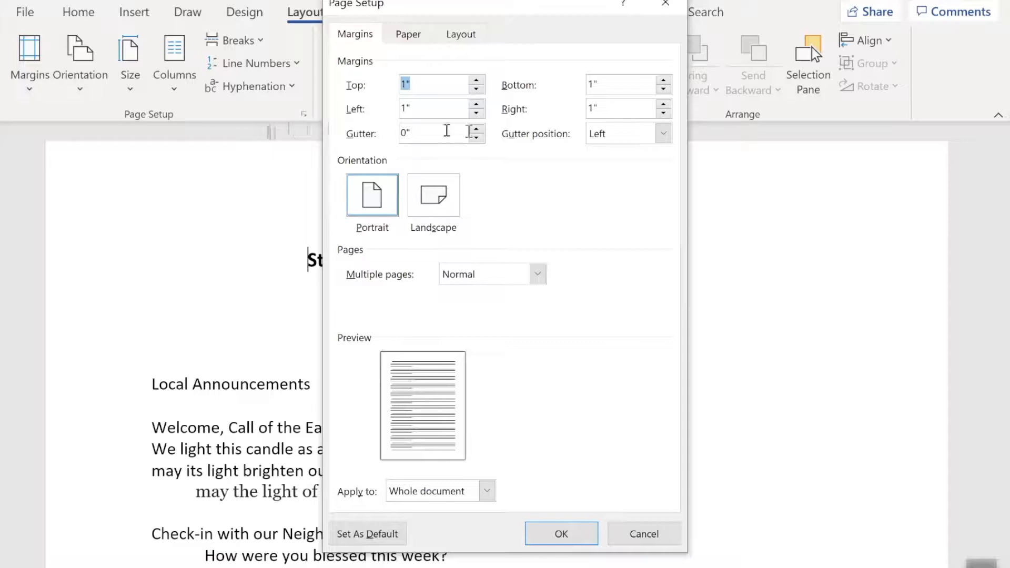
mouse_move(626, 239)
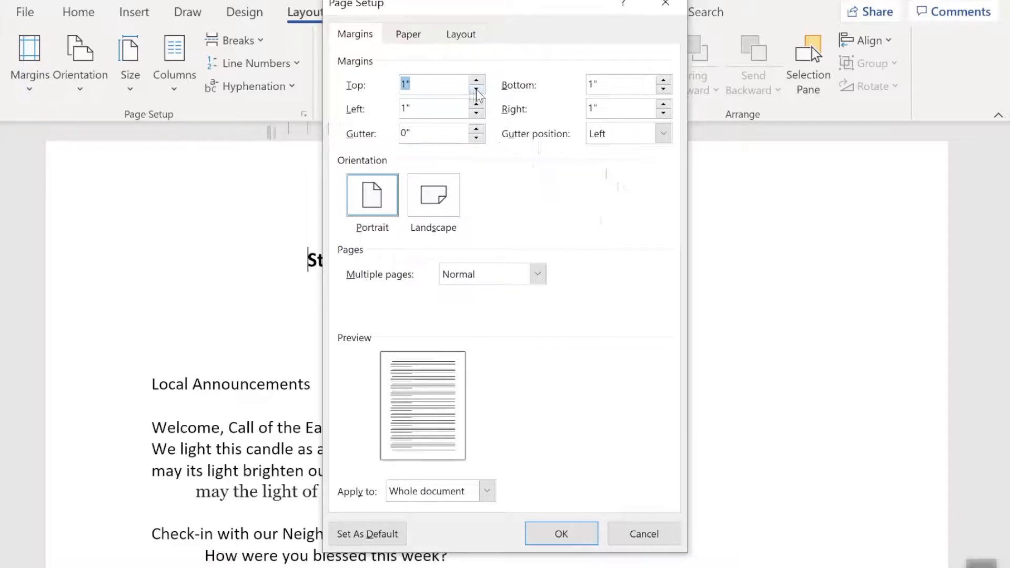
click(476, 88)
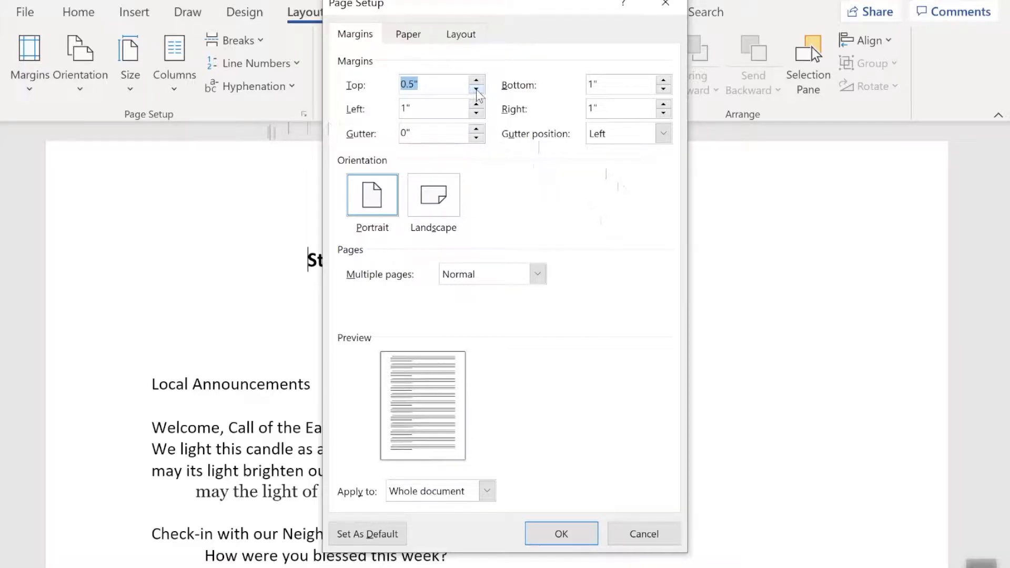
click(664, 88)
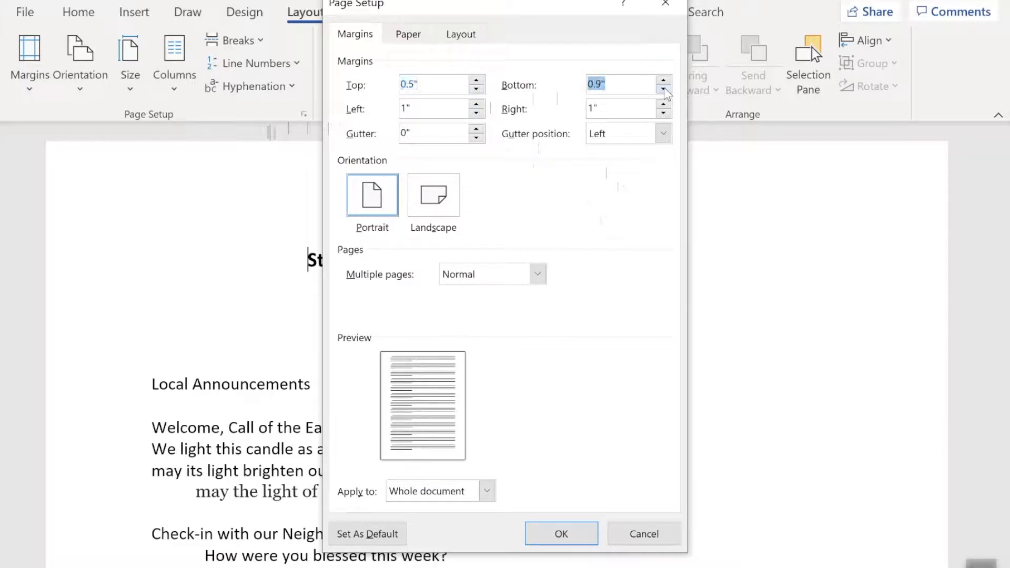
click(663, 88)
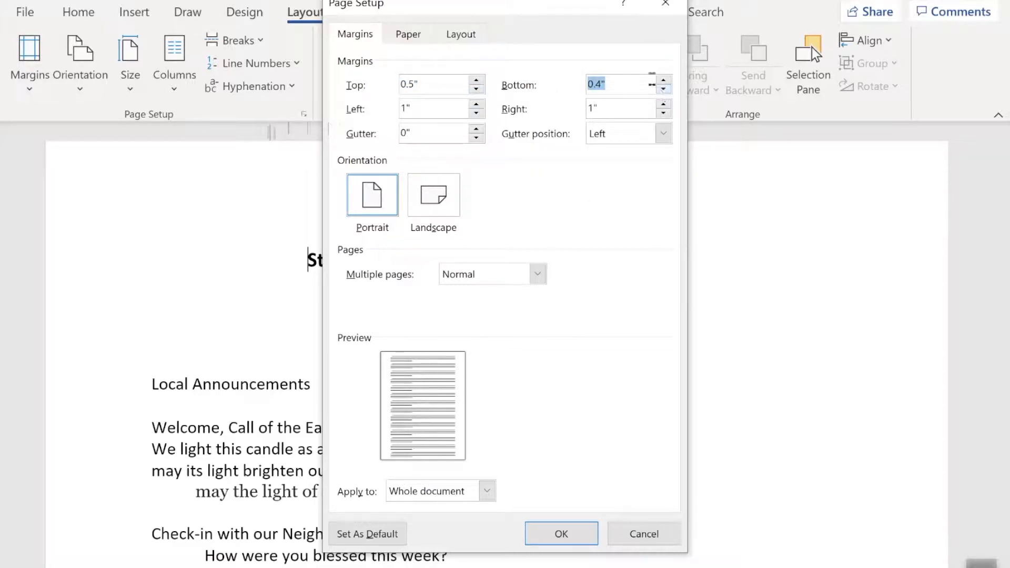
click(664, 80)
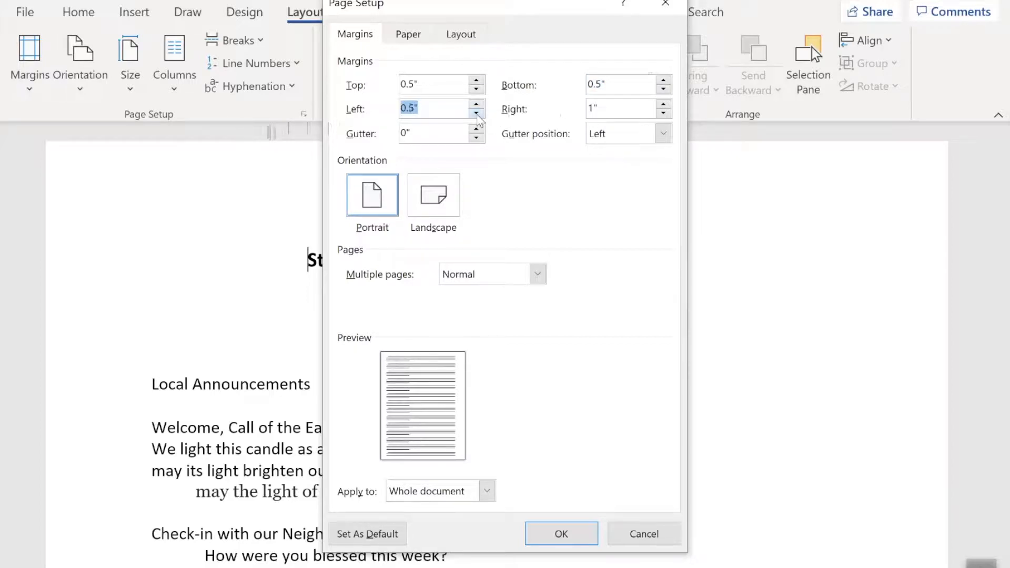
mouse_move(667, 115)
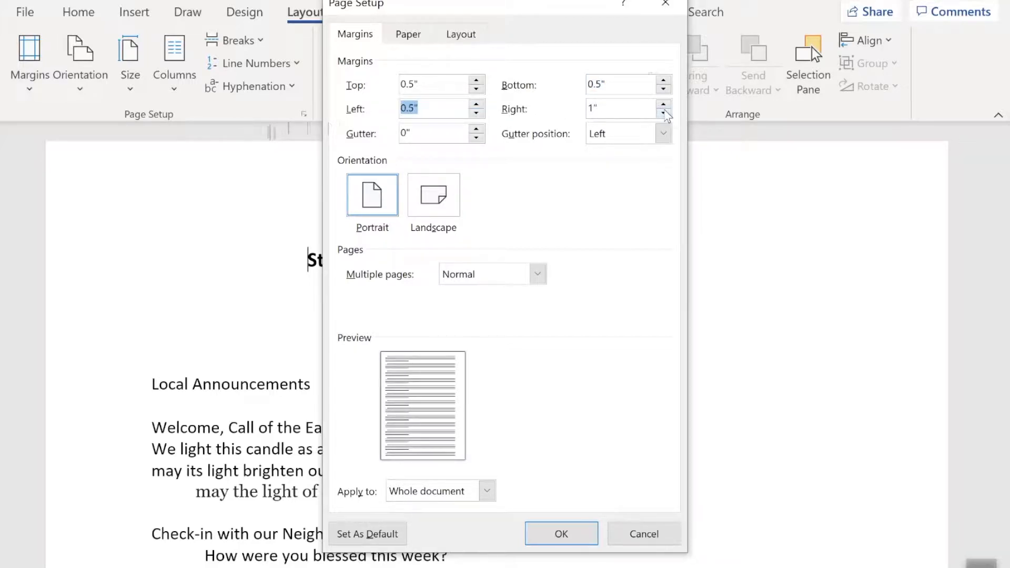
click(664, 113)
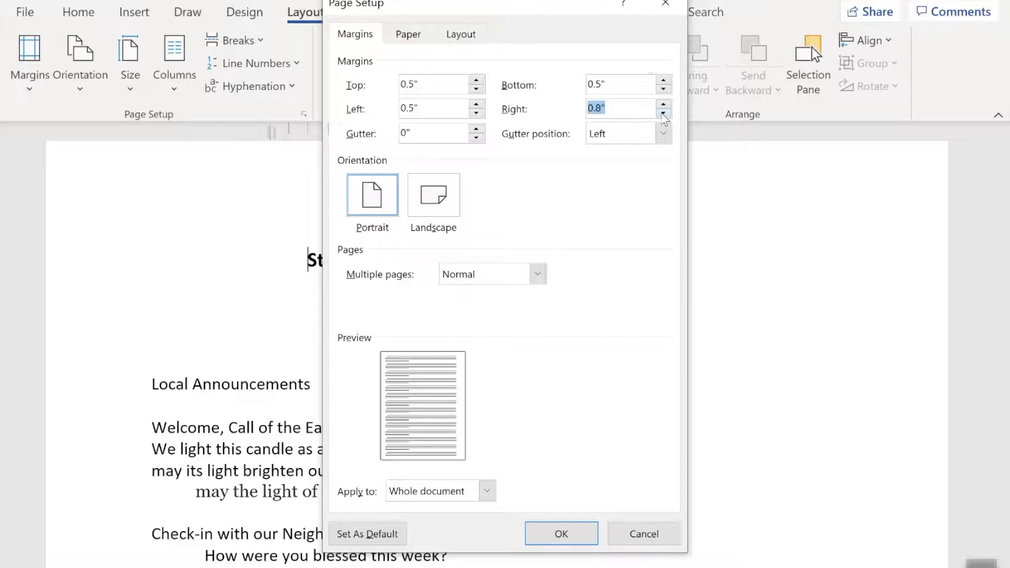
click(663, 113)
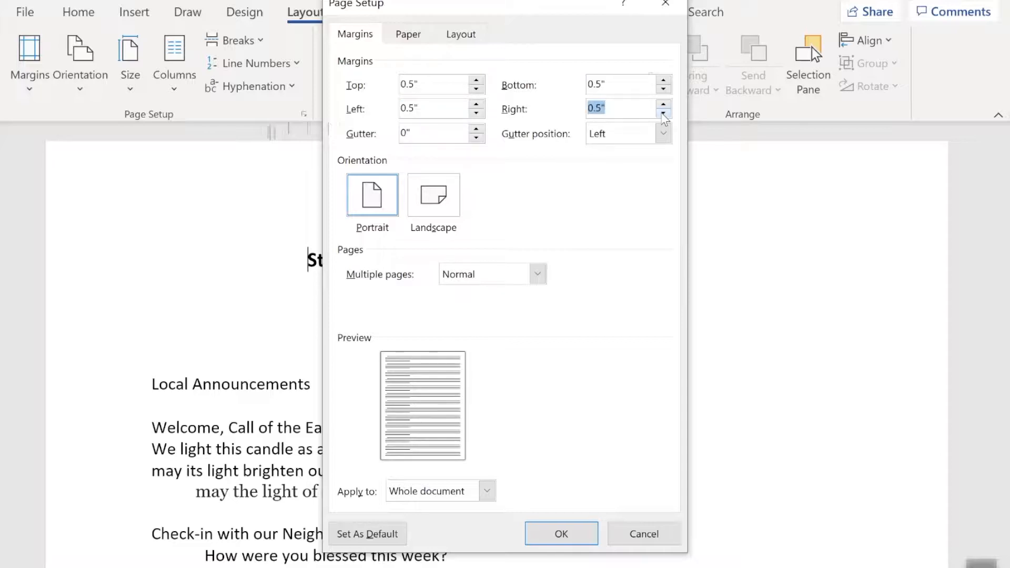
mouse_move(611, 239)
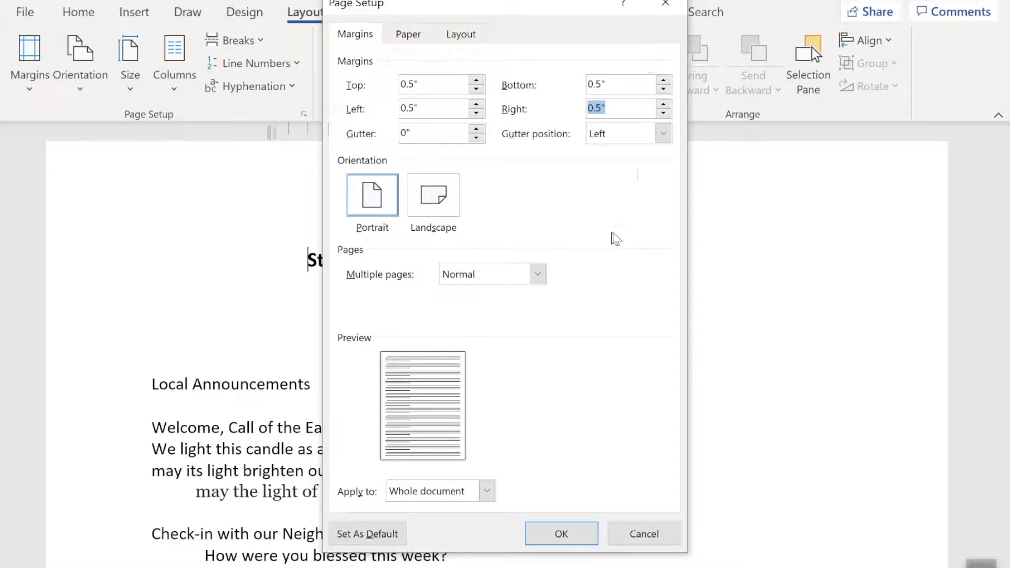
mouse_move(649, 233)
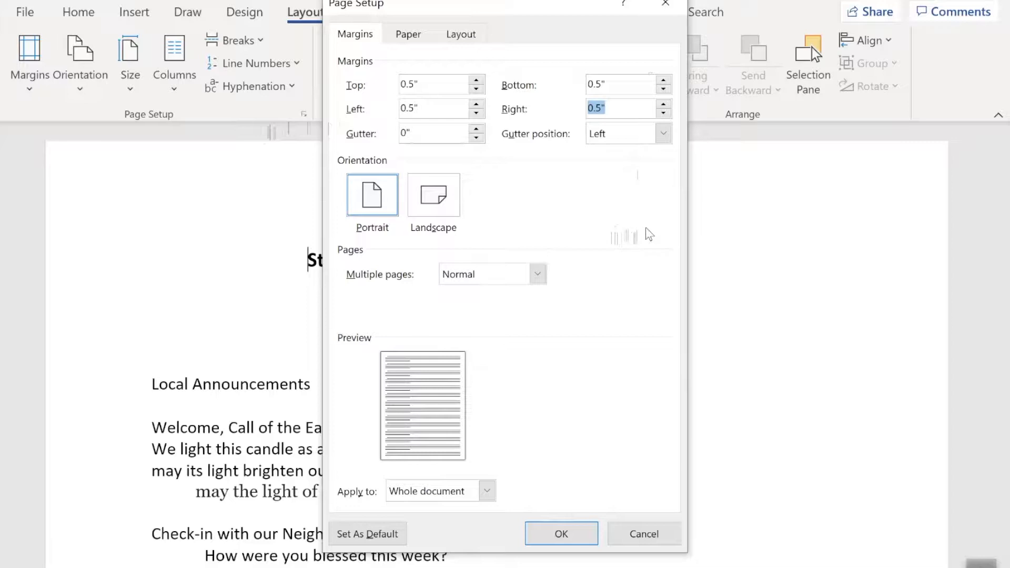
mouse_move(541, 267)
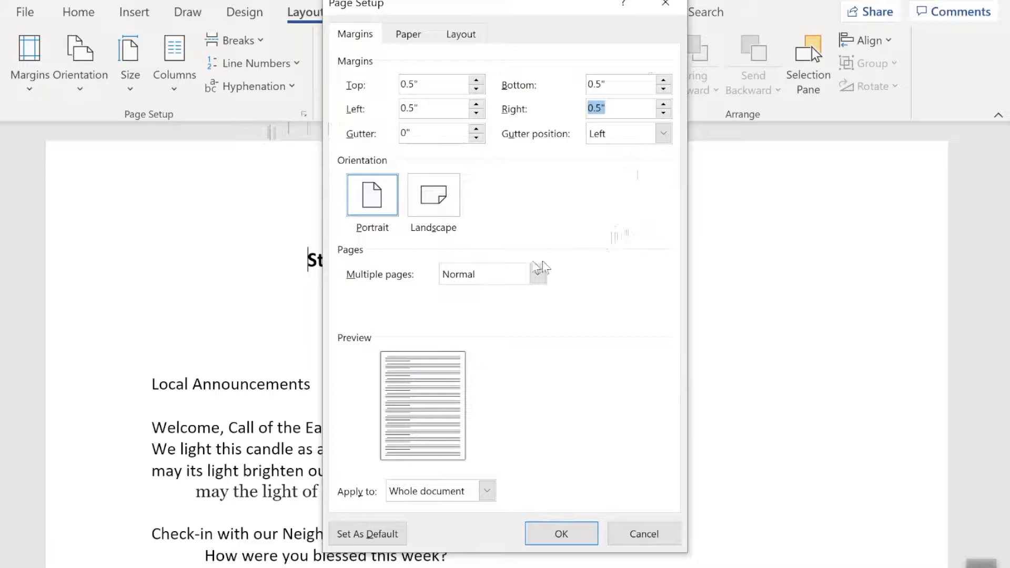
mouse_move(342, 169)
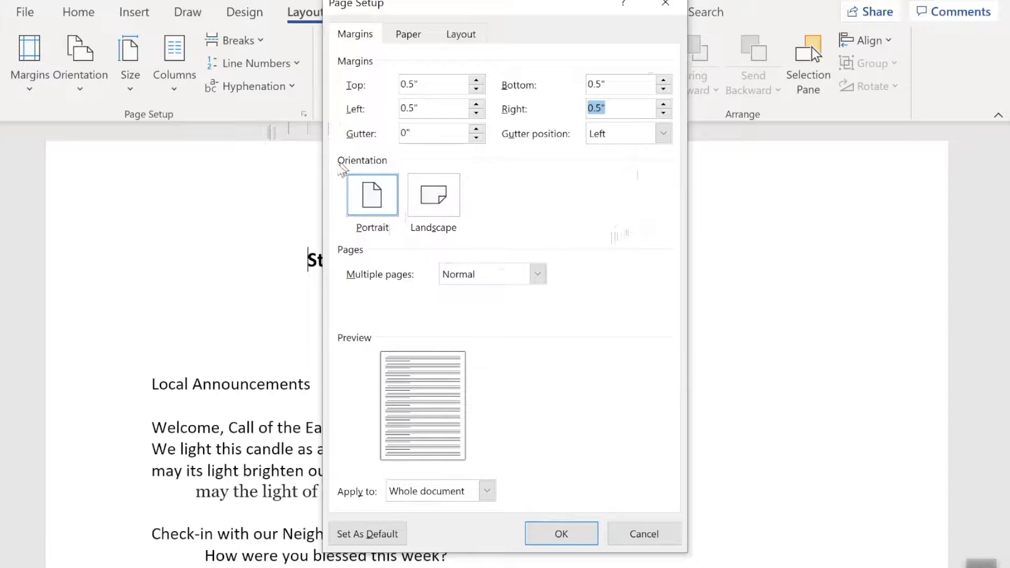
mouse_move(418, 175)
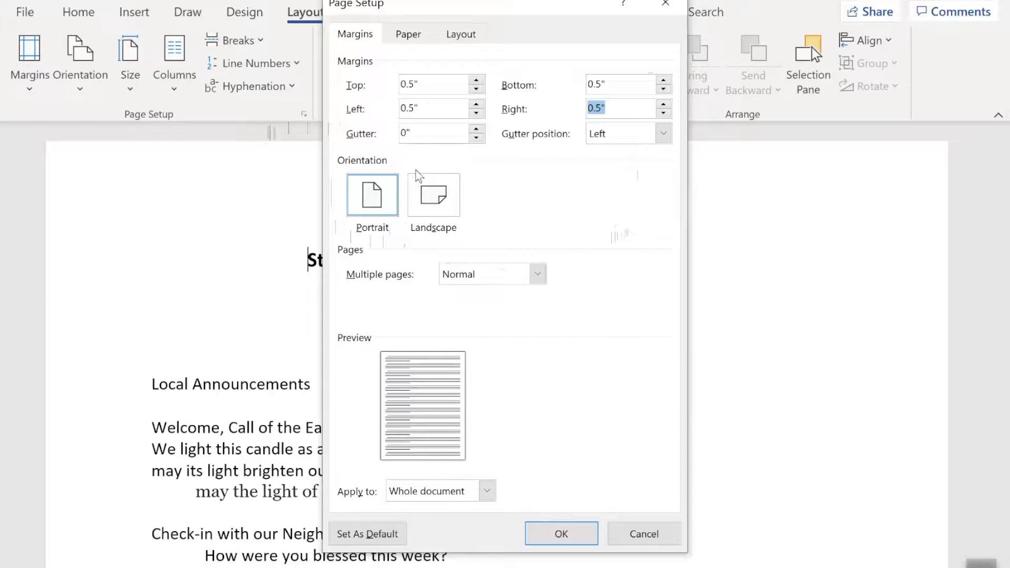
mouse_move(378, 272)
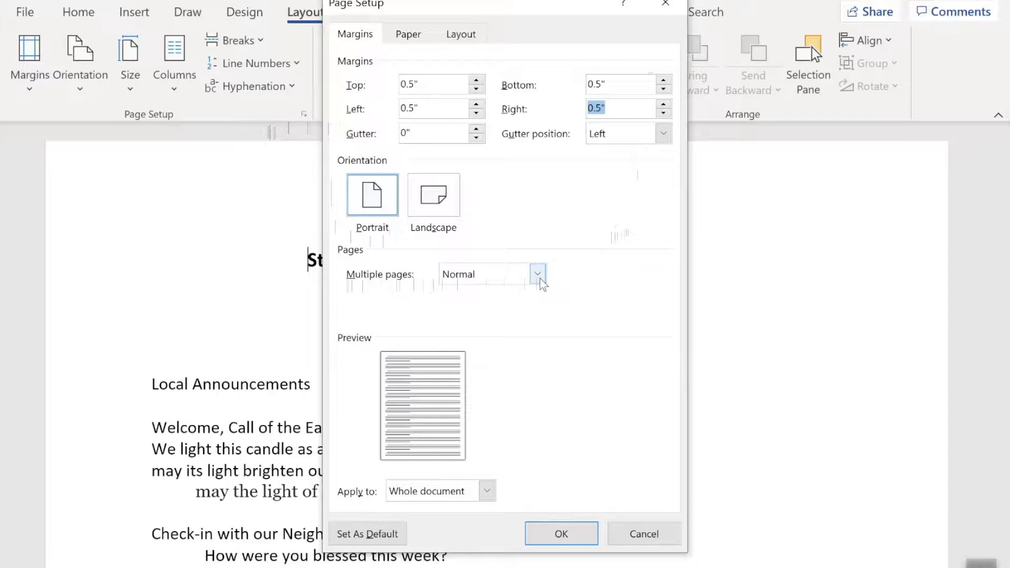
Step: Set Multiple pages to Book fold so the layout becomes a landscape booklet
click(537, 274)
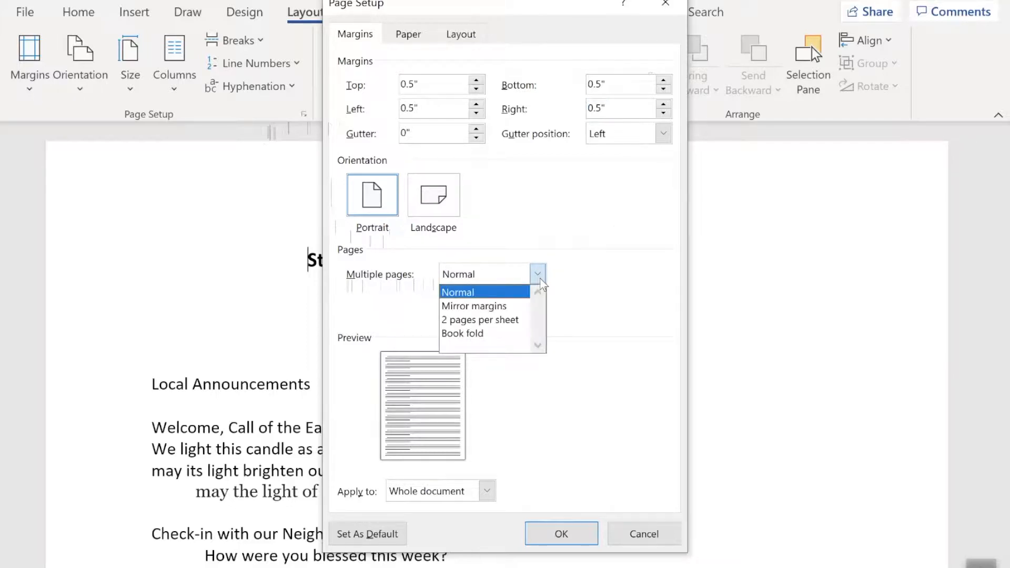
mouse_move(462, 333)
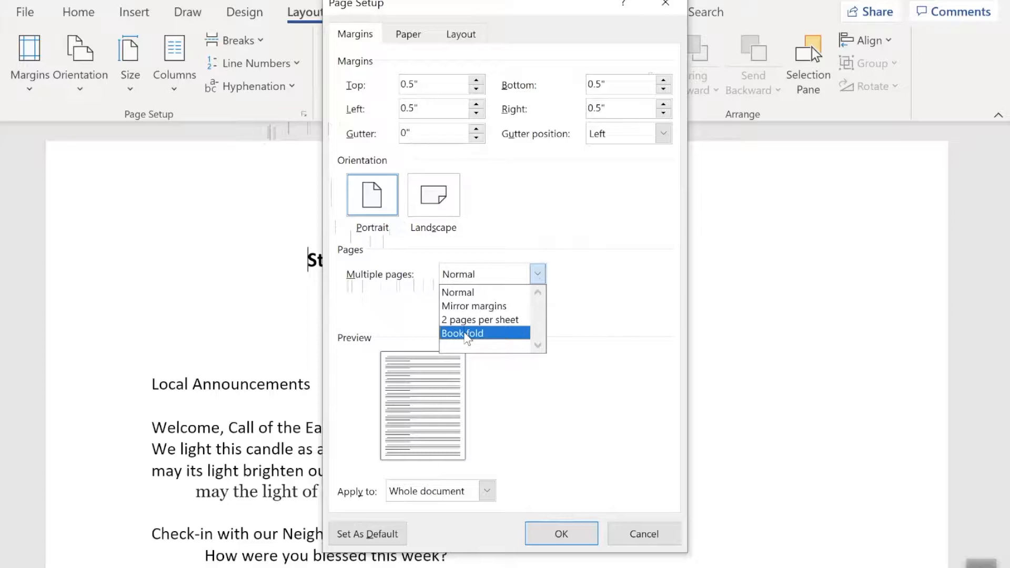
click(462, 333)
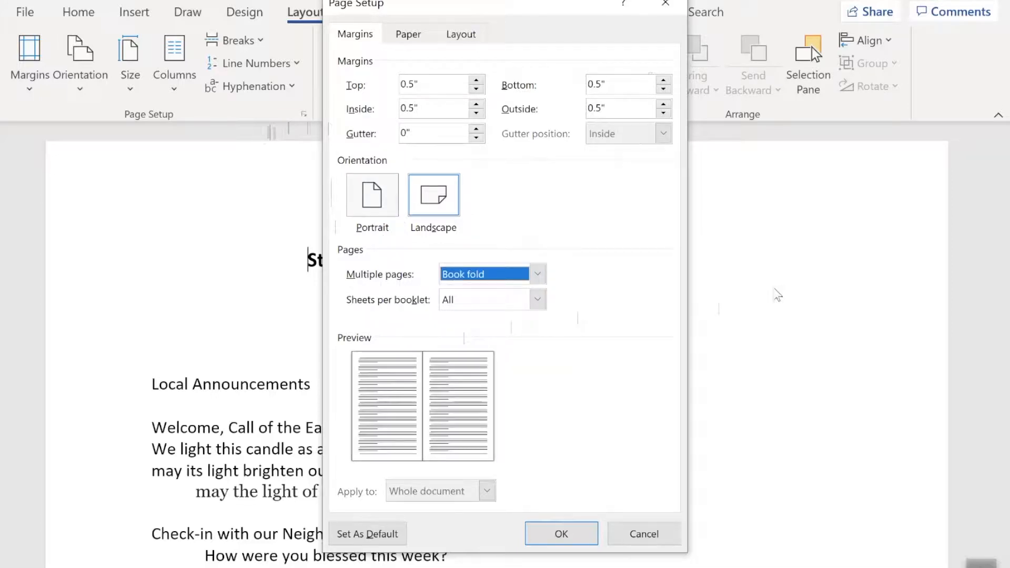
mouse_move(674, 283)
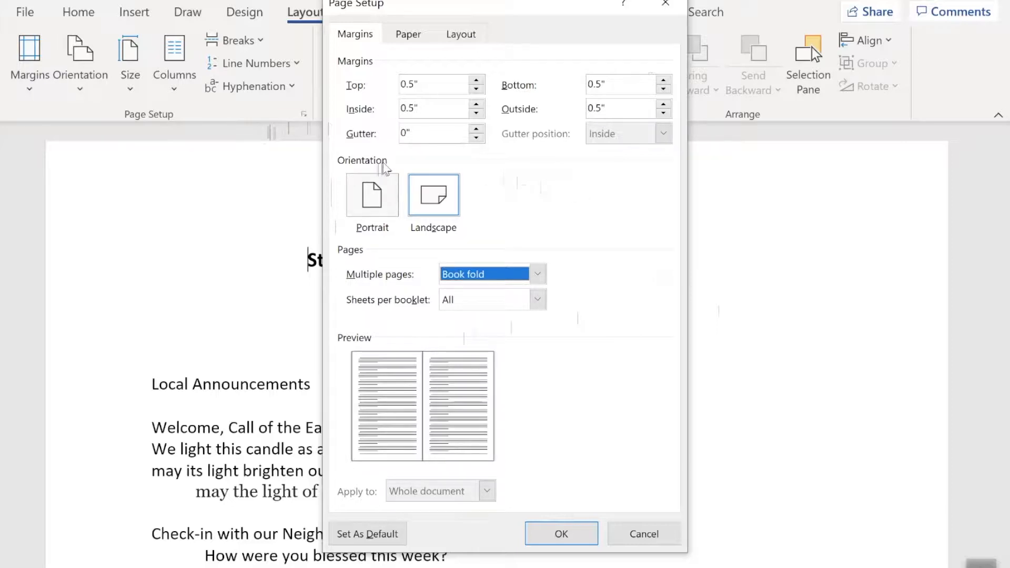
mouse_move(428, 219)
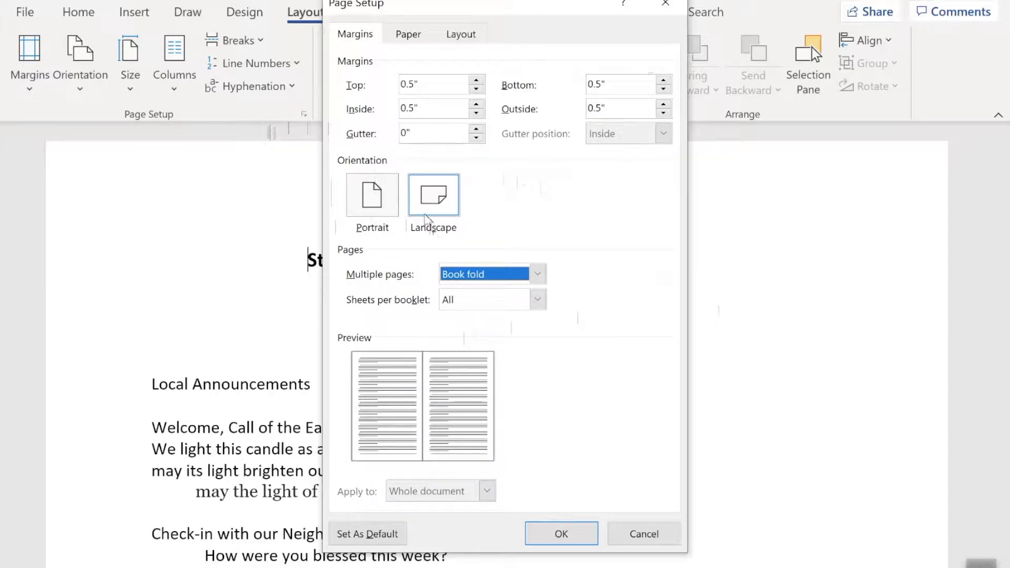
mouse_move(573, 221)
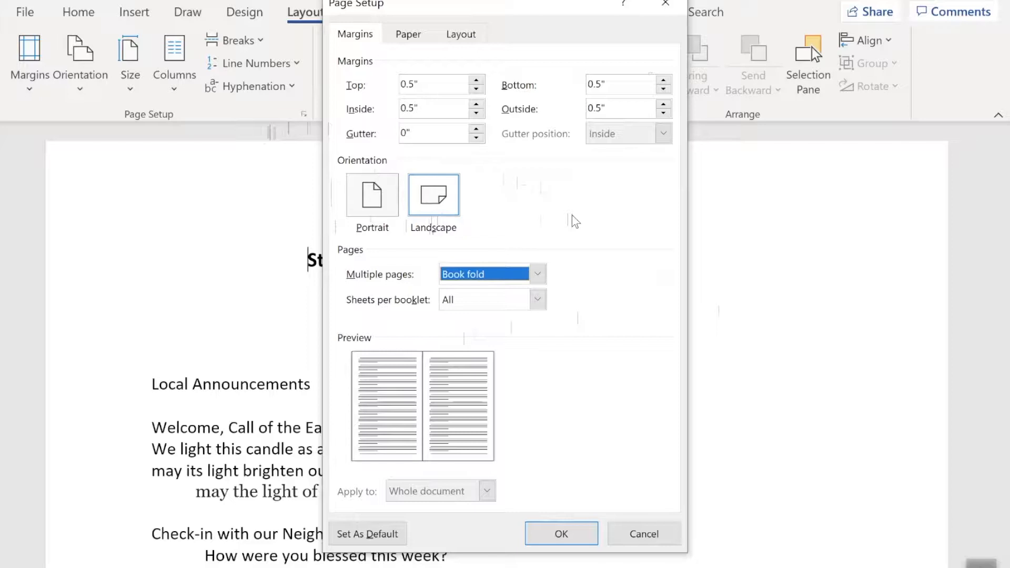
mouse_move(496, 209)
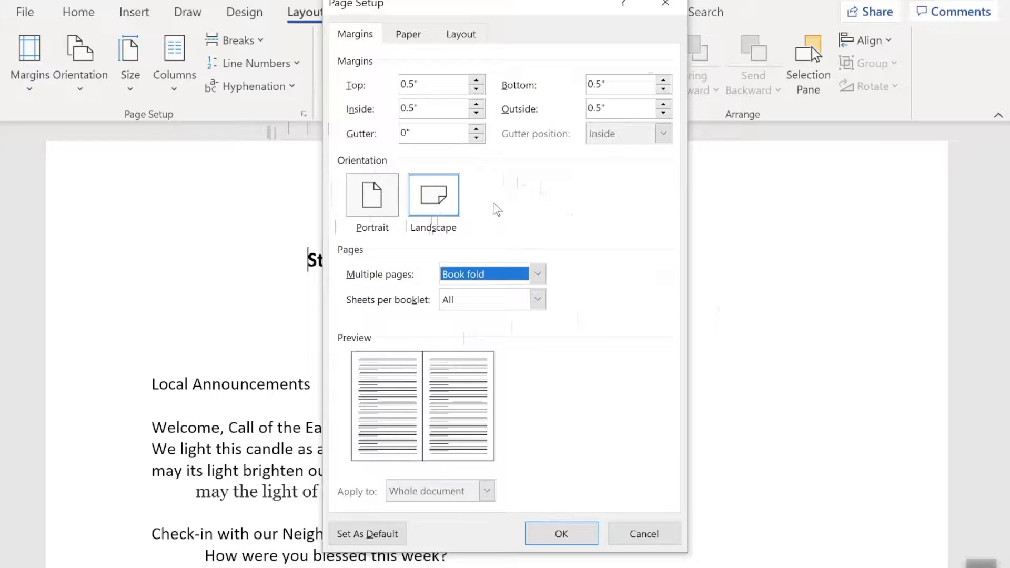
mouse_move(431, 198)
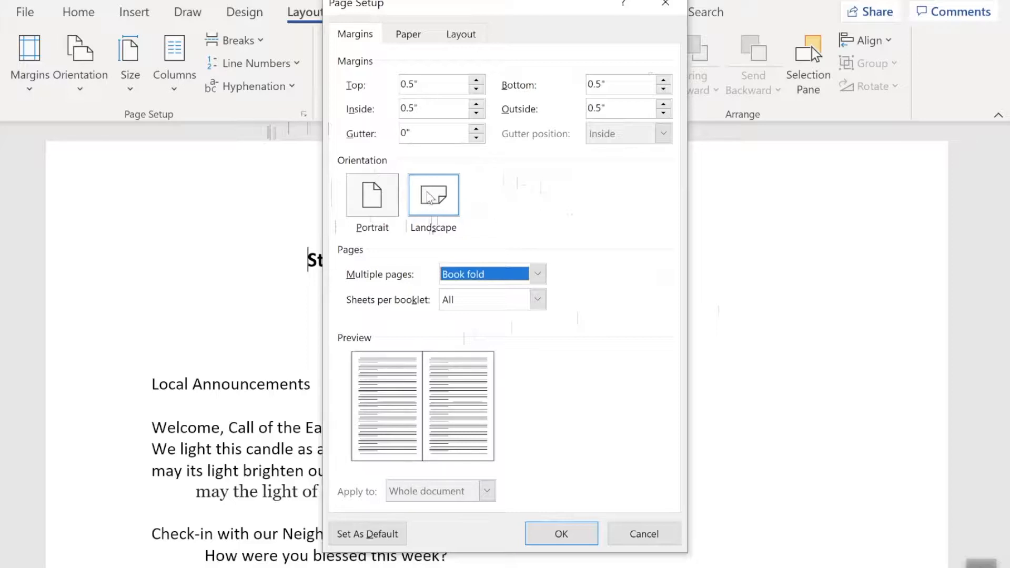
mouse_move(652, 247)
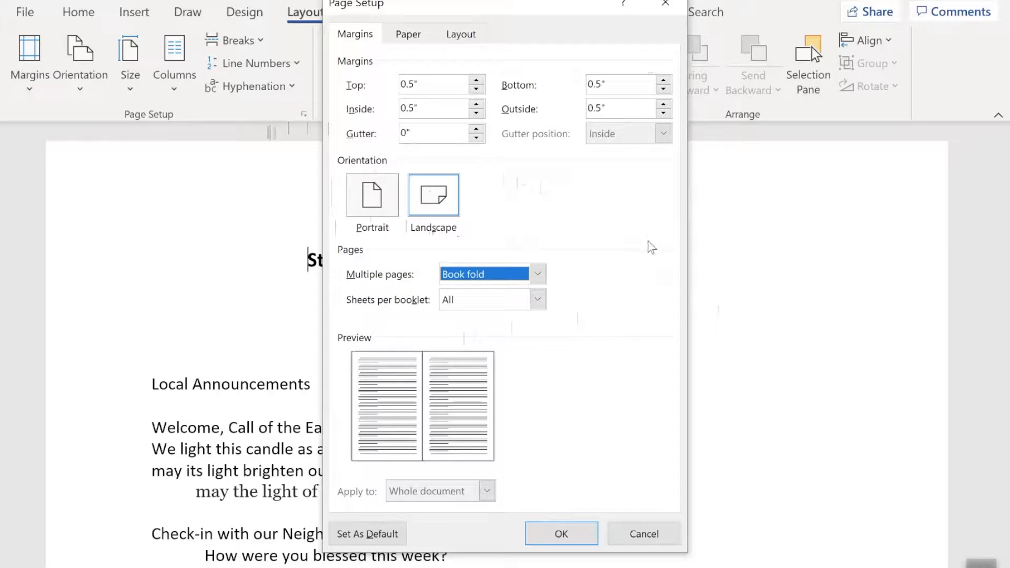
mouse_move(562, 324)
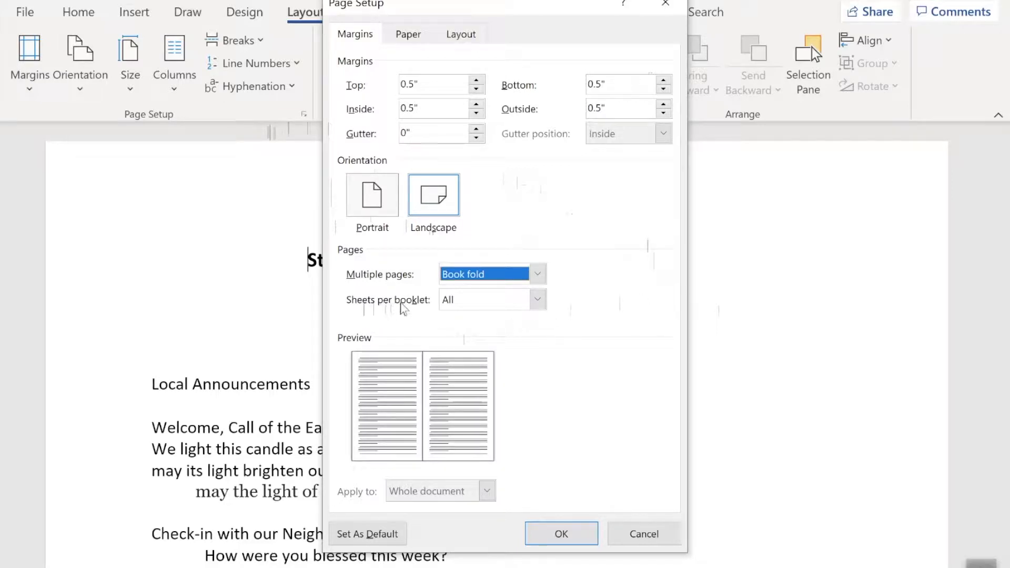
mouse_move(577, 368)
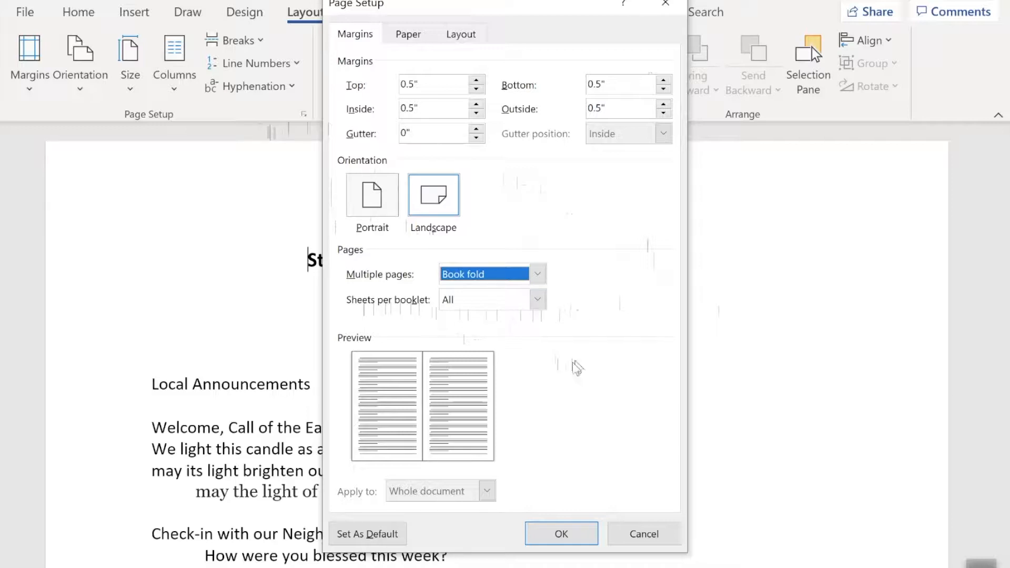
mouse_move(342, 362)
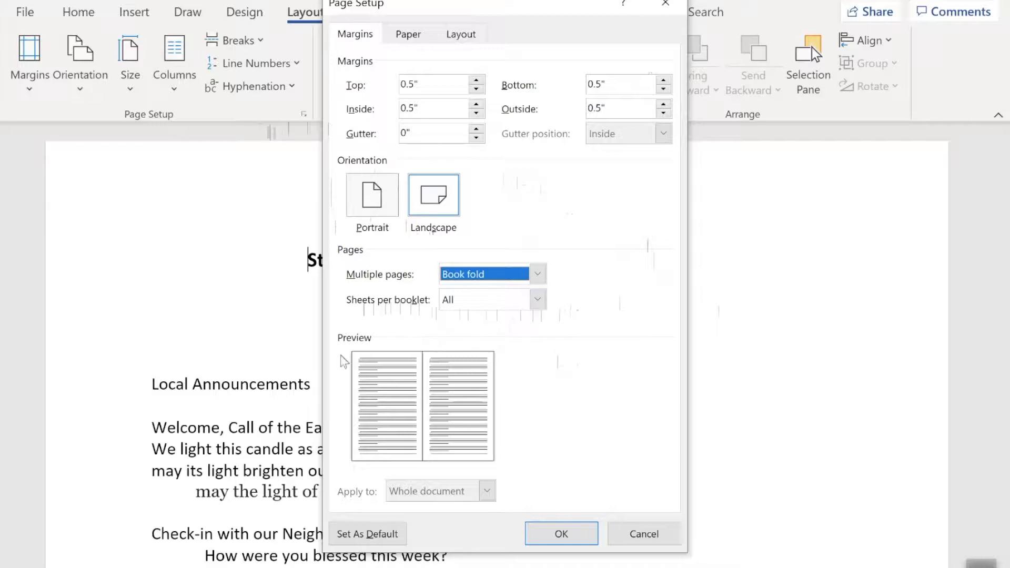
mouse_move(480, 467)
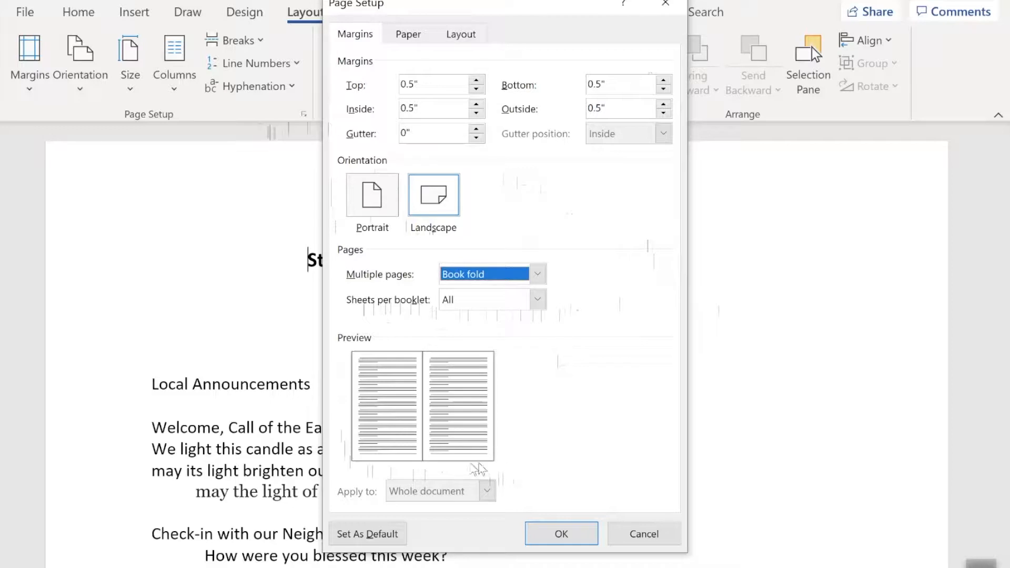
mouse_move(348, 361)
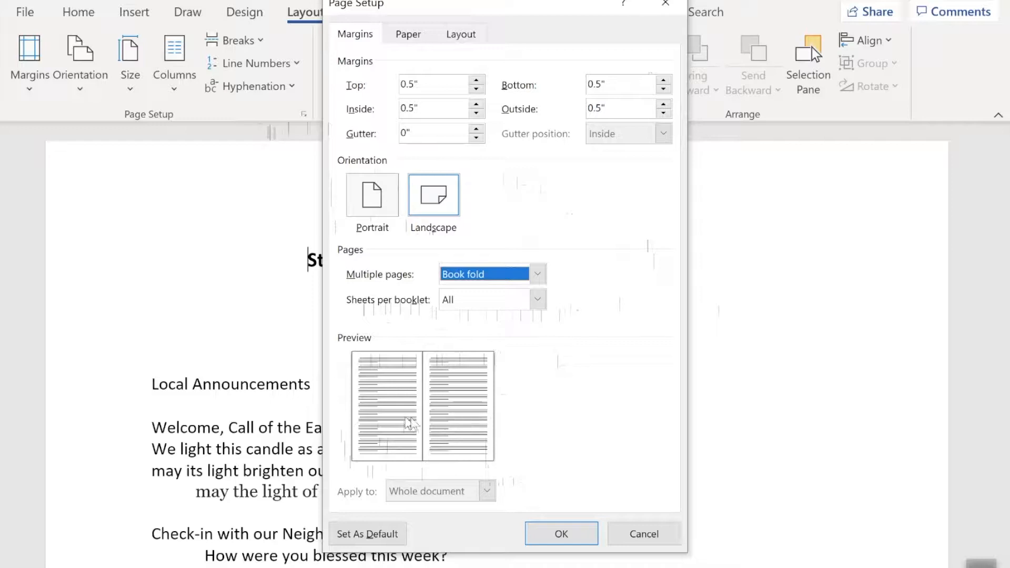
mouse_move(390, 419)
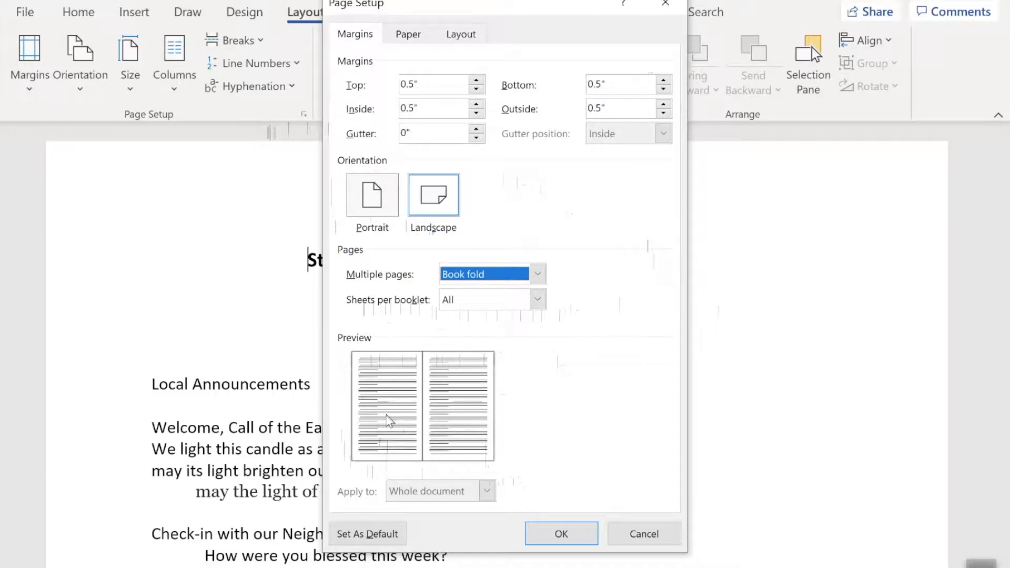
mouse_move(502, 439)
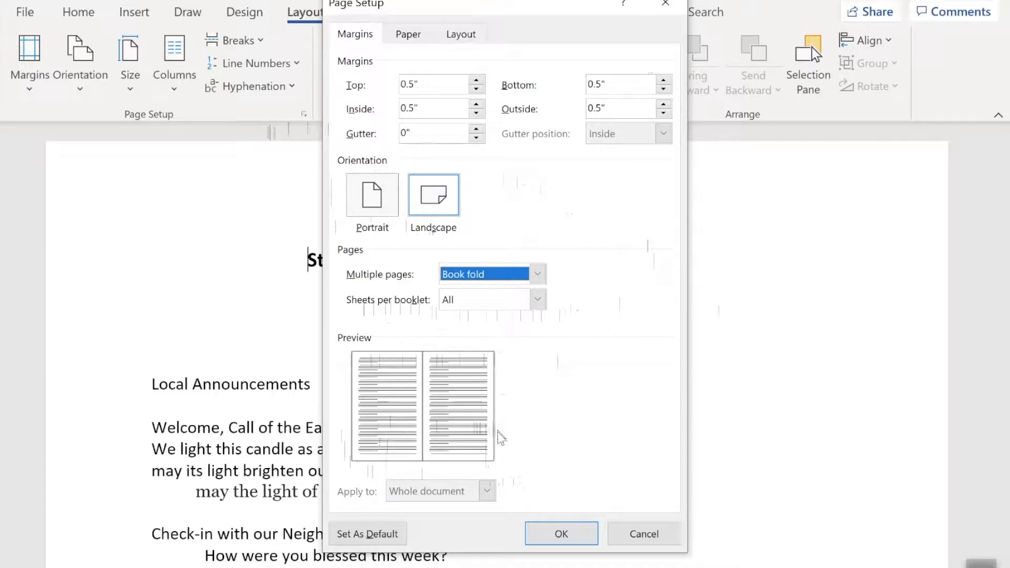
mouse_move(490, 502)
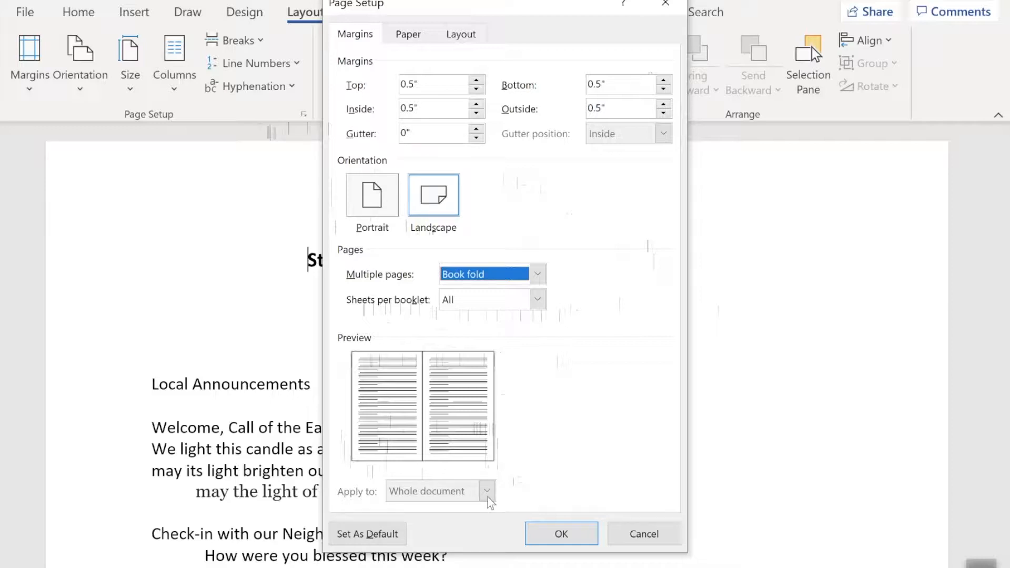
mouse_move(567, 490)
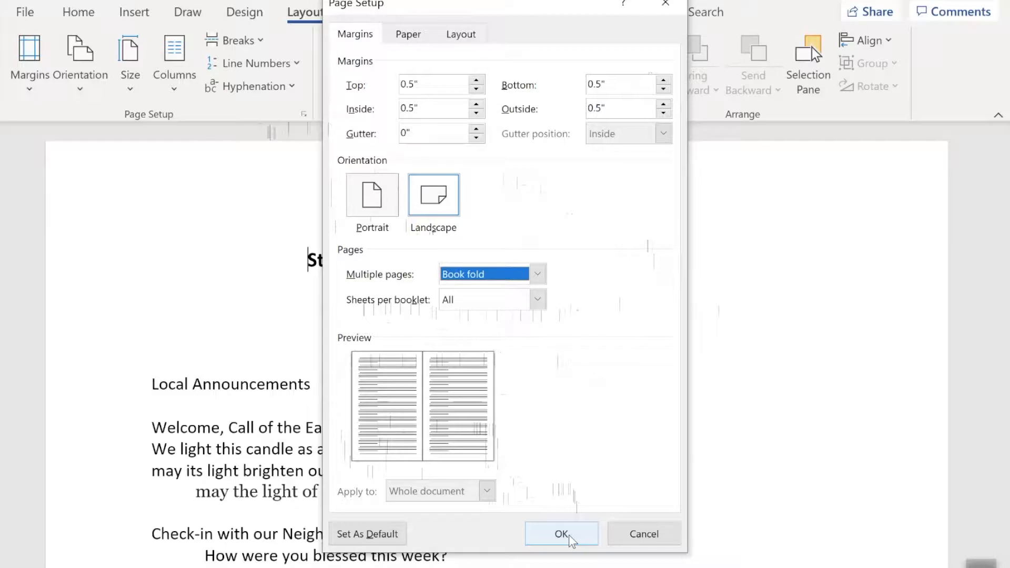
click(562, 534)
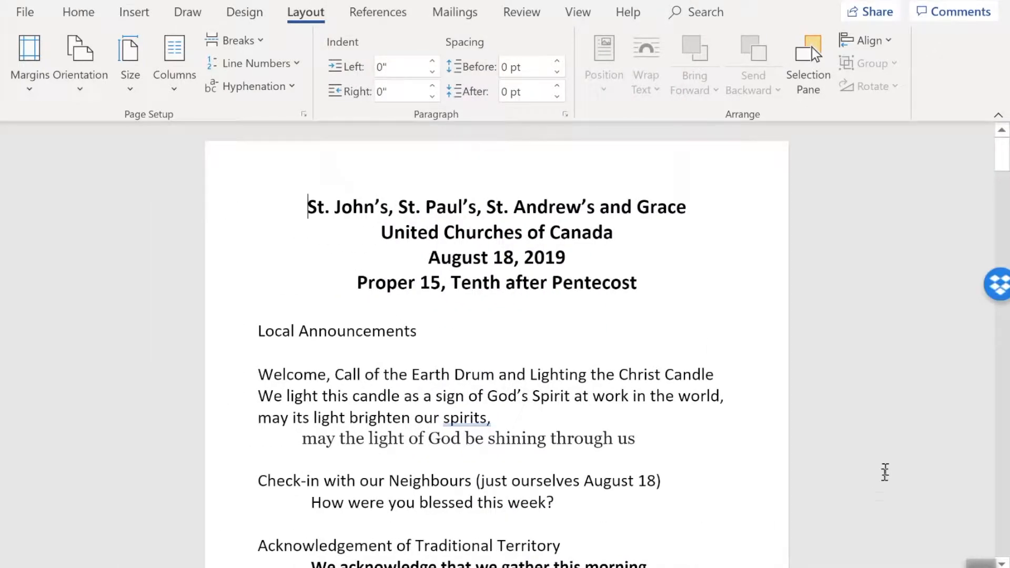
mouse_move(1005, 164)
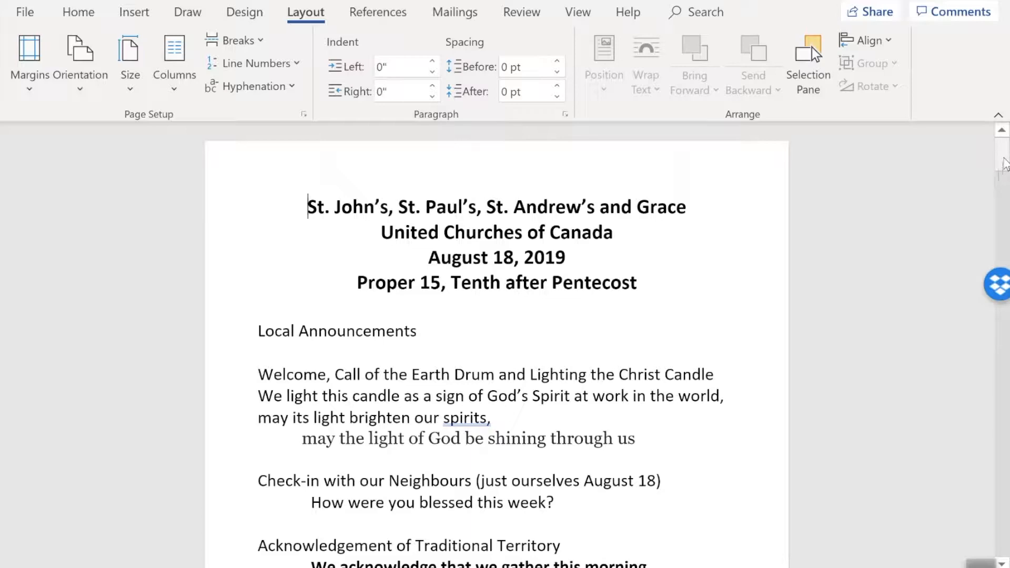
scroll(down, 3)
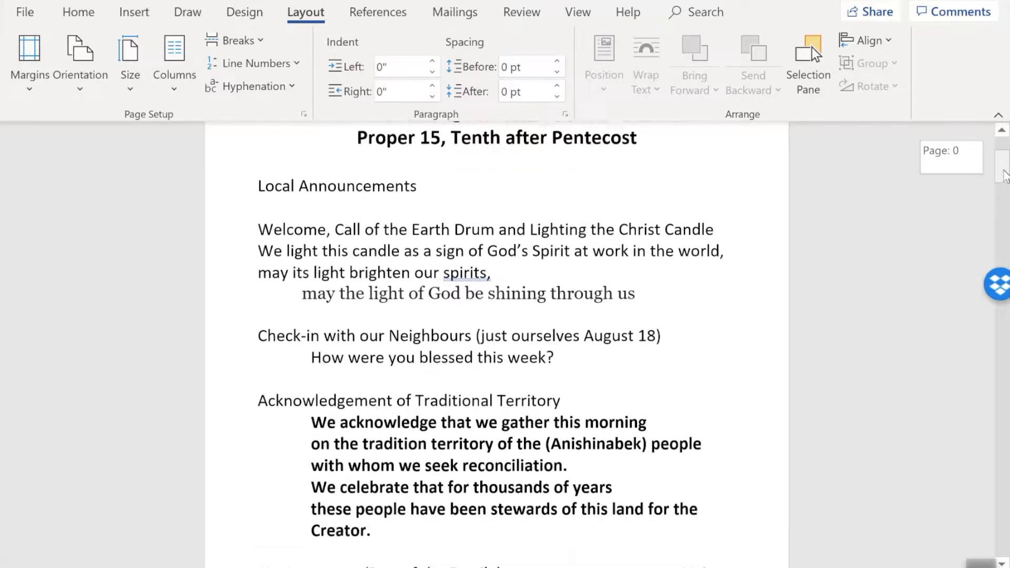
scroll(down, 3)
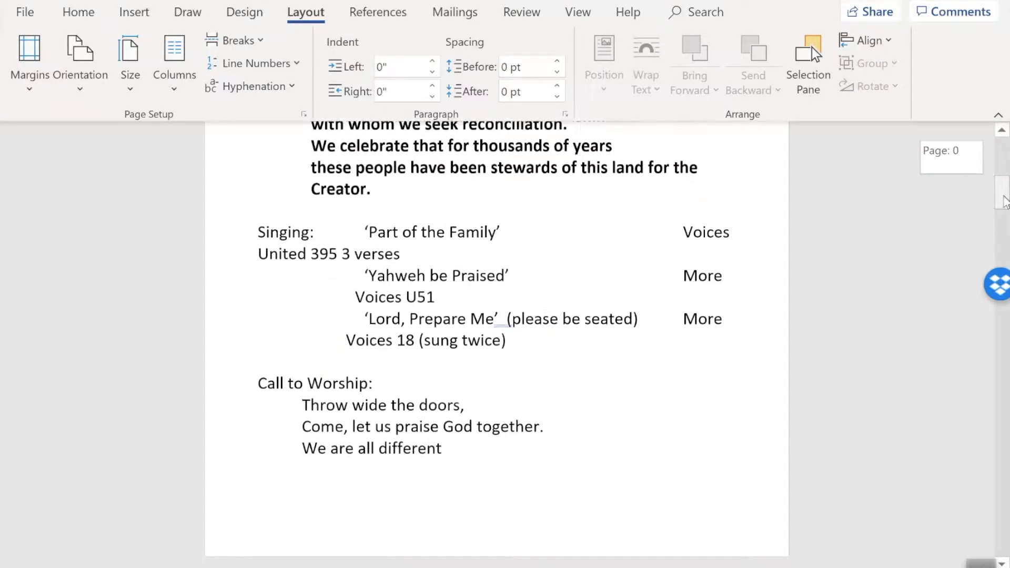
scroll(down, 3)
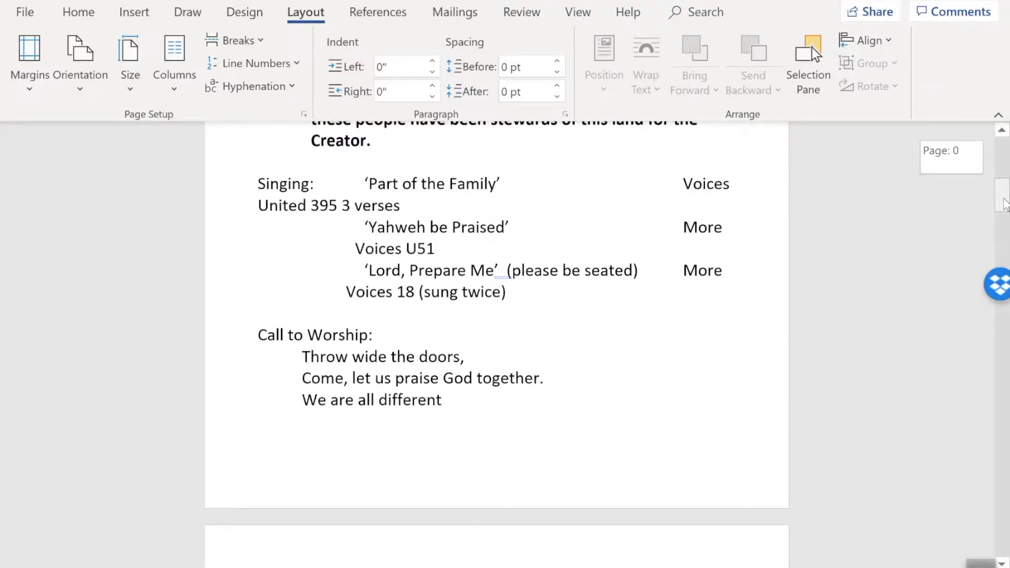
scroll(down, 3)
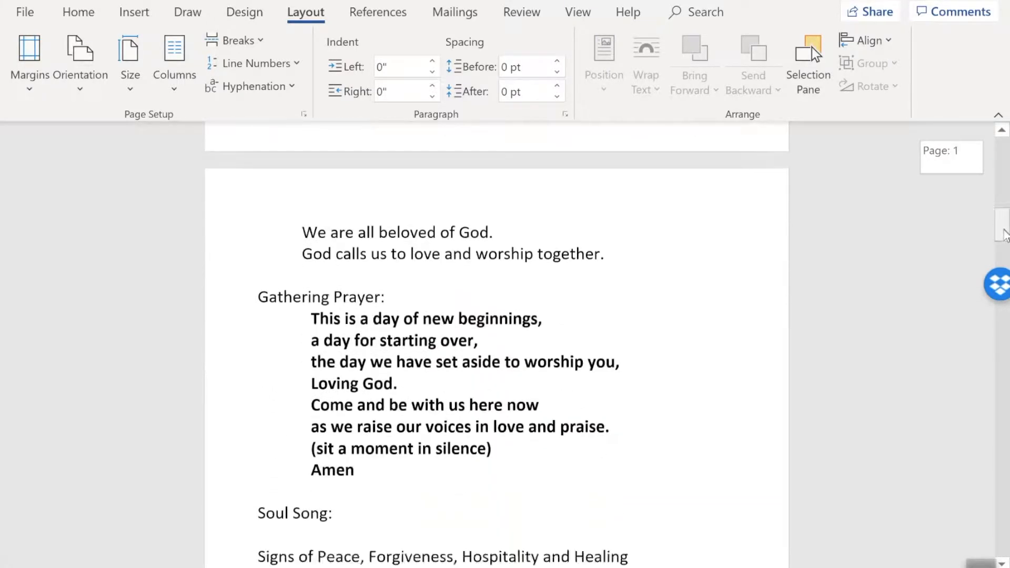
scroll(down, 3)
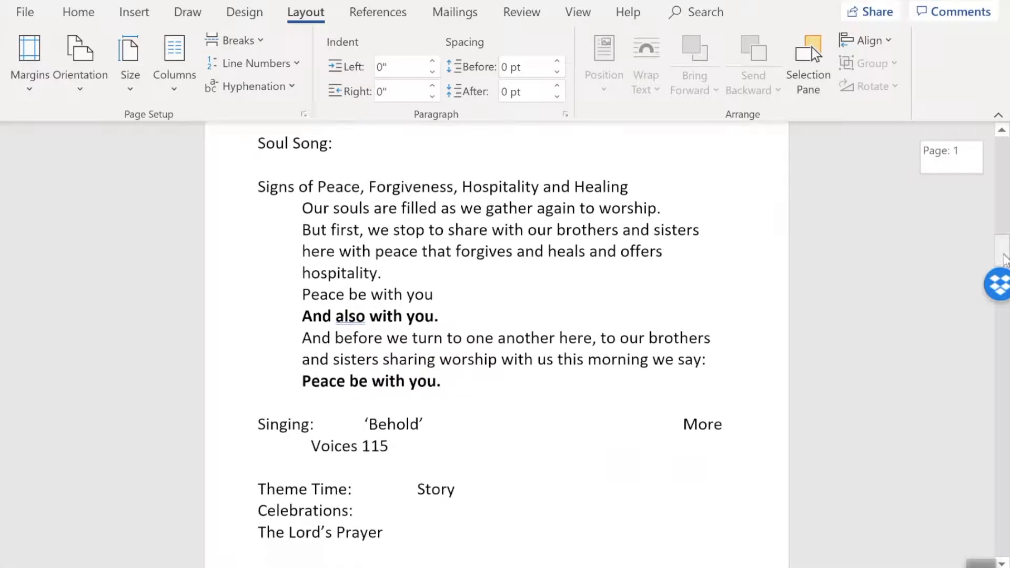
scroll(down, 3)
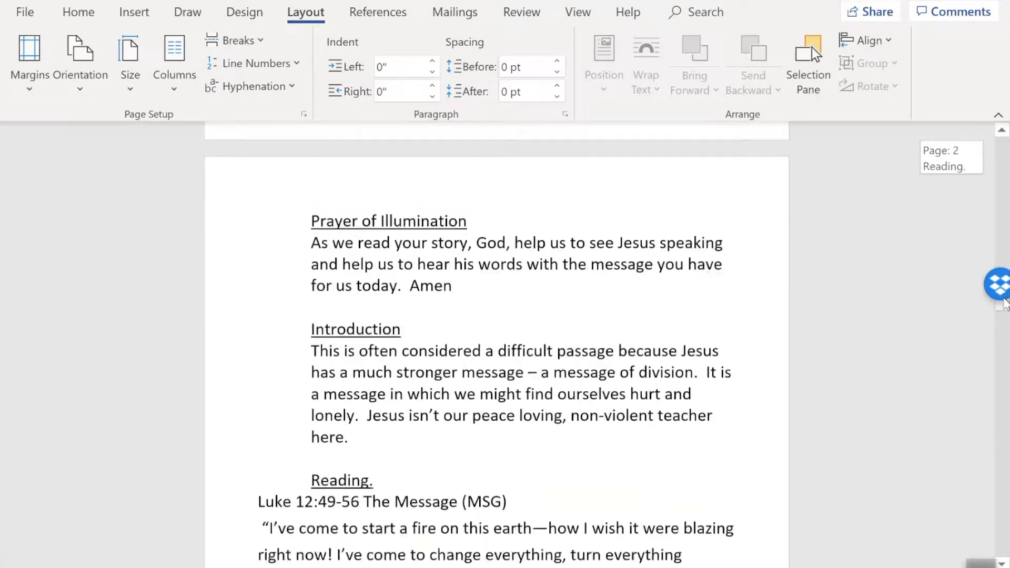
scroll(down, 3)
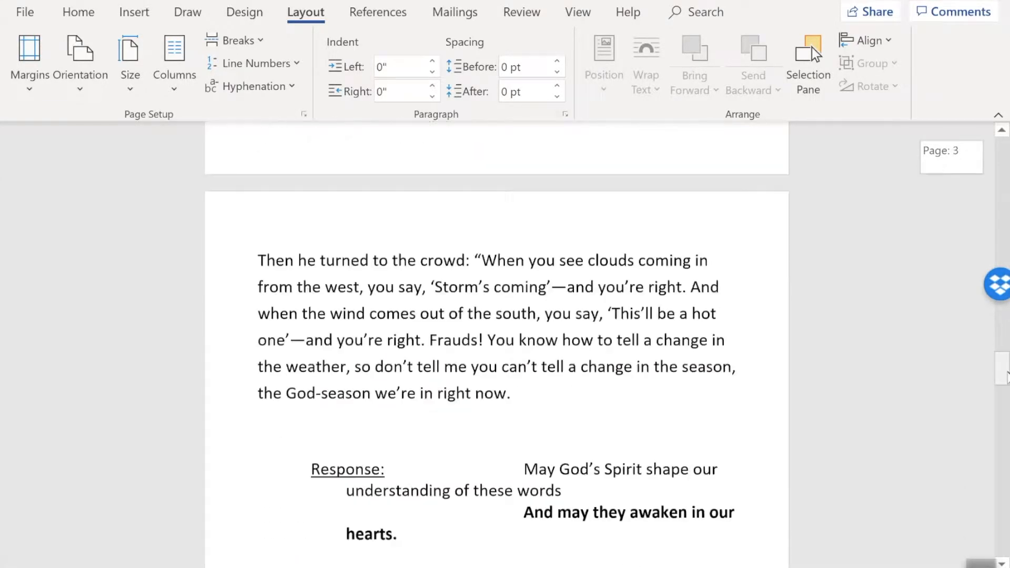
scroll(down, 3)
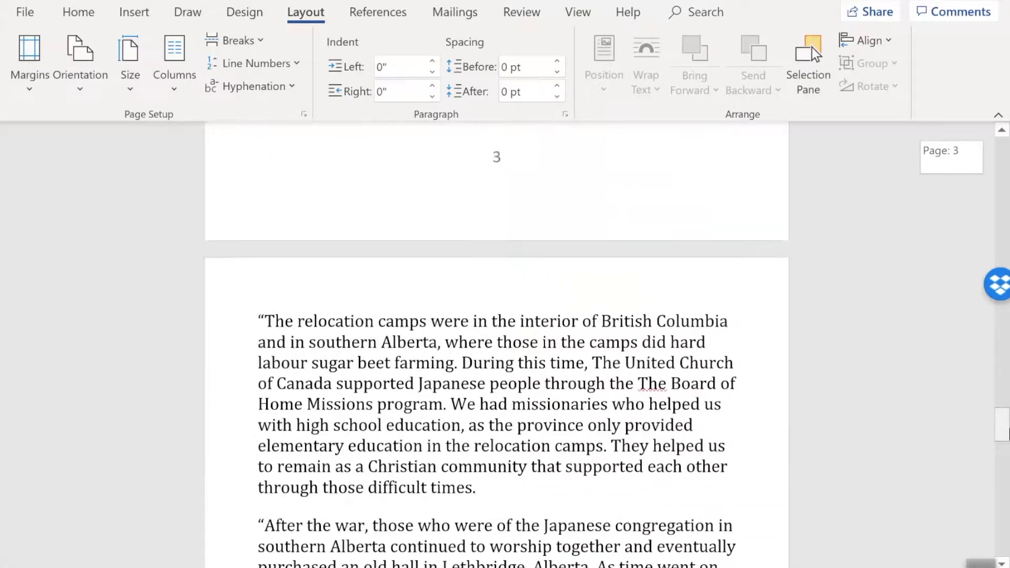
scroll(down, 3)
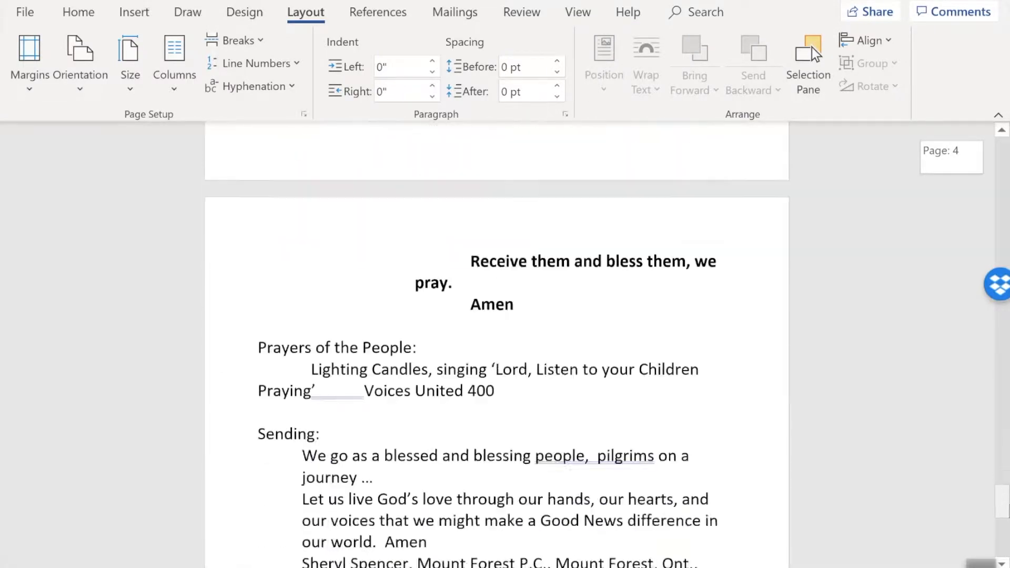
scroll(down, 3)
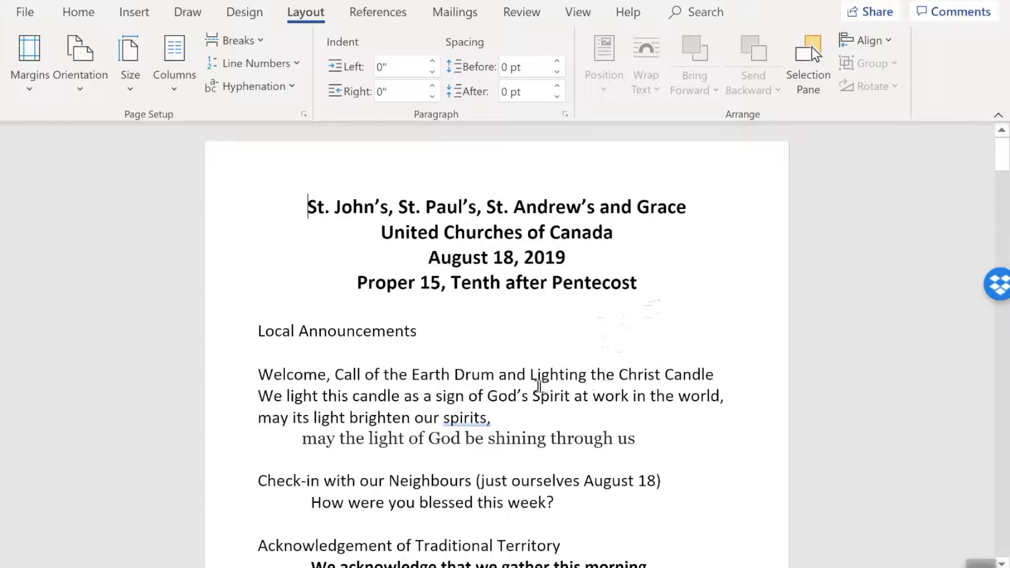
mouse_move(78, 11)
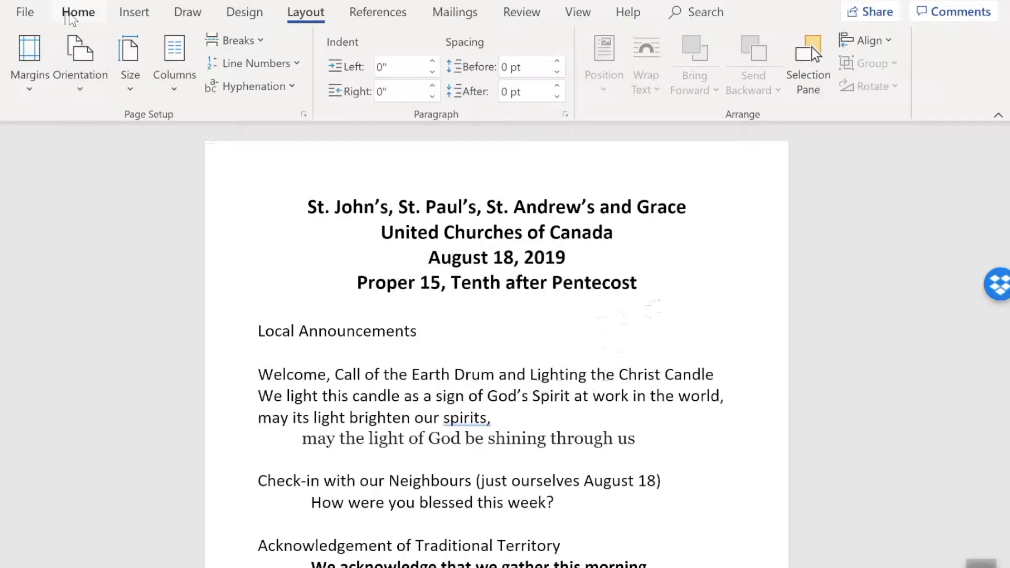
Step: Switch the ribbon to the Home tab
click(78, 12)
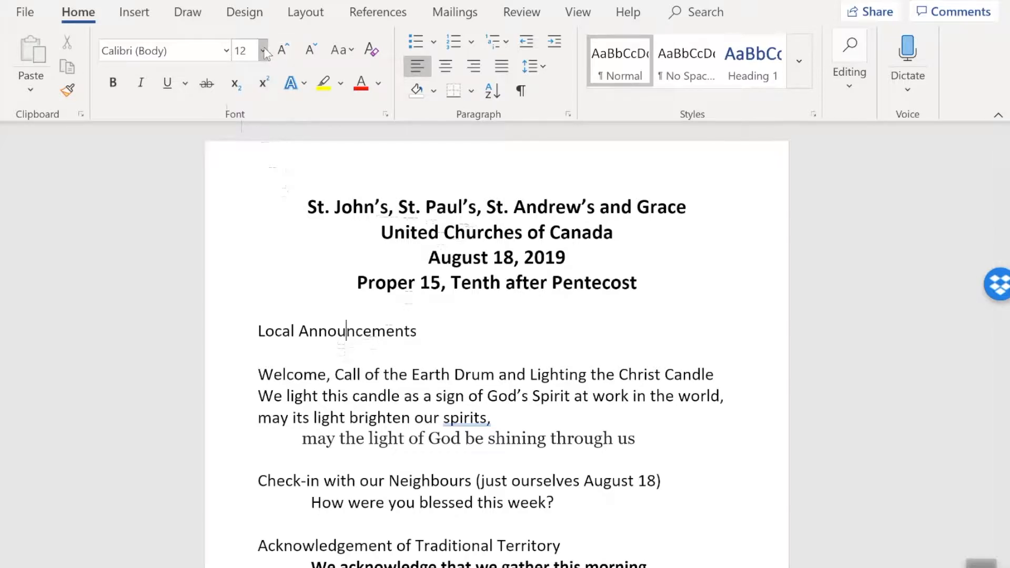
mouse_move(244, 50)
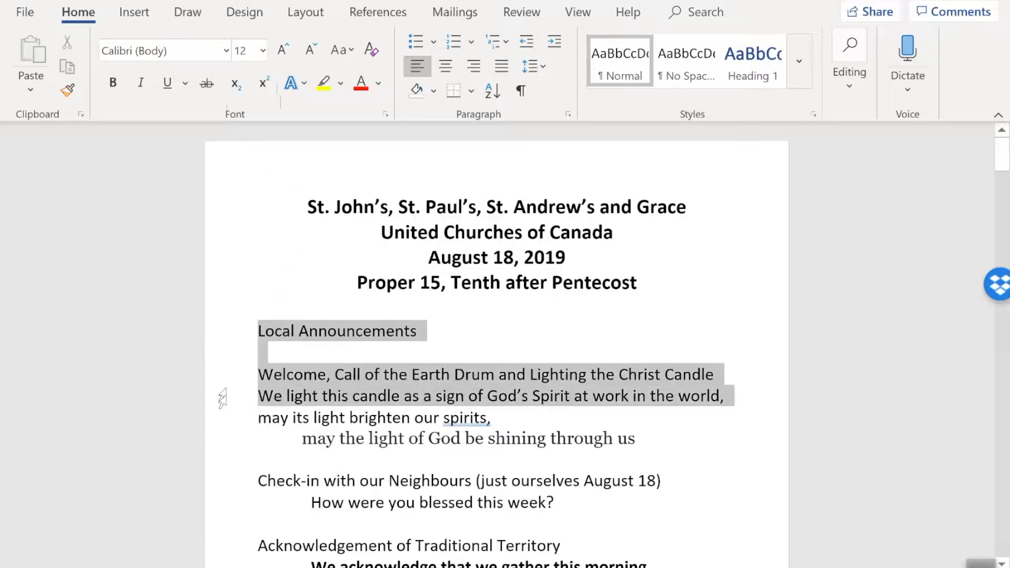
Step: Change the font size of the entire selected bulletin text to 10 pt
scroll(down, 3)
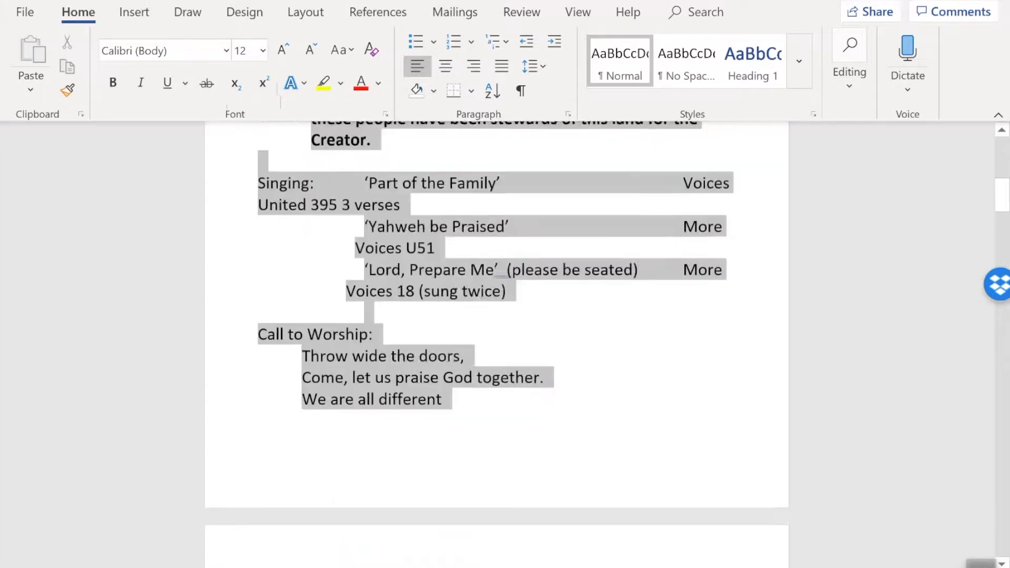
scroll(down, 3)
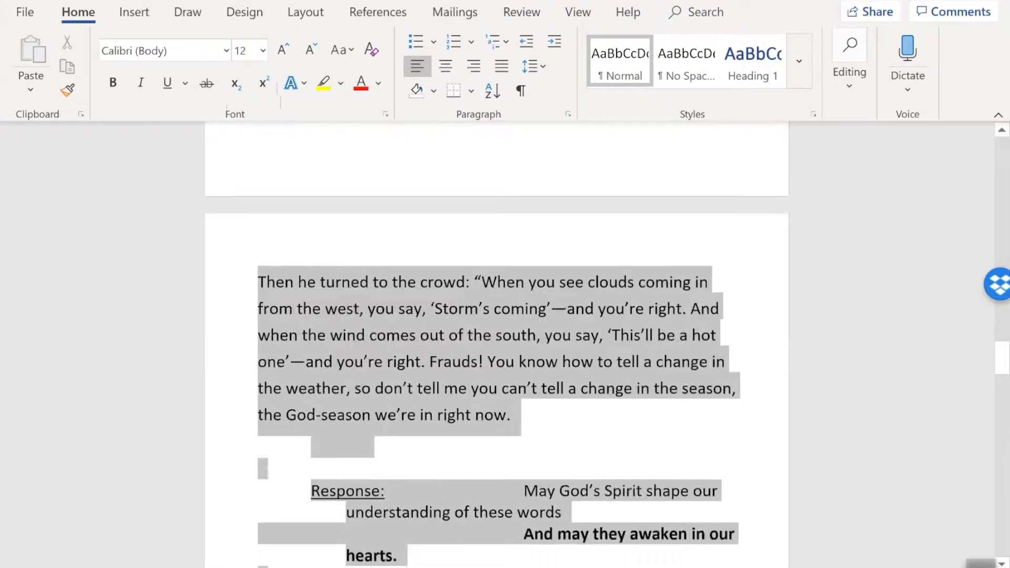
scroll(down, 3)
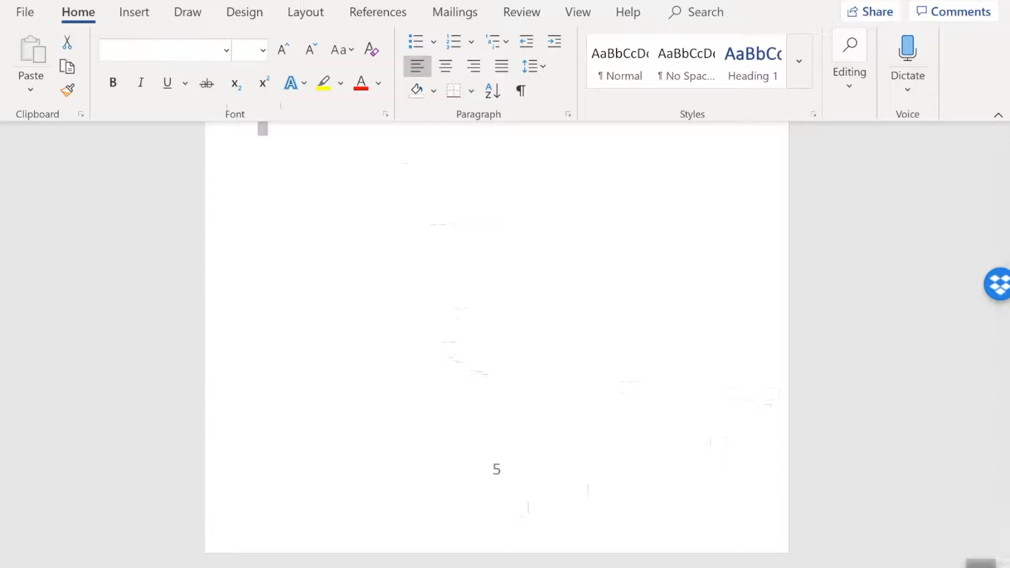
mouse_move(249, 51)
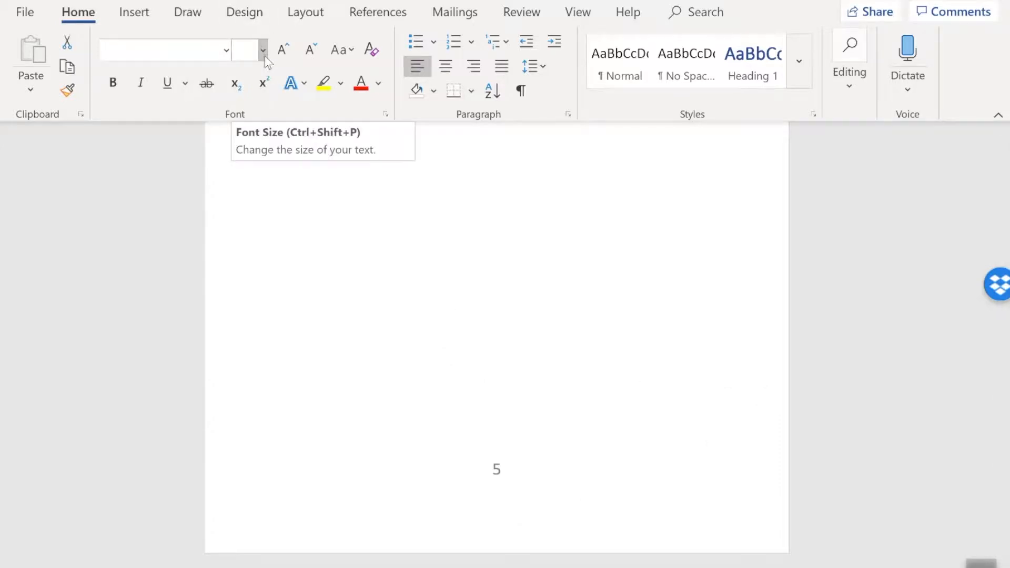
click(263, 50)
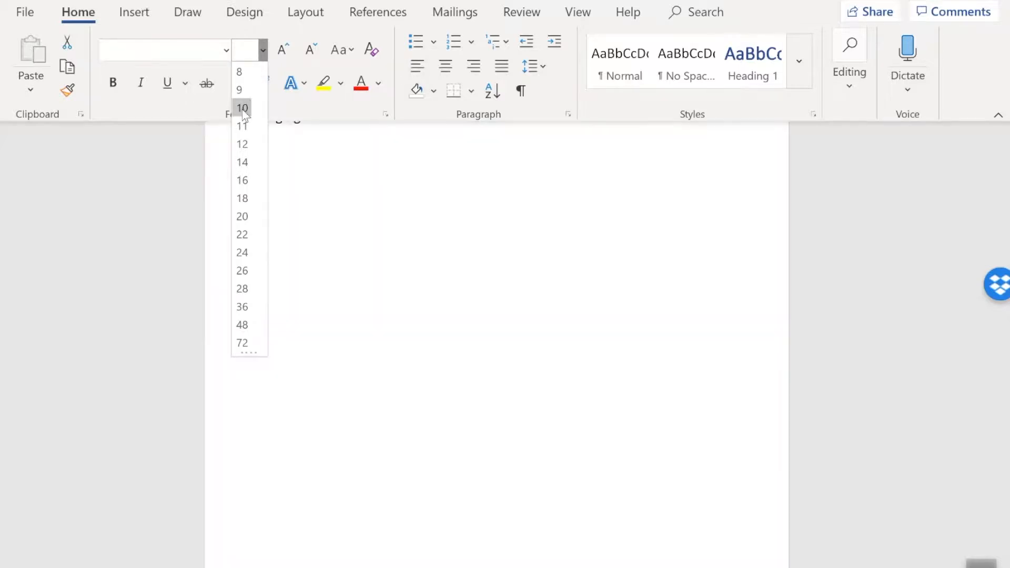
click(241, 107)
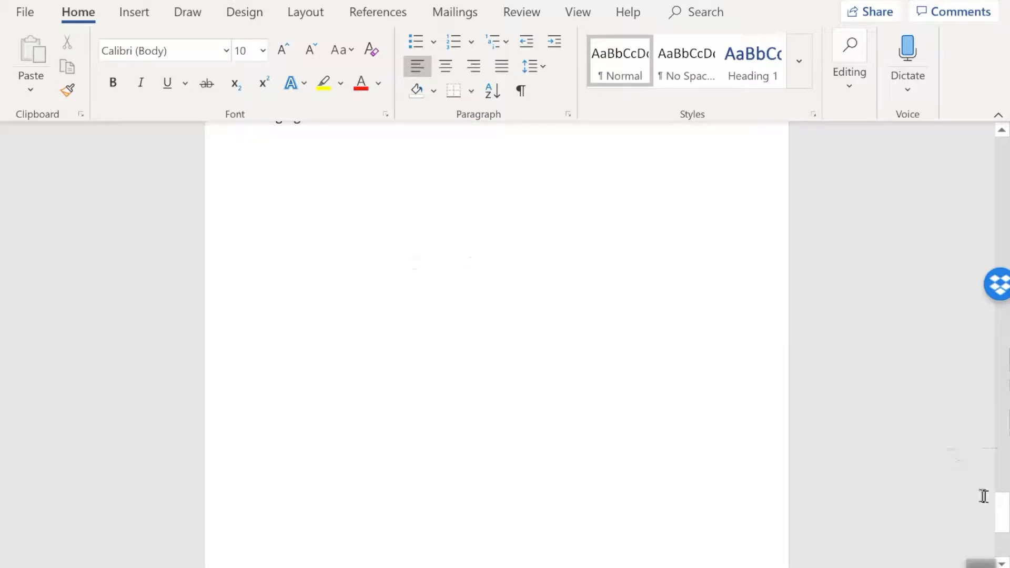
scroll(down, 3)
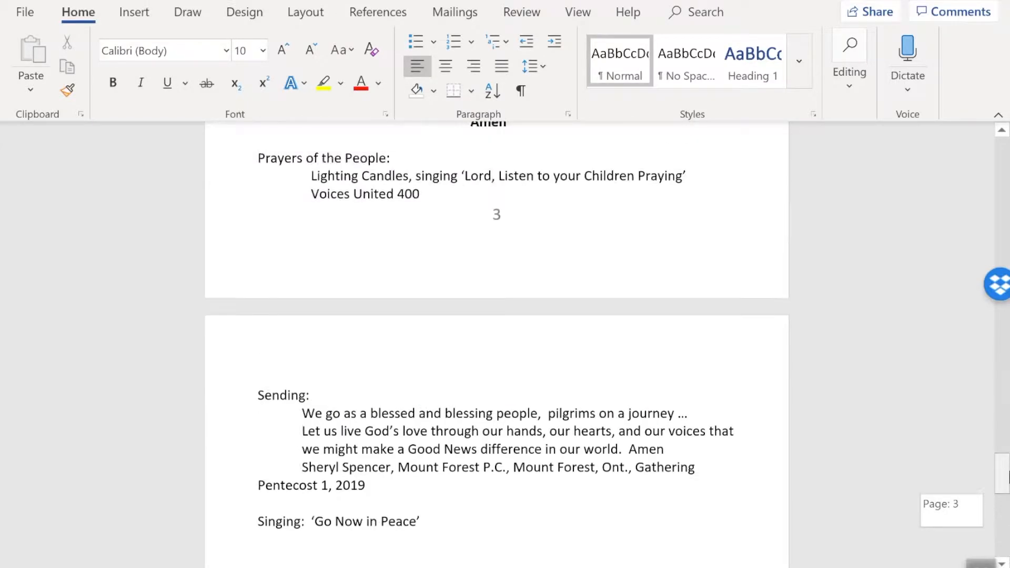
scroll(down, 3)
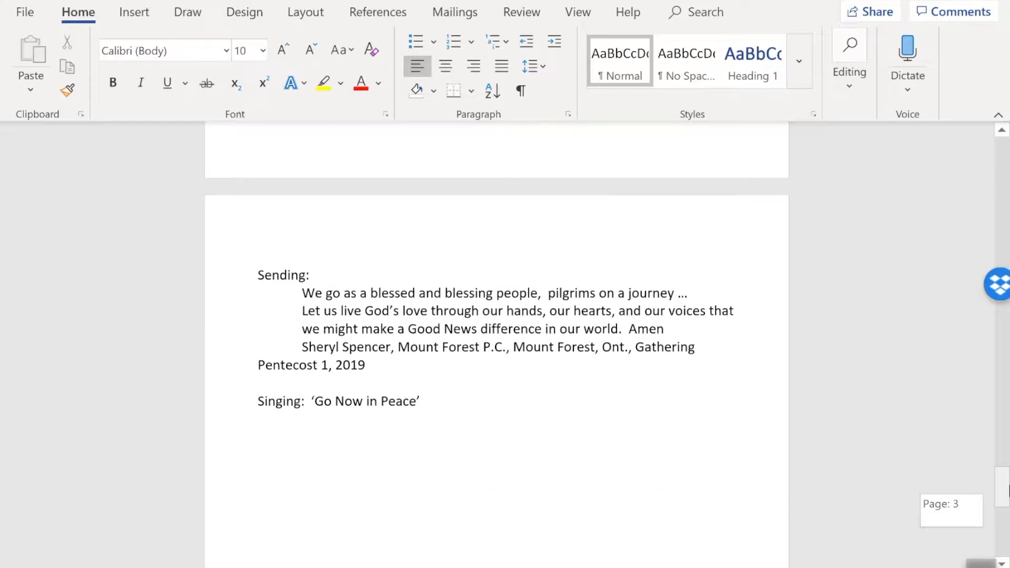
scroll(up, 3)
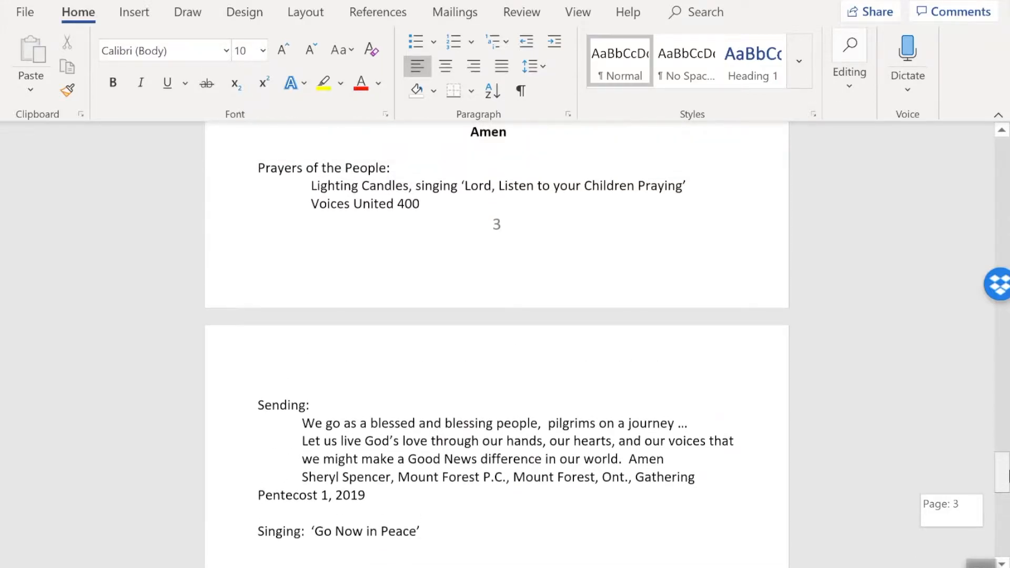
scroll(up, 3)
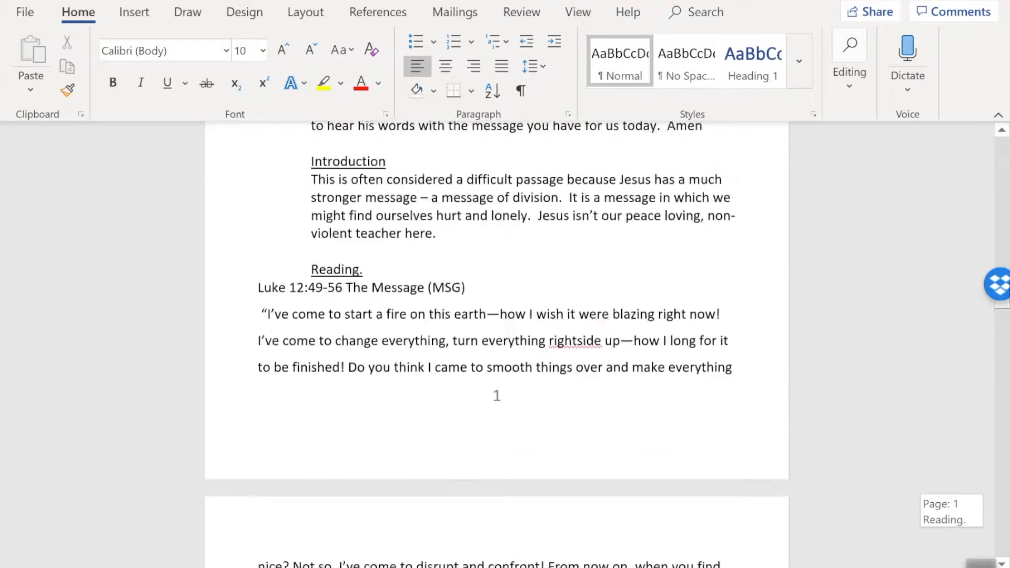
scroll(up, 3)
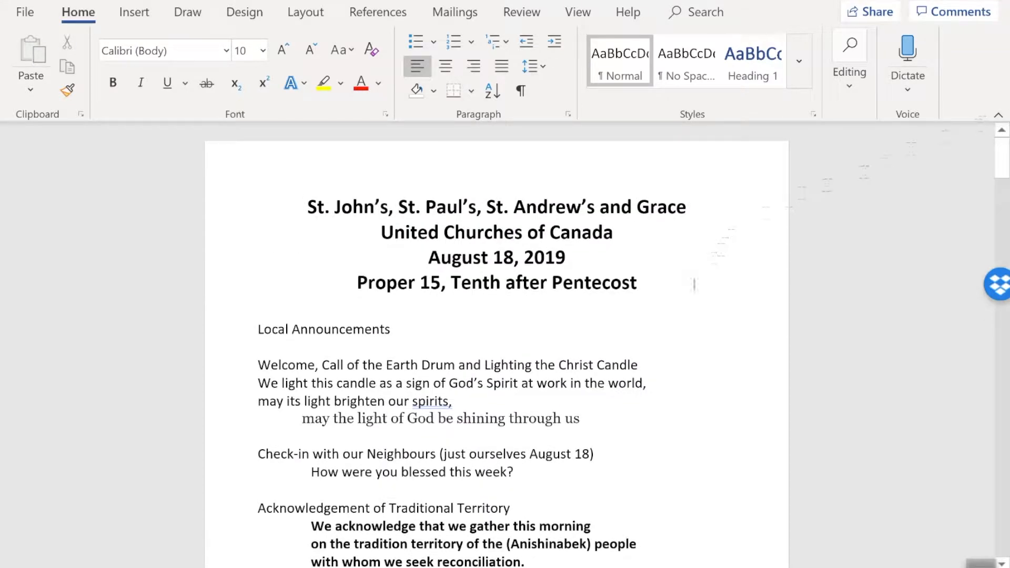
mouse_move(612, 263)
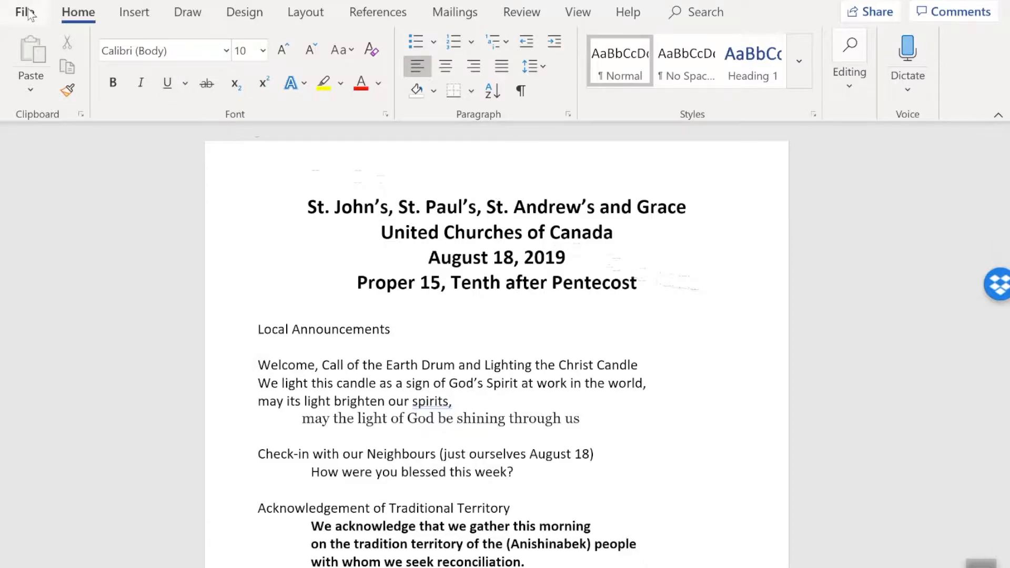
Step: In the Print settings, keep one copy and open the one- or two-sided printing choices
click(21, 12)
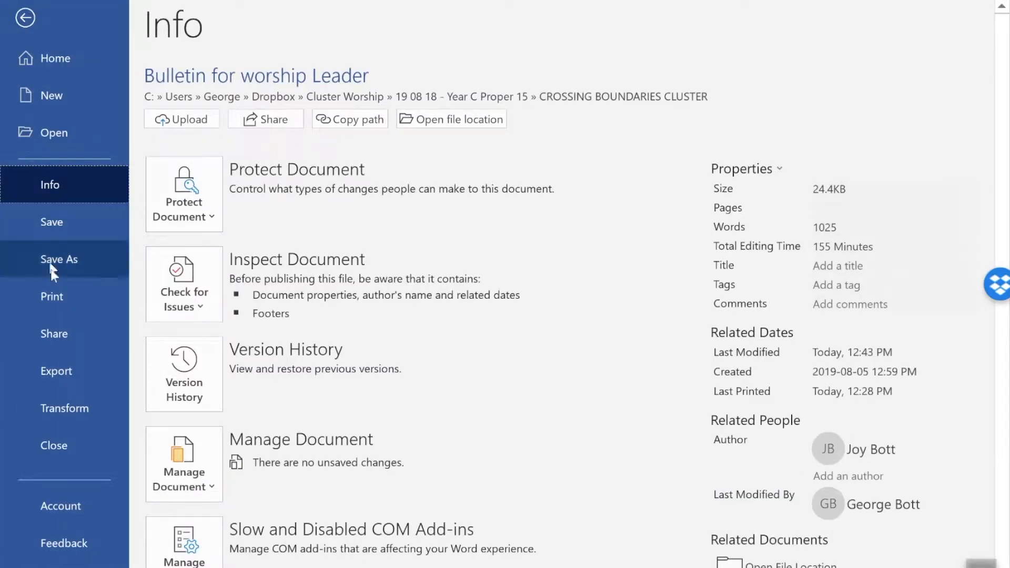
click(52, 296)
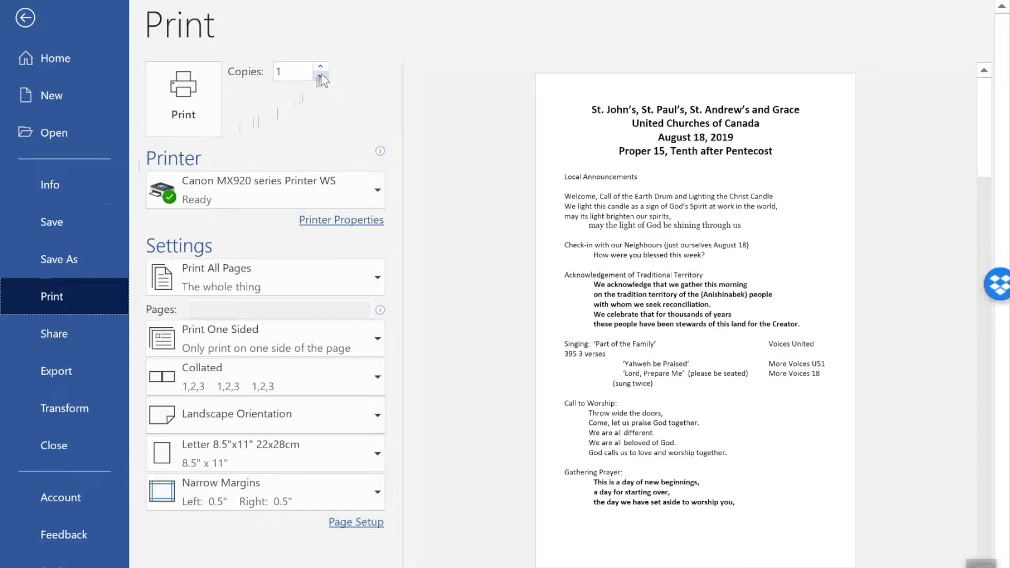
click(320, 67)
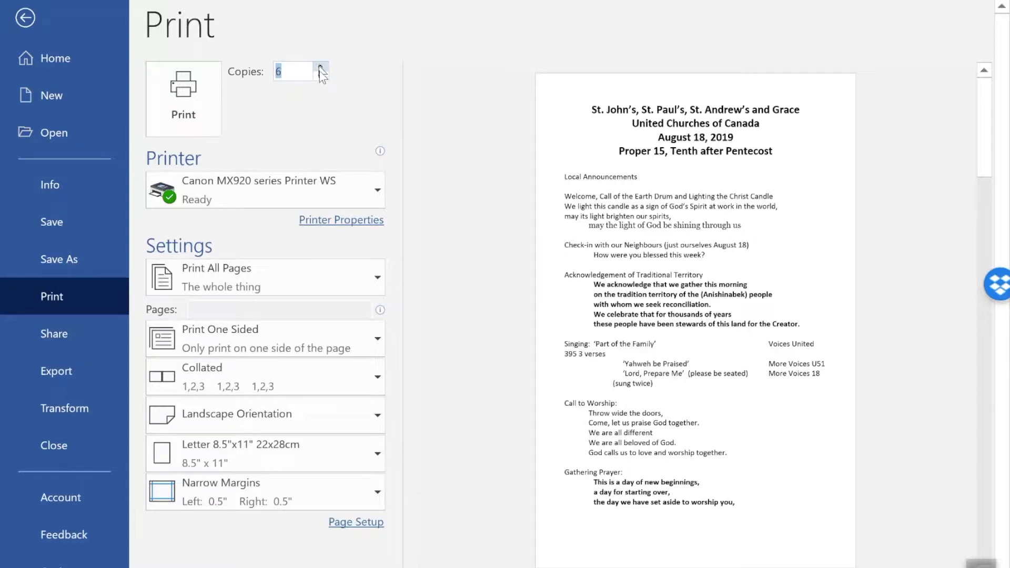
click(321, 77)
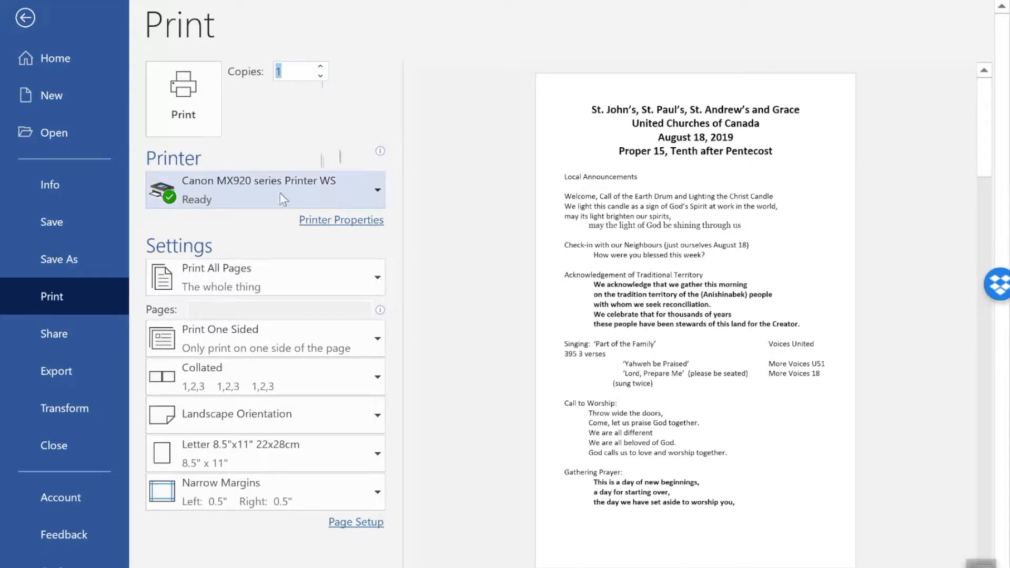
mouse_move(379, 195)
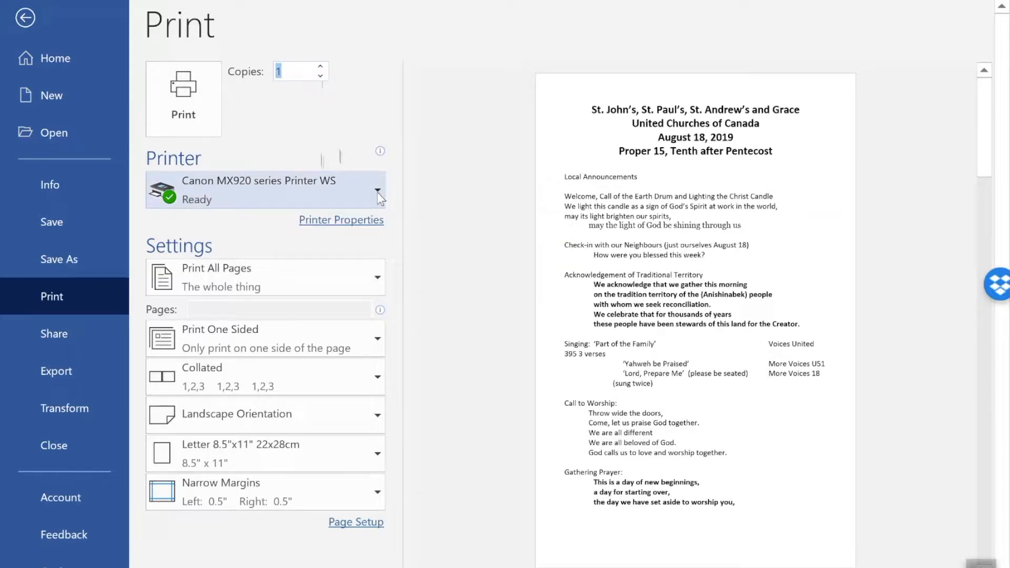
click(378, 190)
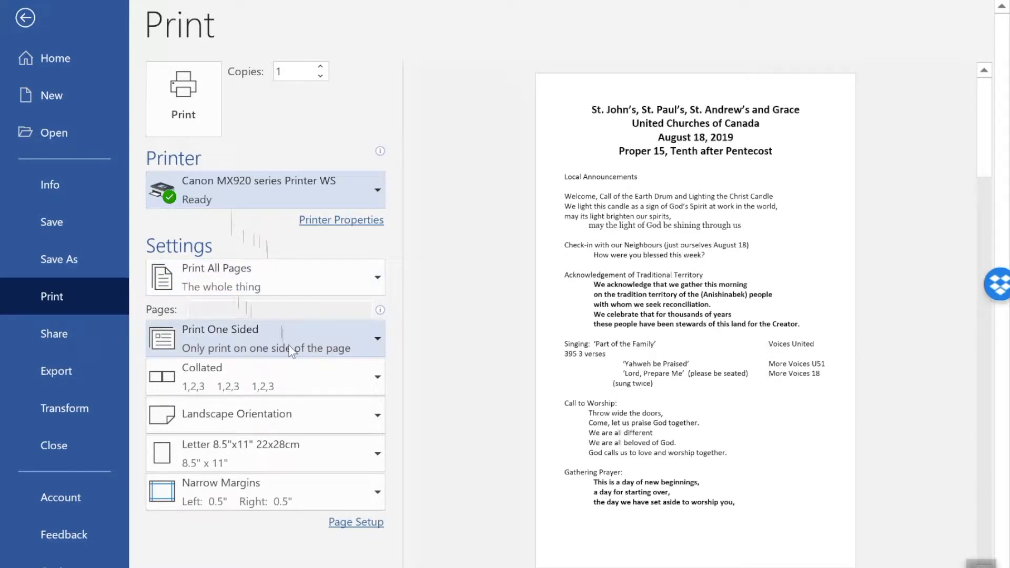
click(377, 339)
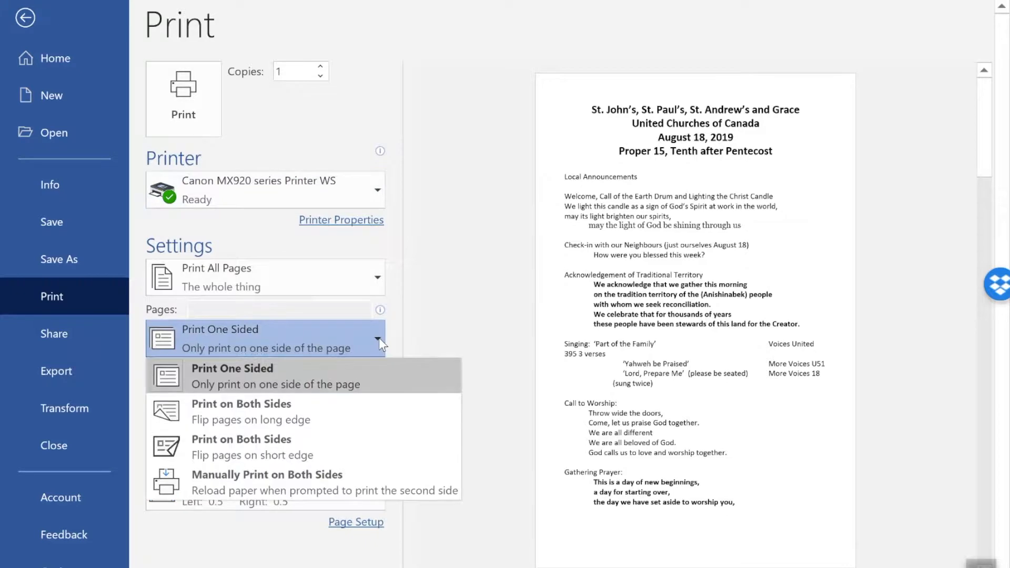
mouse_move(275, 411)
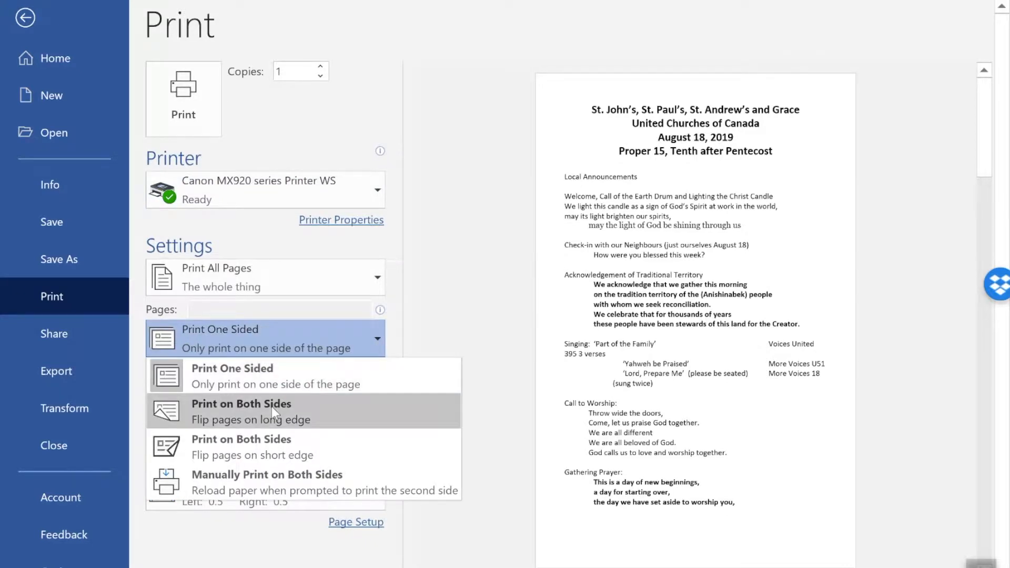
mouse_move(207, 428)
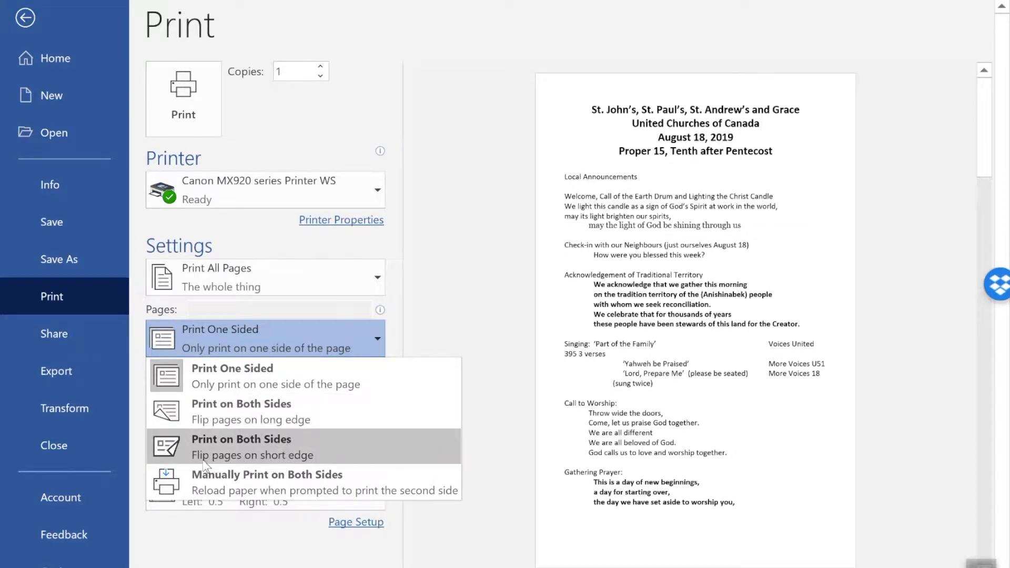
mouse_move(222, 464)
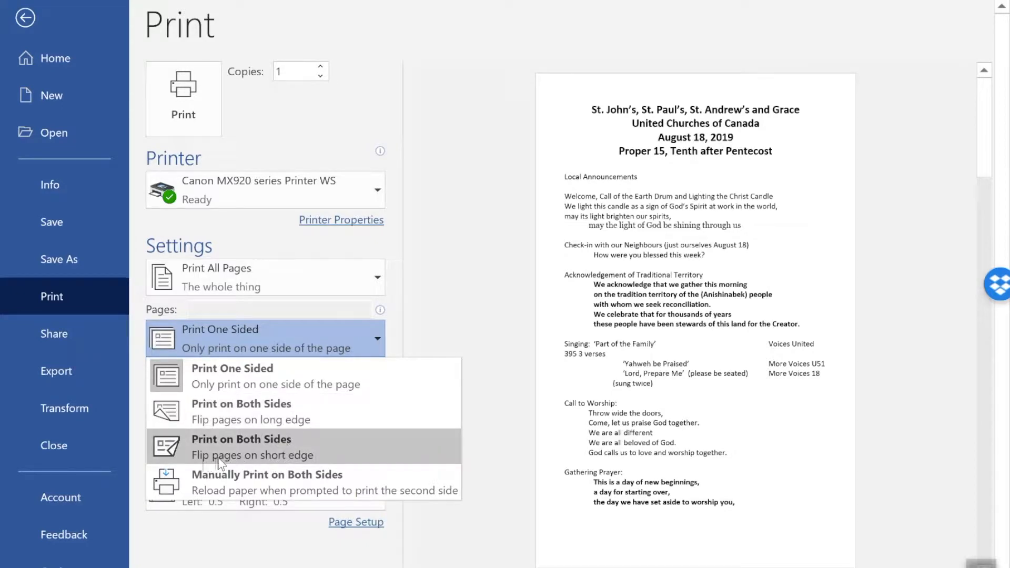
mouse_move(290, 464)
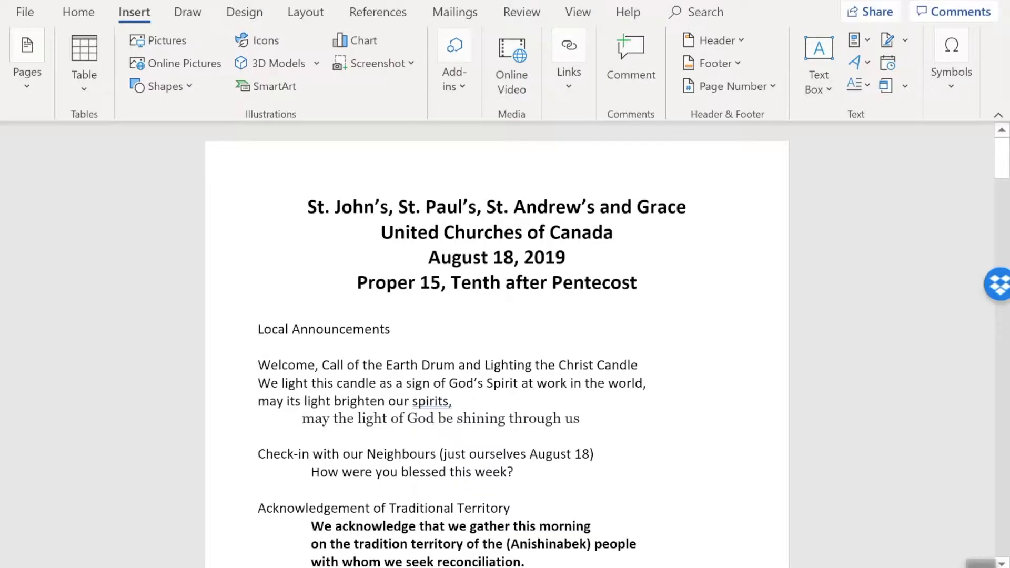
Step: Add blank lines after the church title until Local Announcements moves to the next page
click(614, 232)
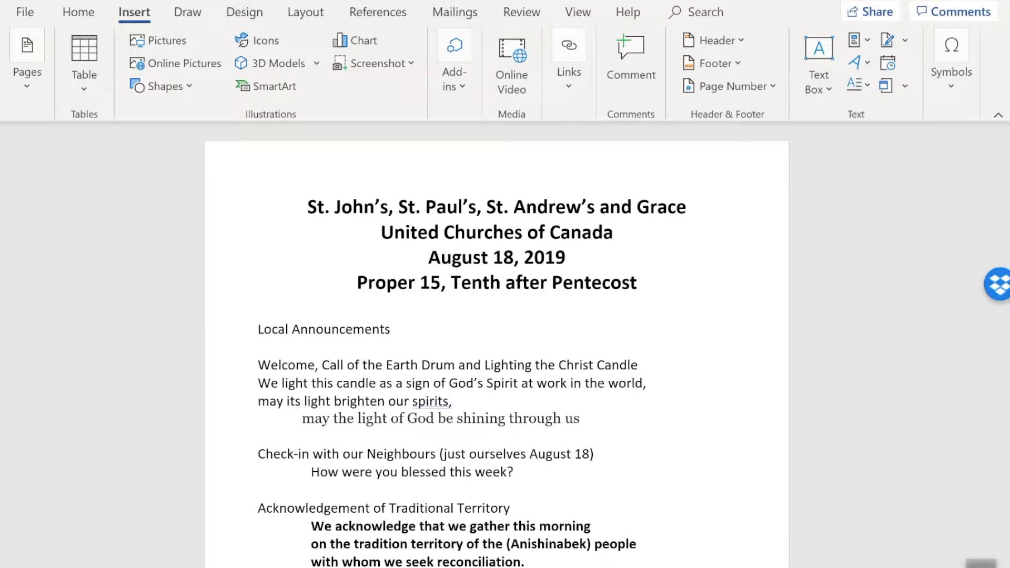
mouse_move(259, 348)
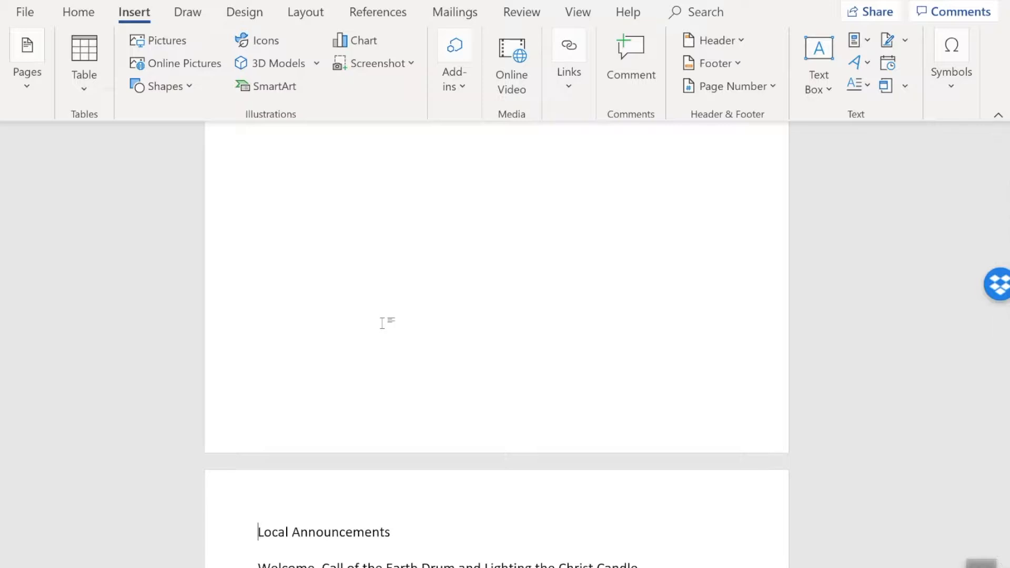
mouse_move(403, 297)
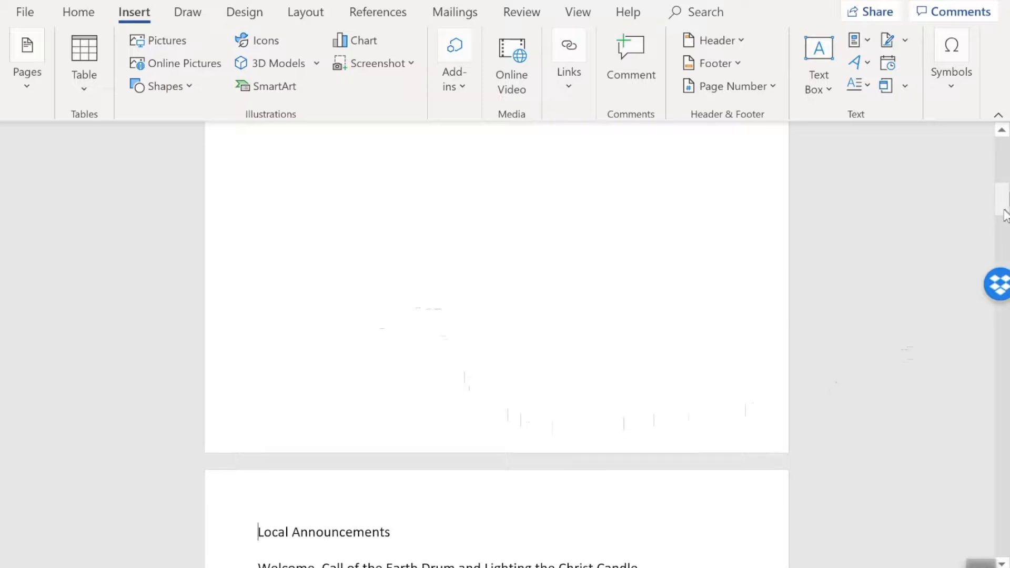
scroll(up, 3)
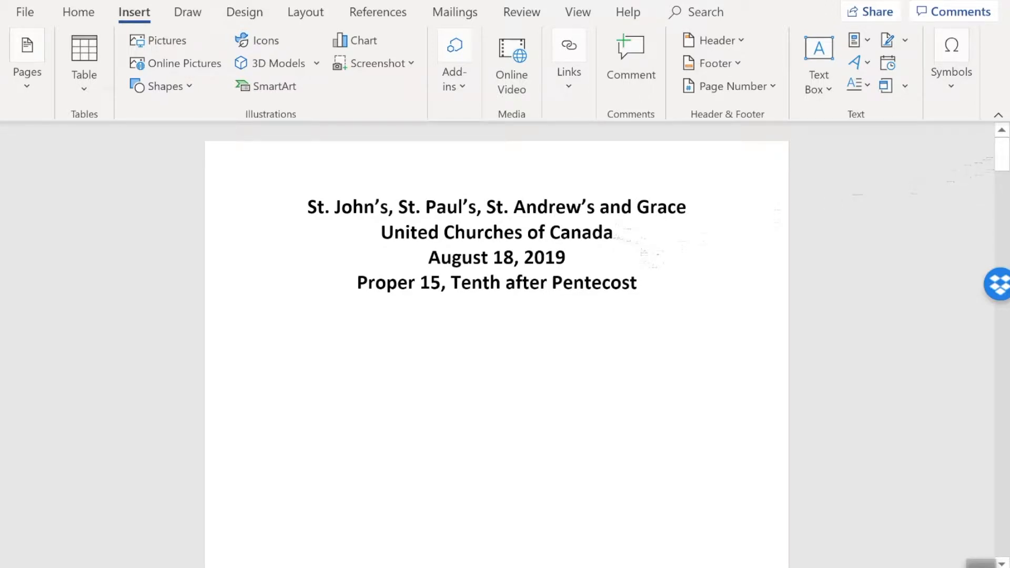
Step: Push the August 18, 2019 line down below 'United Churches of Canada' and click into the gap
click(612, 232)
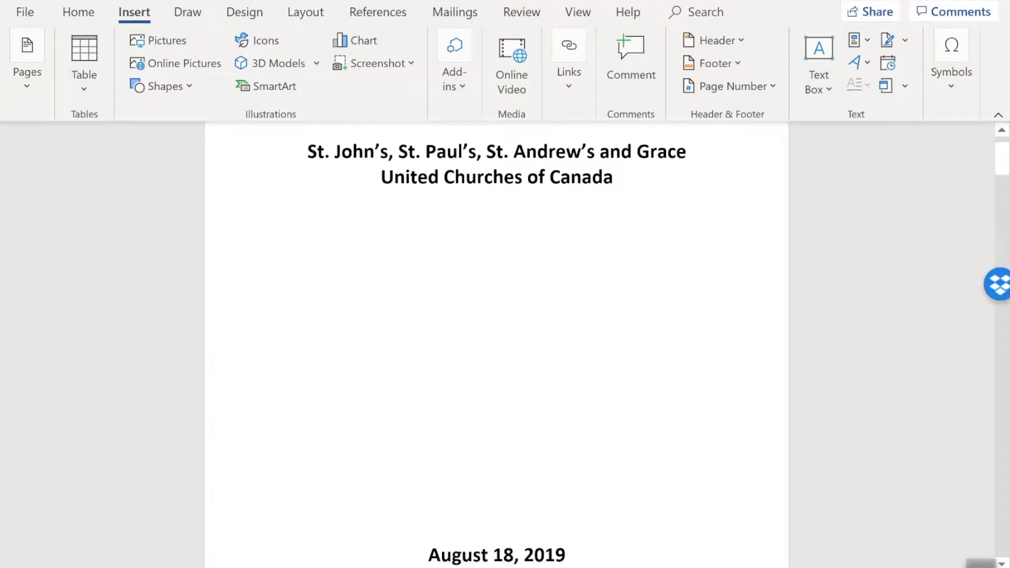
scroll(down, 3)
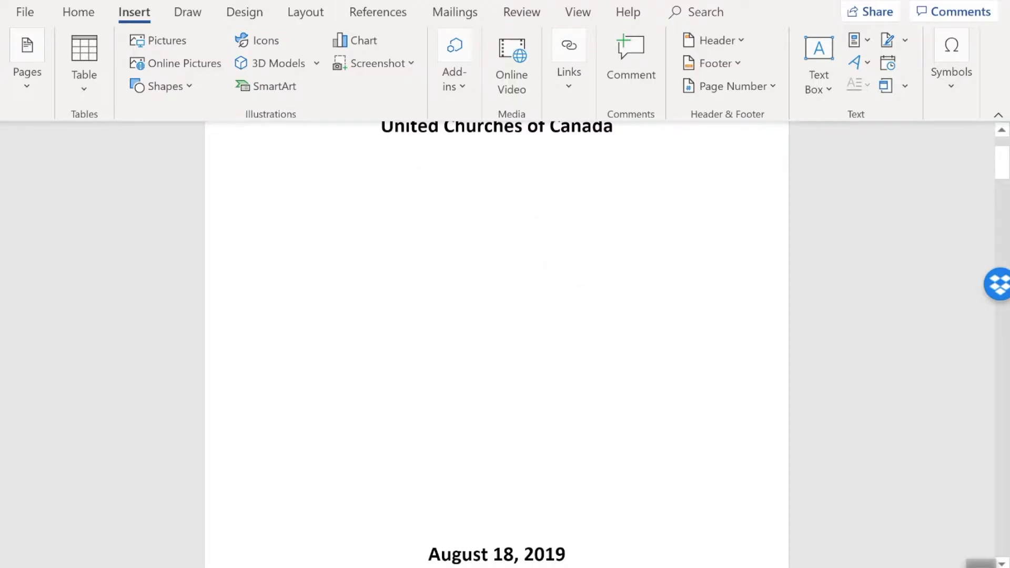
click(496, 176)
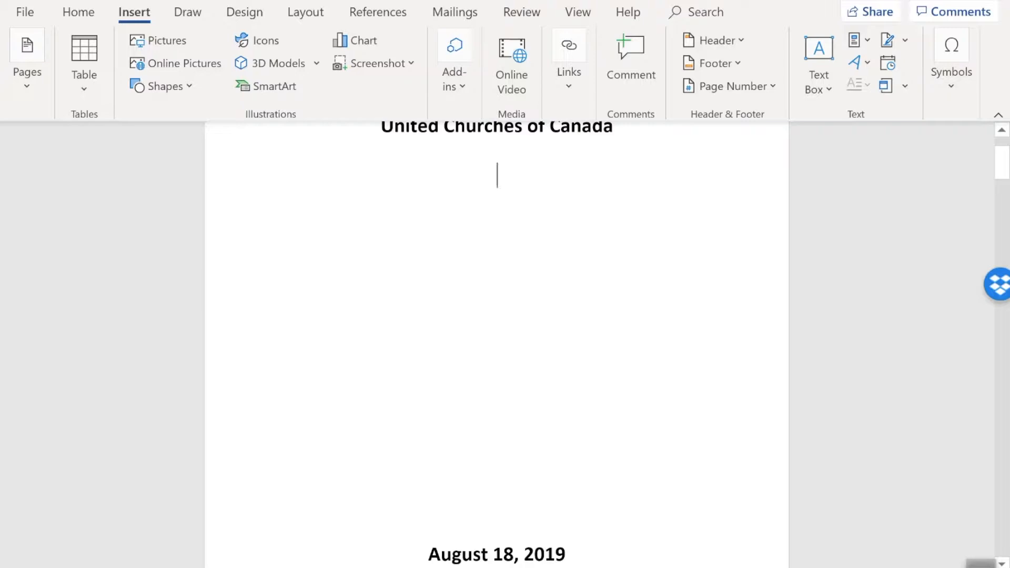
mouse_move(335, 178)
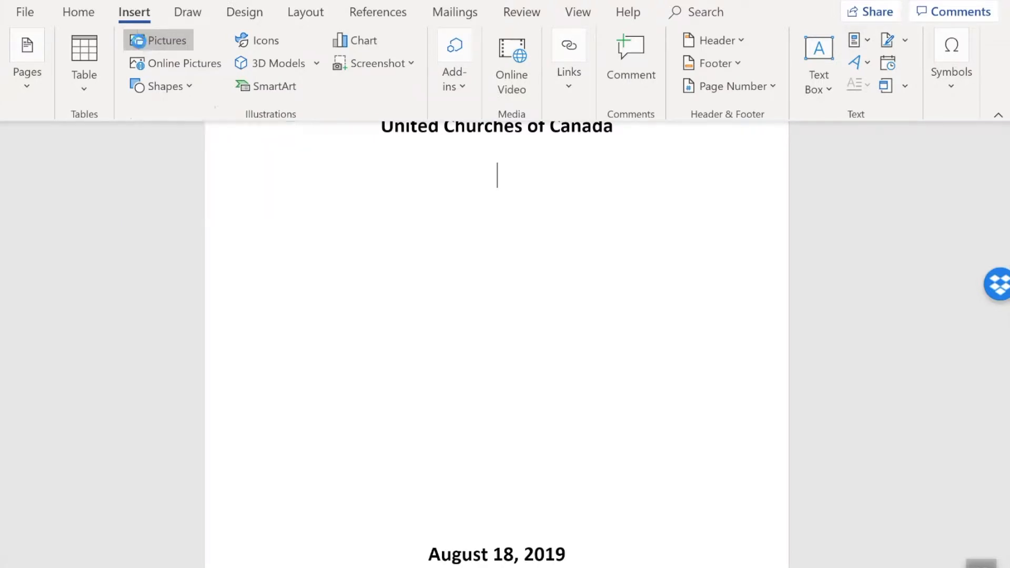
Step: Insert the Conflict Cover picture from the Desktop below the church name
click(158, 40)
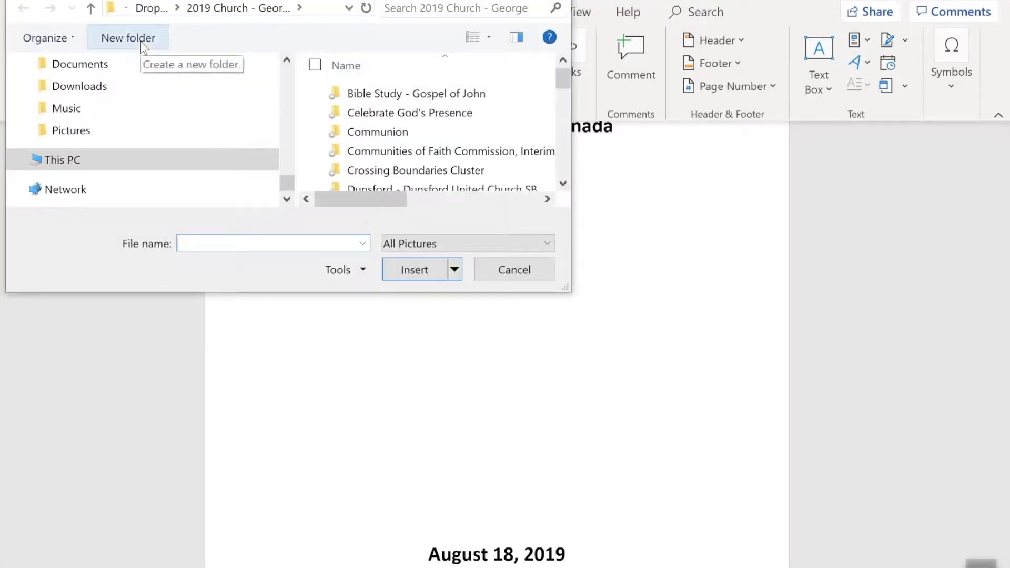
click(63, 160)
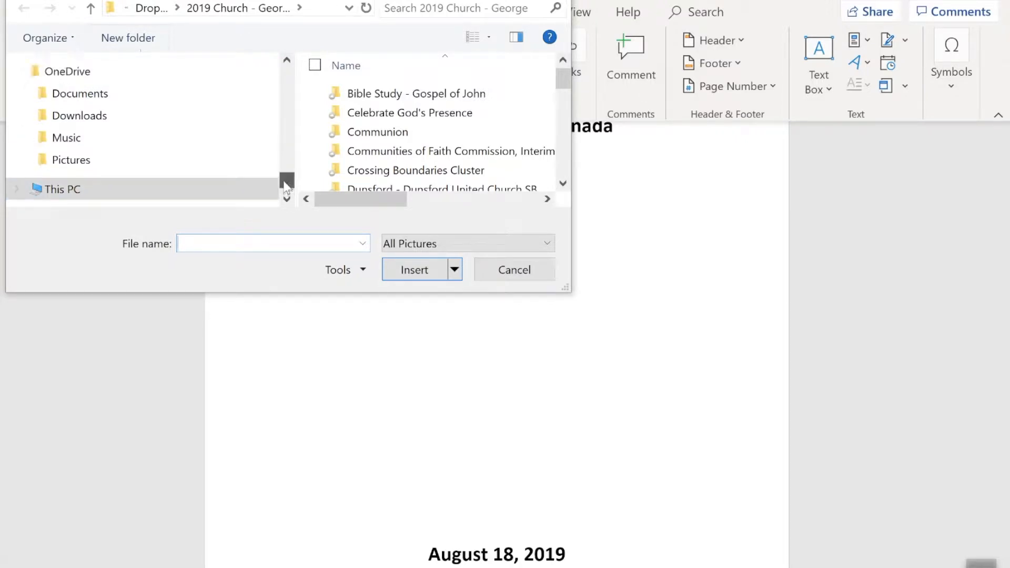
scroll(down, 3)
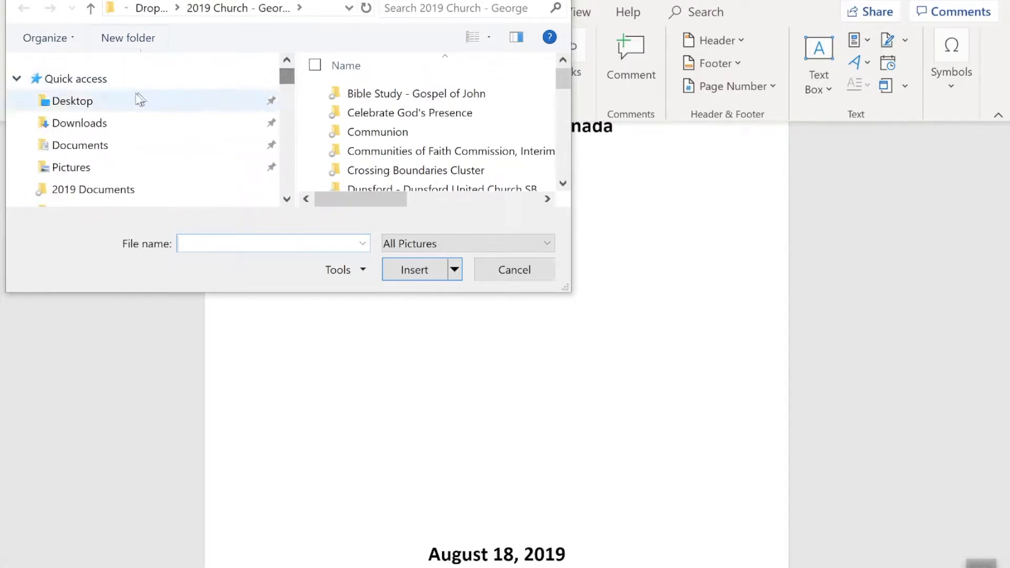
click(72, 101)
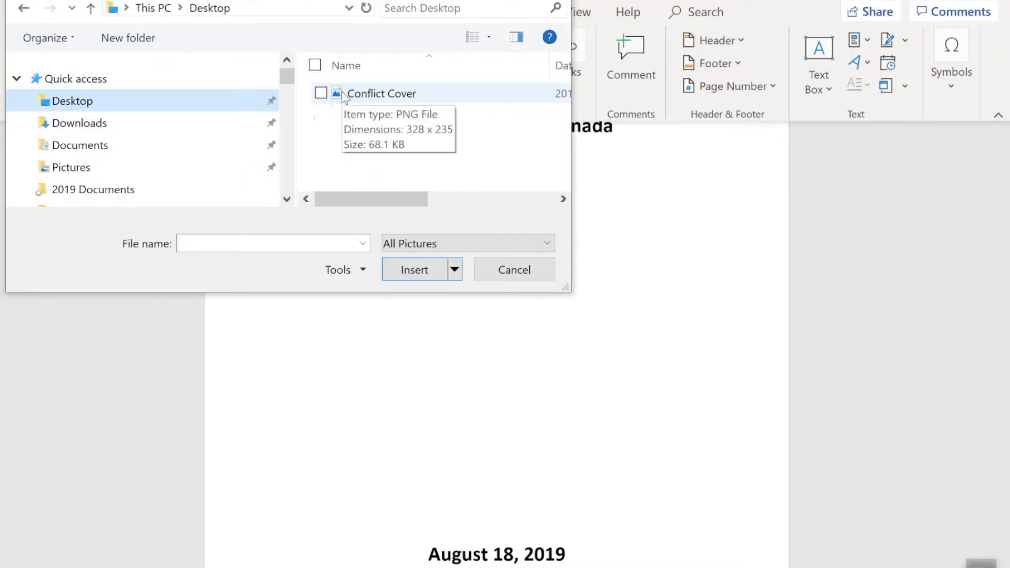
click(381, 93)
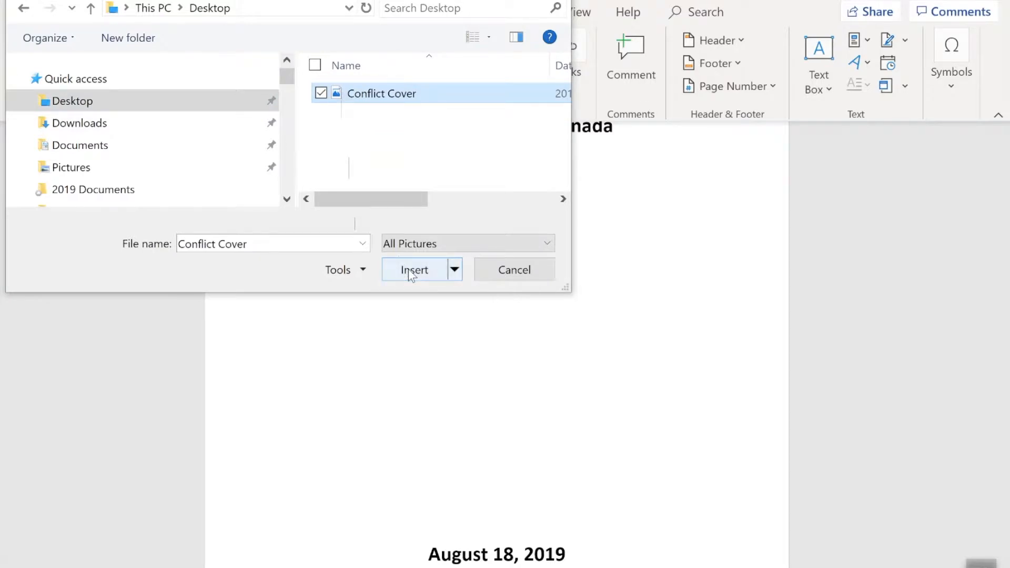
click(414, 270)
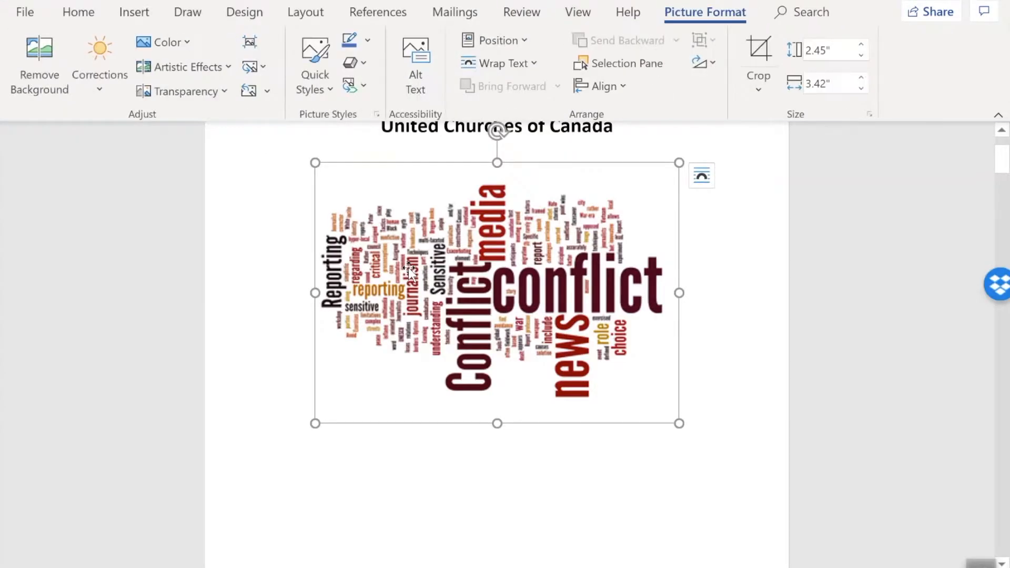
Step: Give the word-cloud picture Square text wrapping, then deselect and reselect it
click(415, 63)
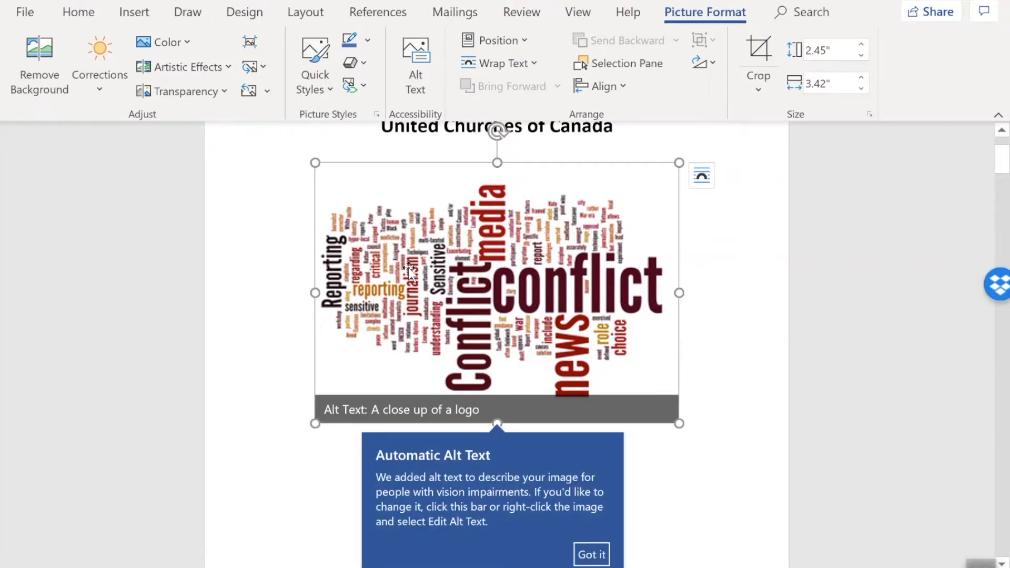
mouse_move(606, 248)
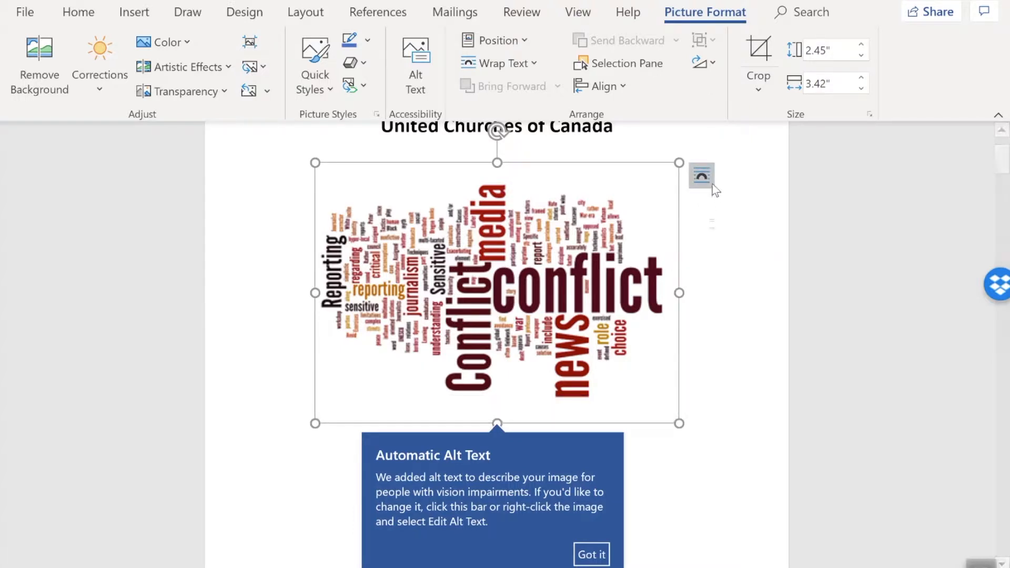
mouse_move(701, 175)
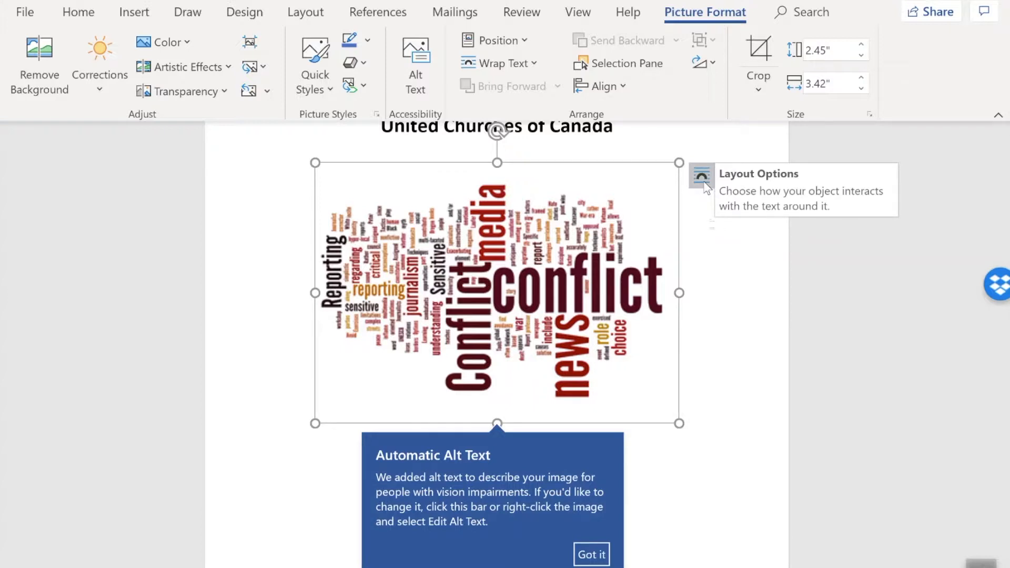
mouse_move(699, 182)
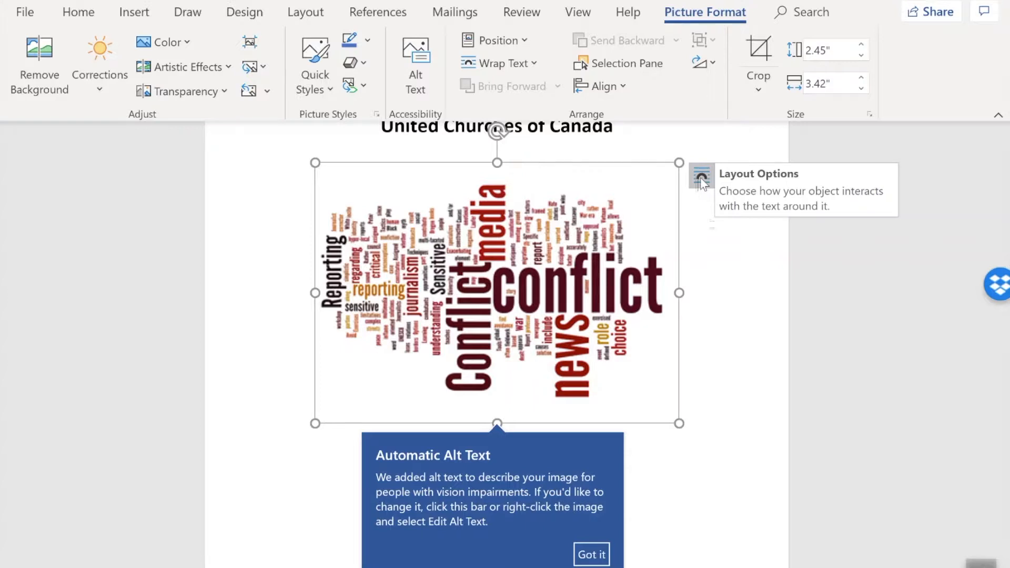
click(701, 177)
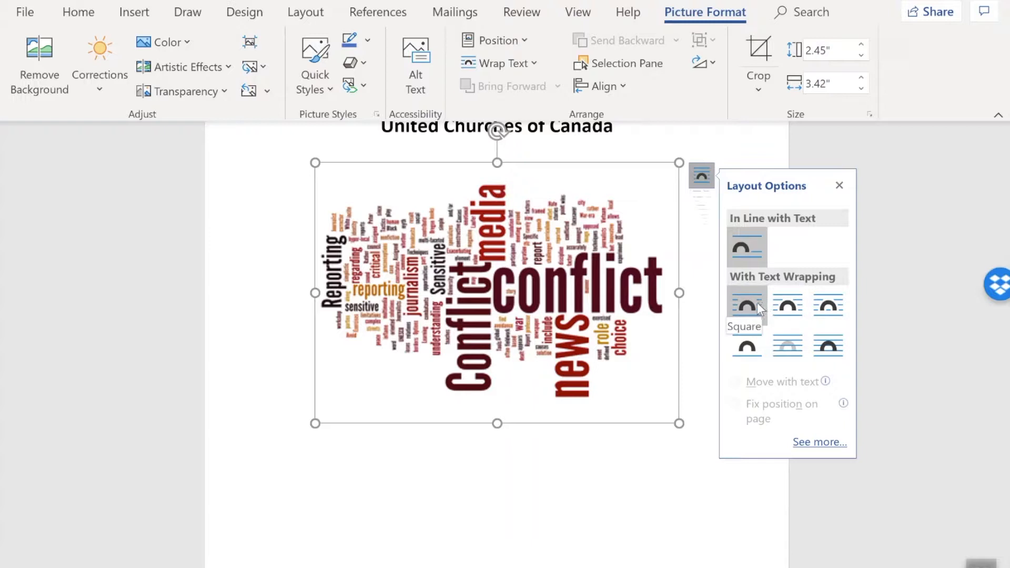
click(746, 305)
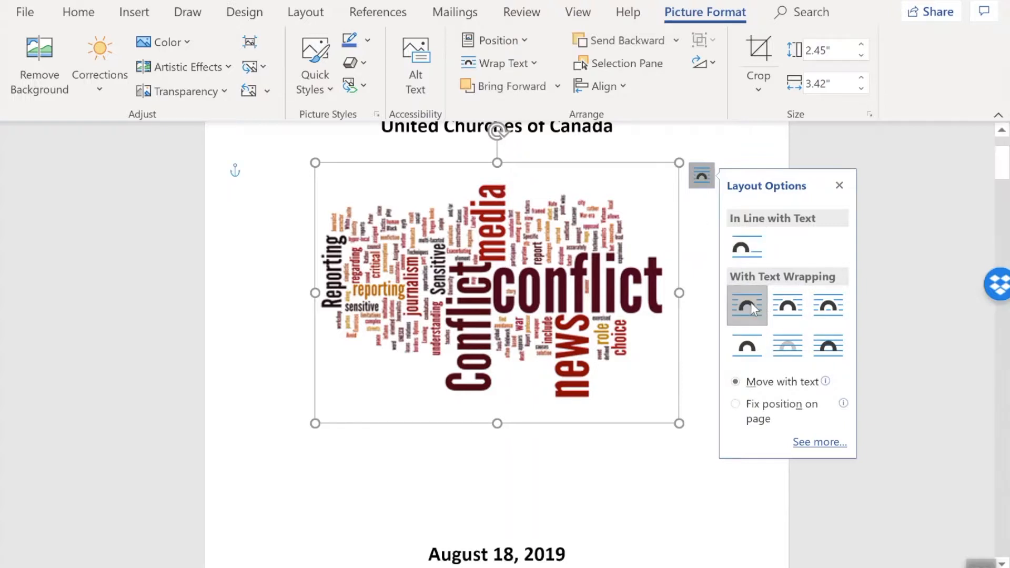
mouse_move(706, 337)
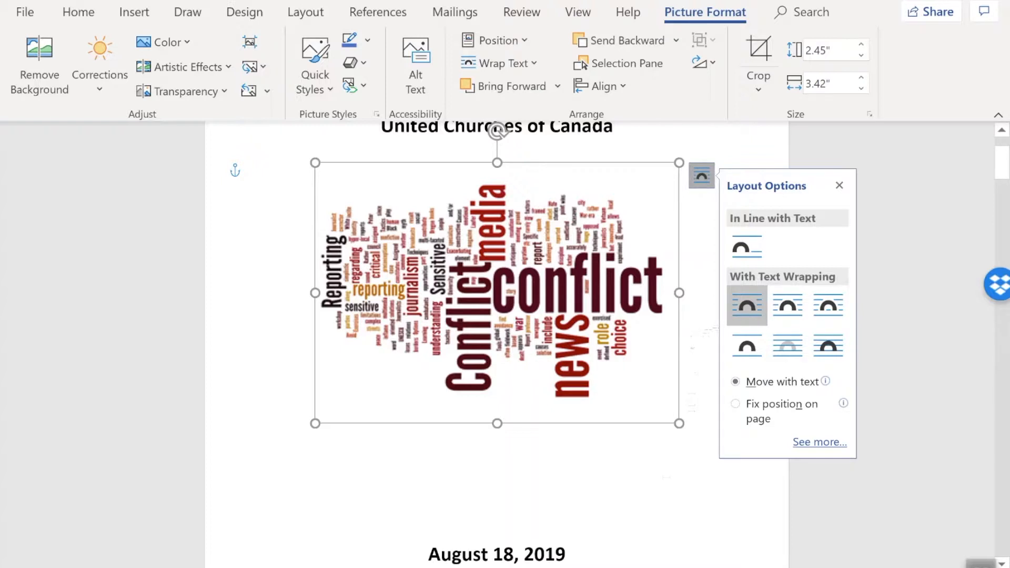
click(497, 476)
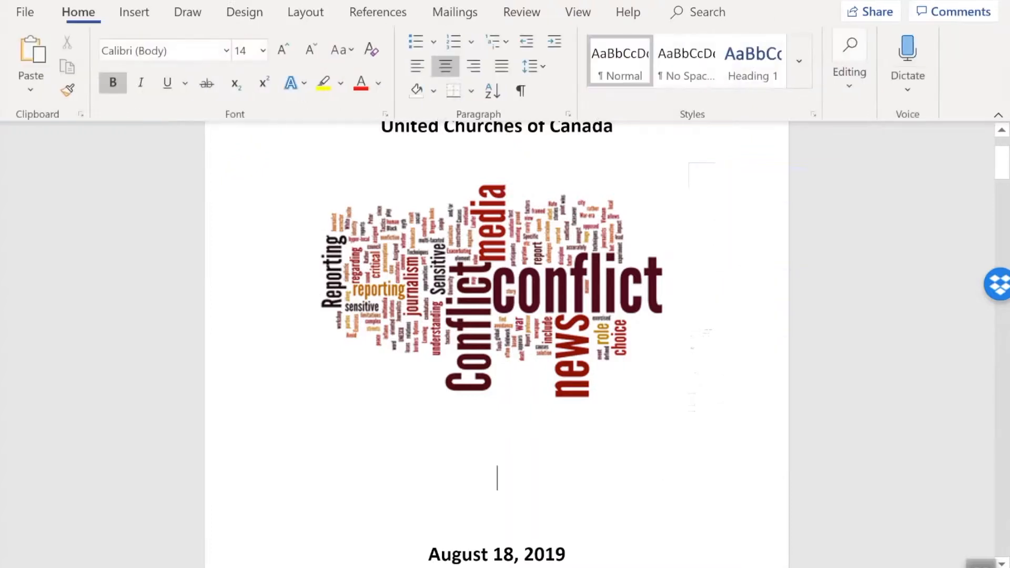
mouse_move(593, 328)
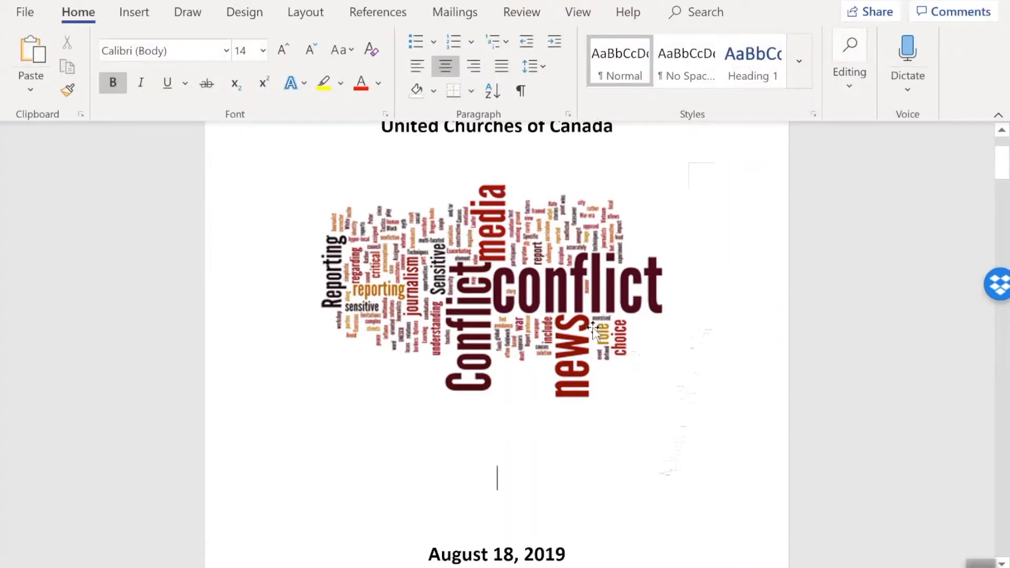
click(496, 289)
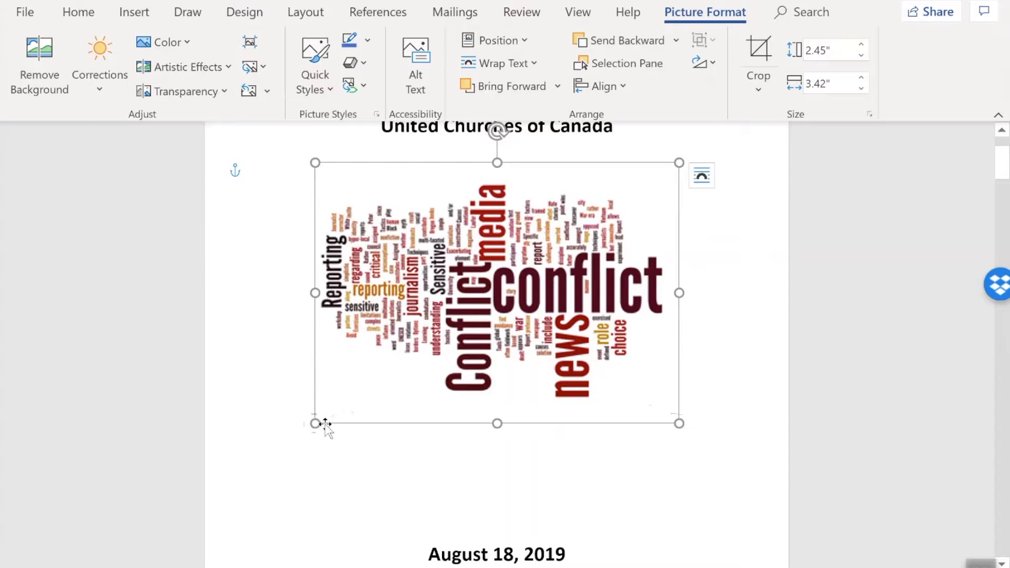
mouse_move(316, 423)
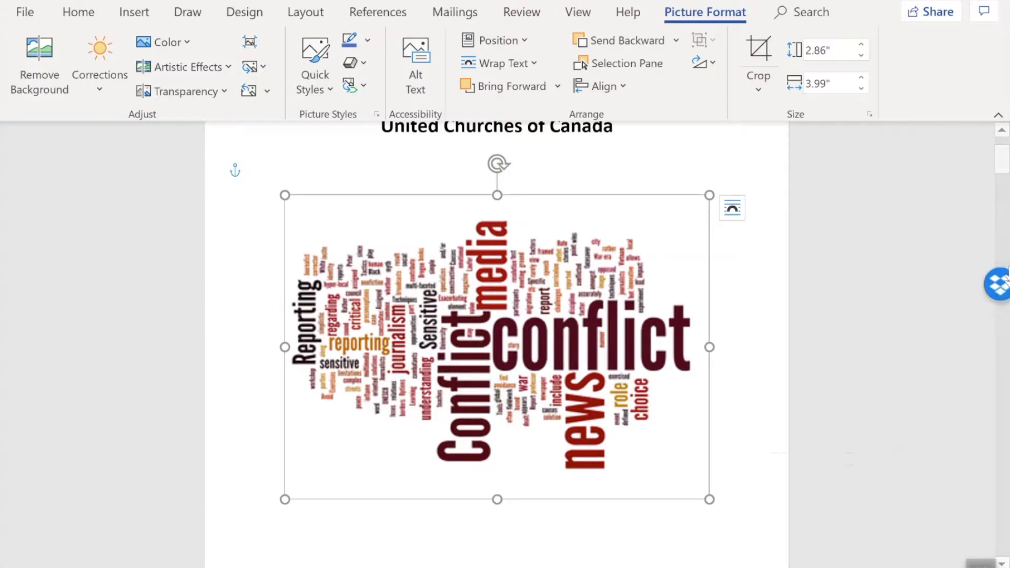
scroll(down, 3)
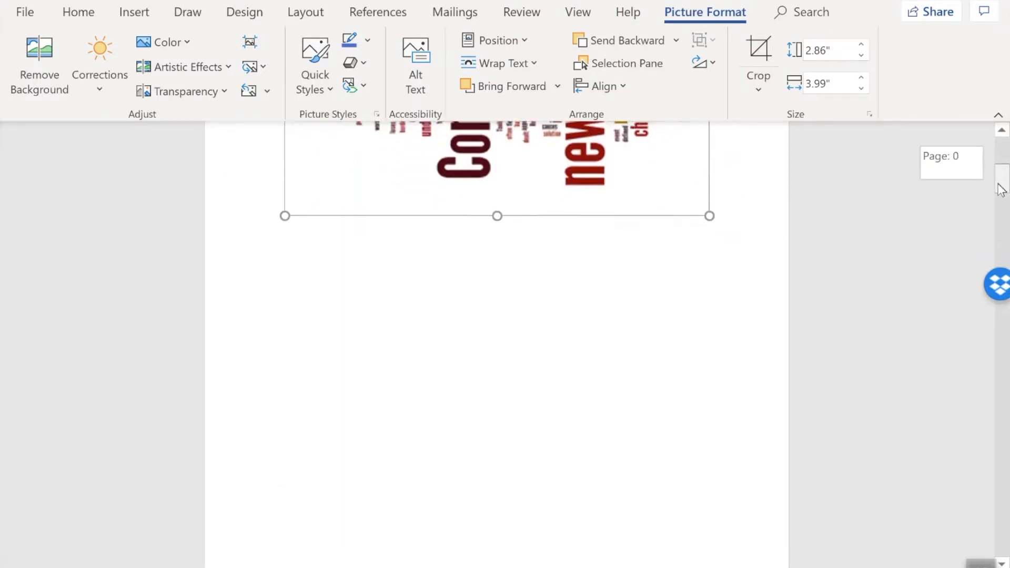
scroll(down, 3)
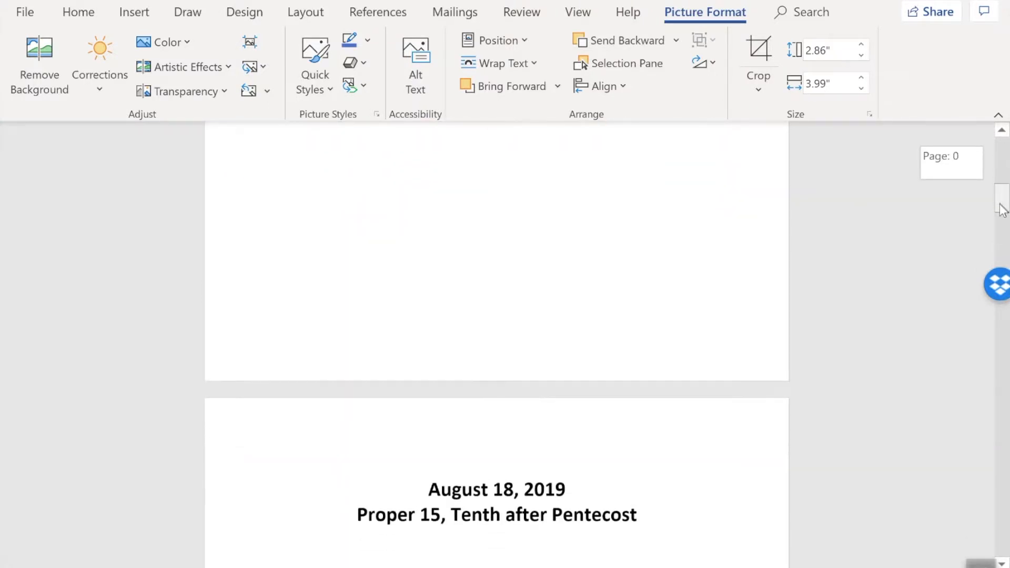
scroll(down, 3)
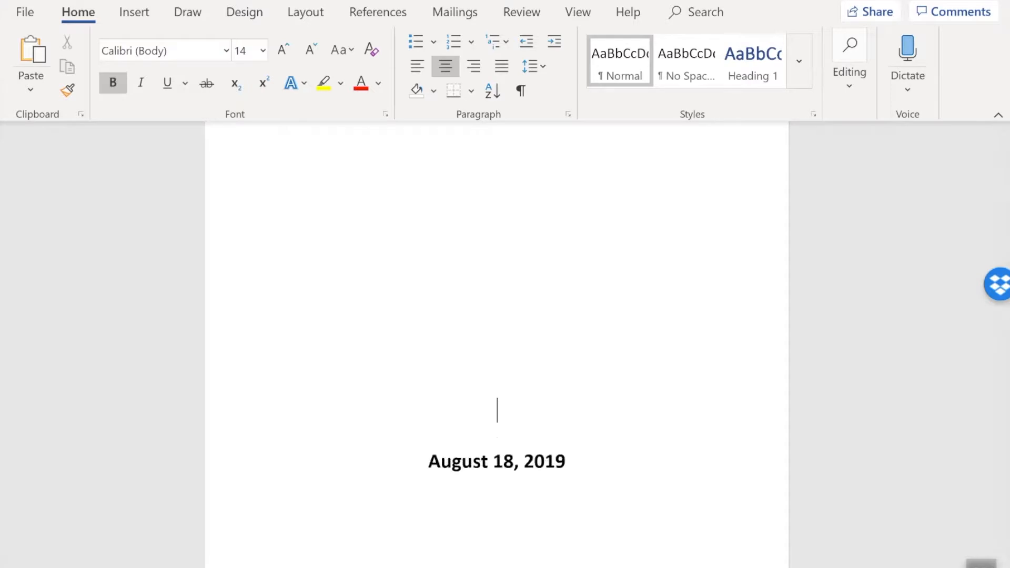
text(Proper 15, Tenth after Pentecost)
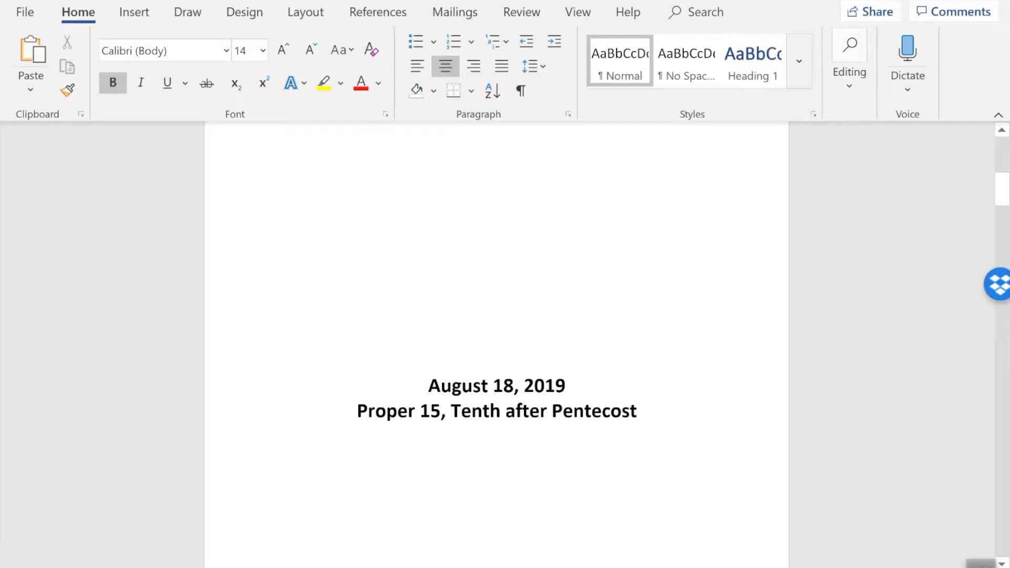
mouse_move(672, 318)
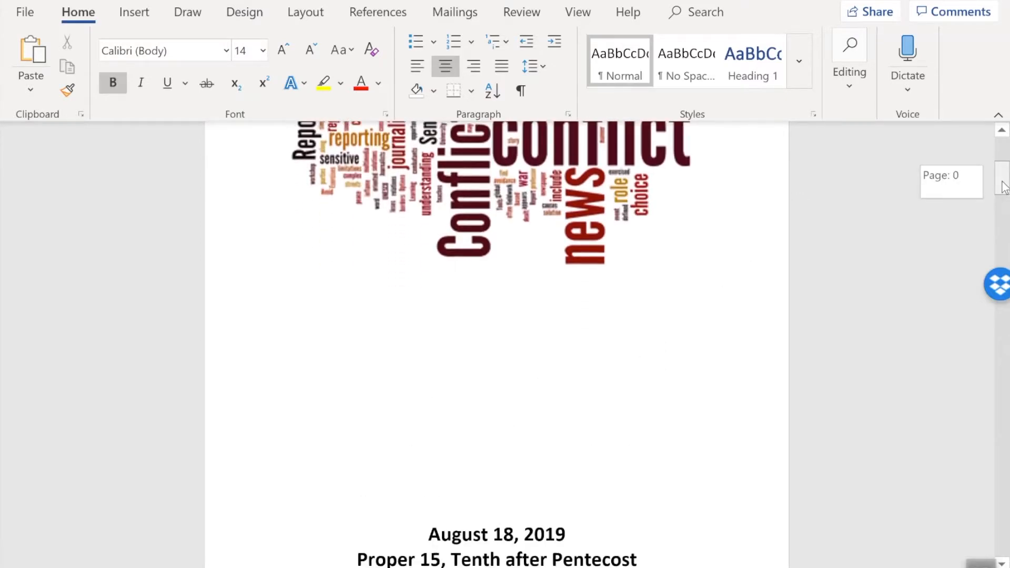
Step: Type the title 'WORSHIP LEADER BULLETIN' on the blank line below the word cloud, bold and centred
click(496, 380)
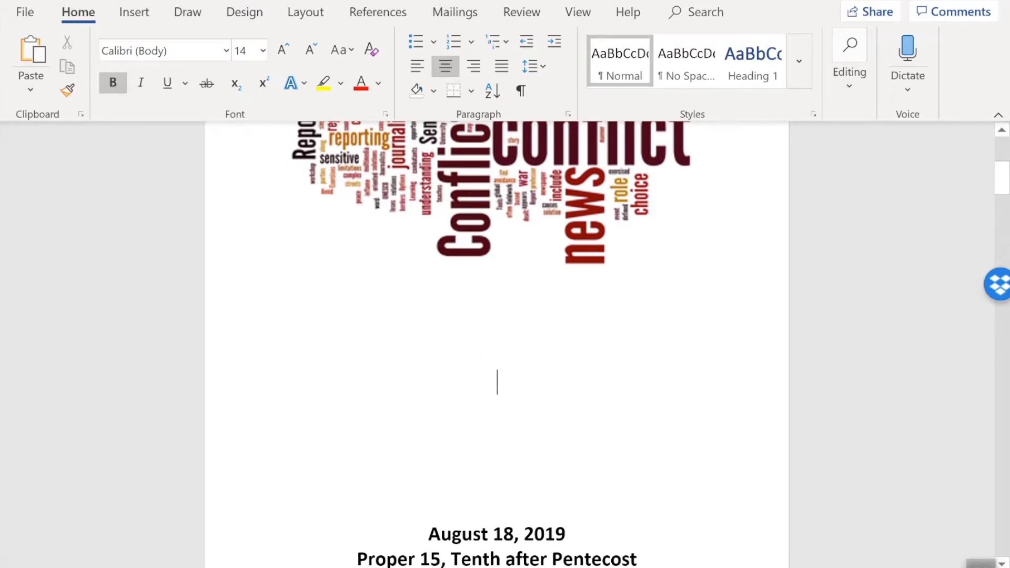
text(WO)
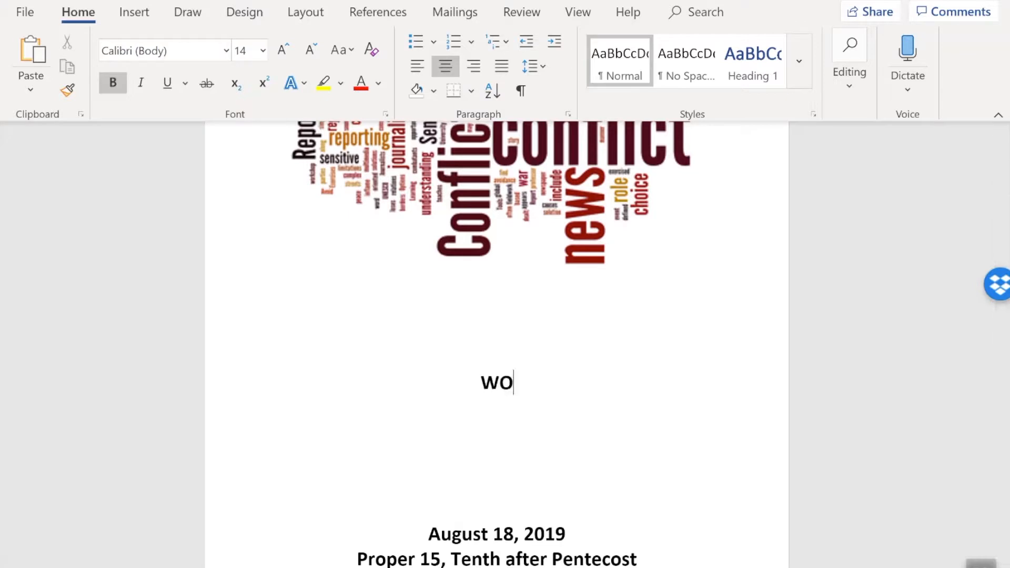
text(RSHIP L)
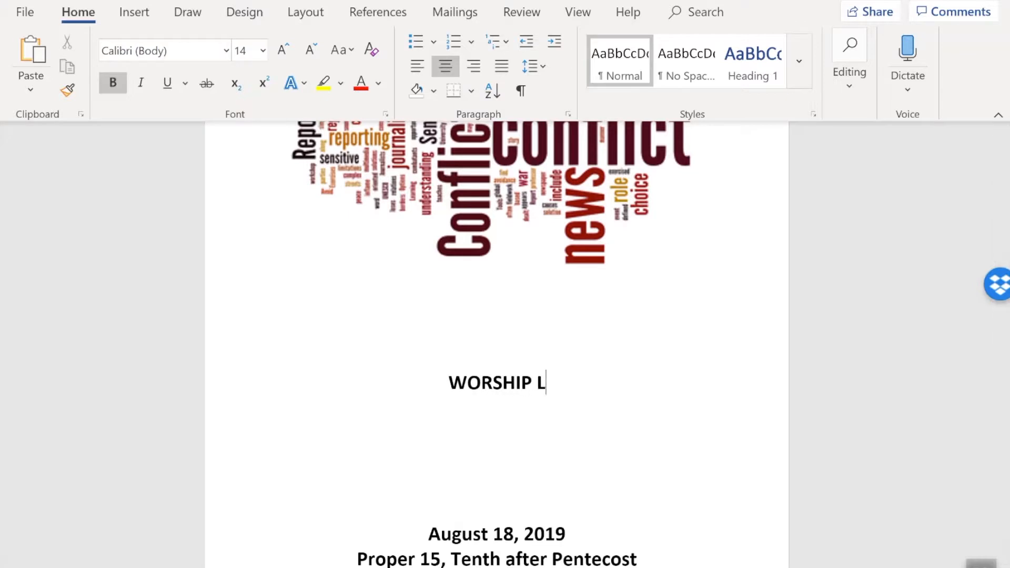
text(EADER B)
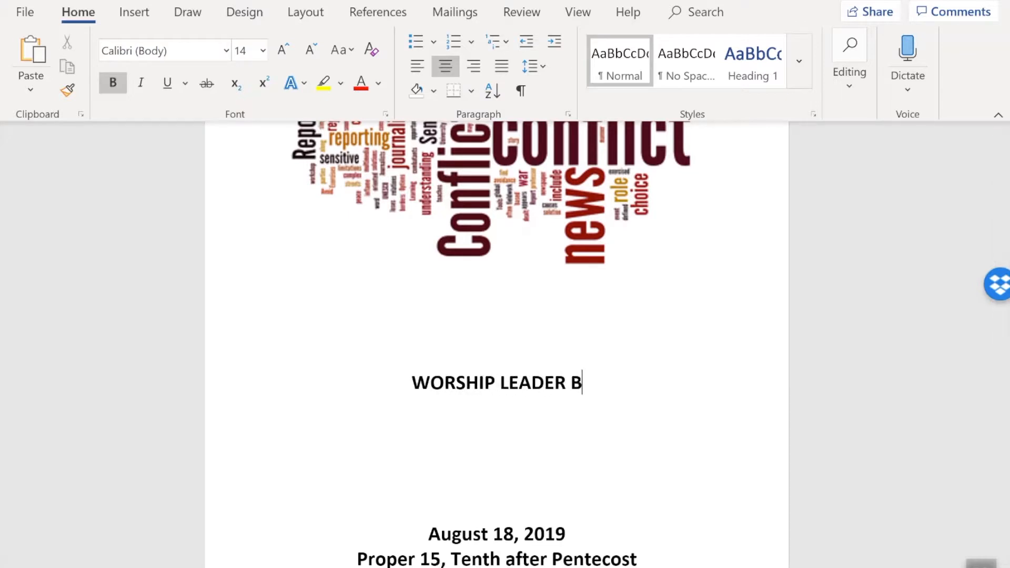
text(ULLETIN)
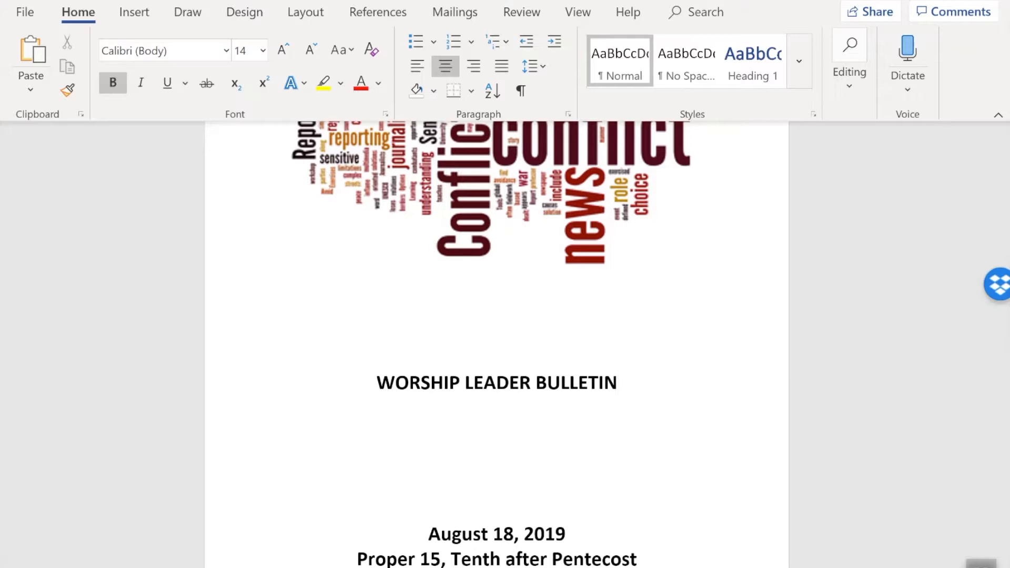
click(617, 382)
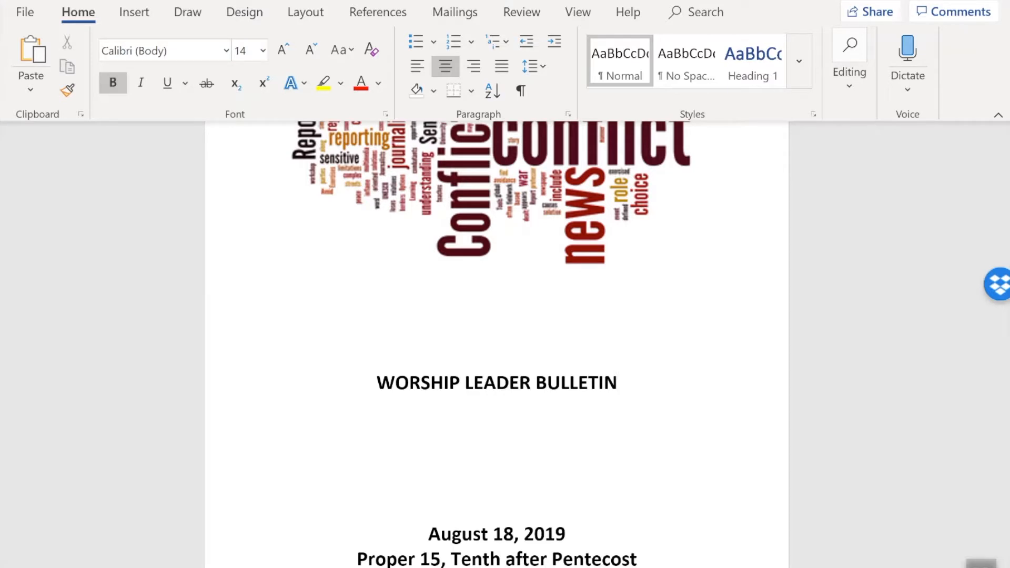
click(615, 382)
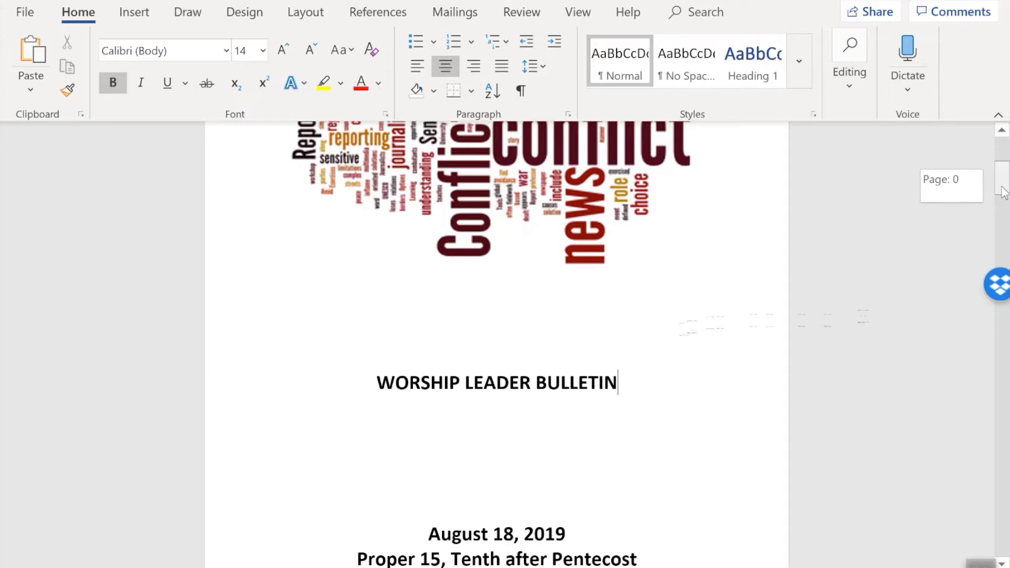
scroll(up, 3)
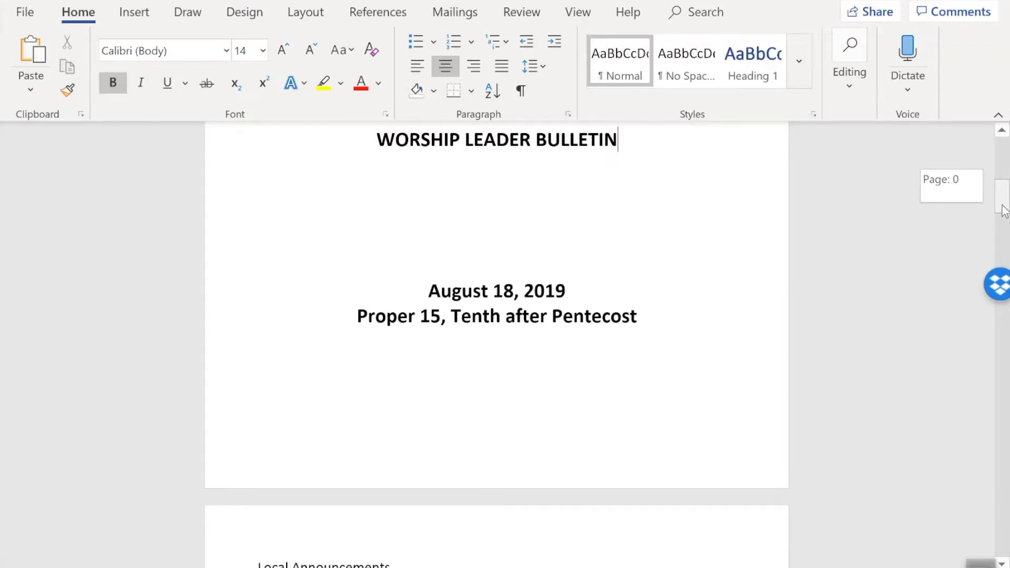
scroll(down, 3)
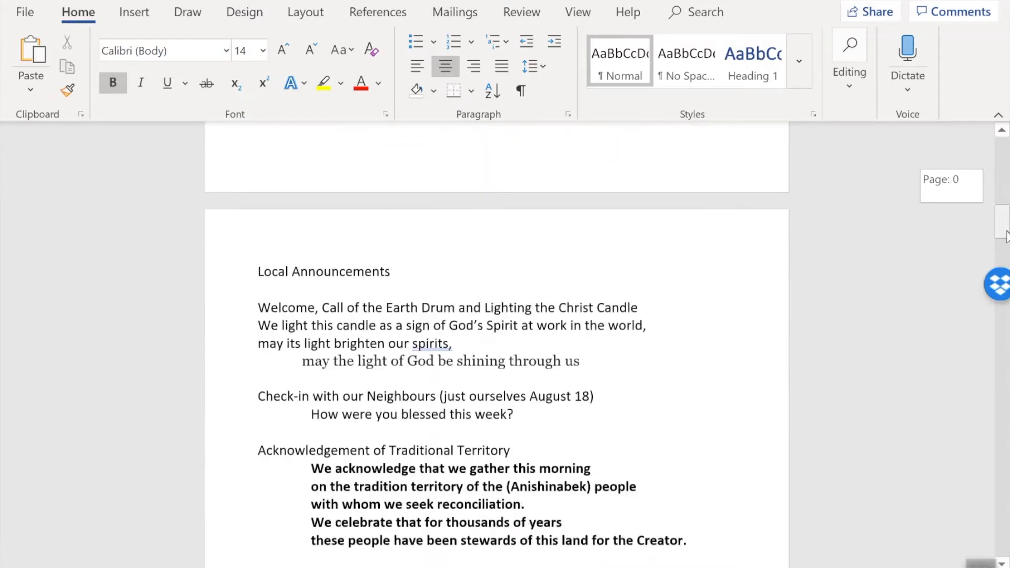
scroll(down, 3)
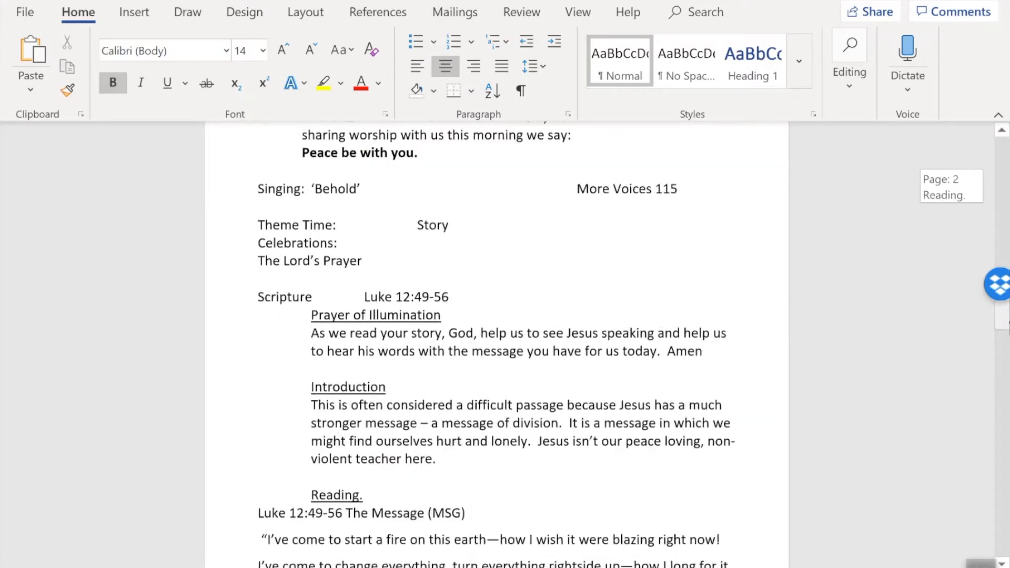
scroll(down, 3)
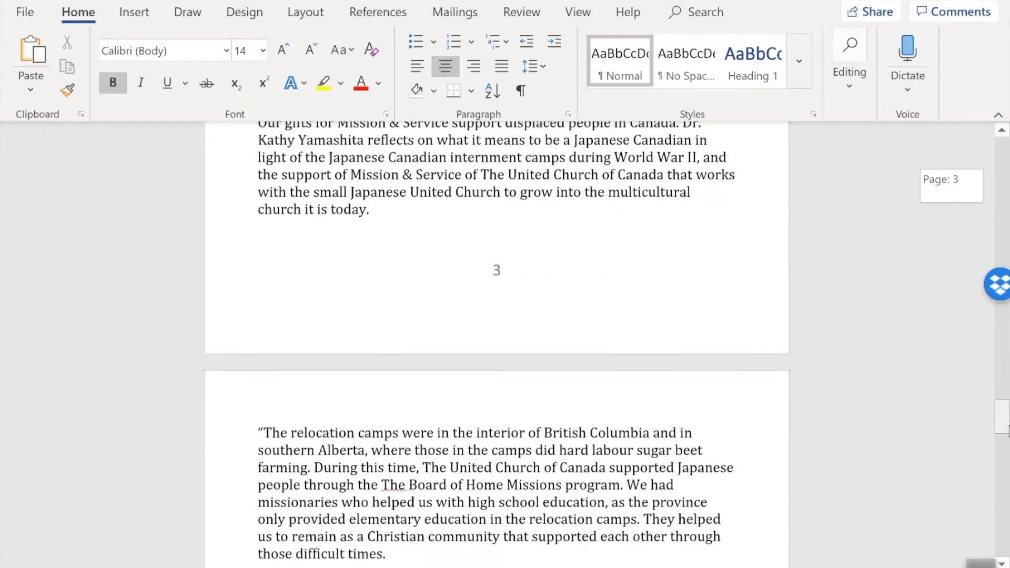
scroll(down, 3)
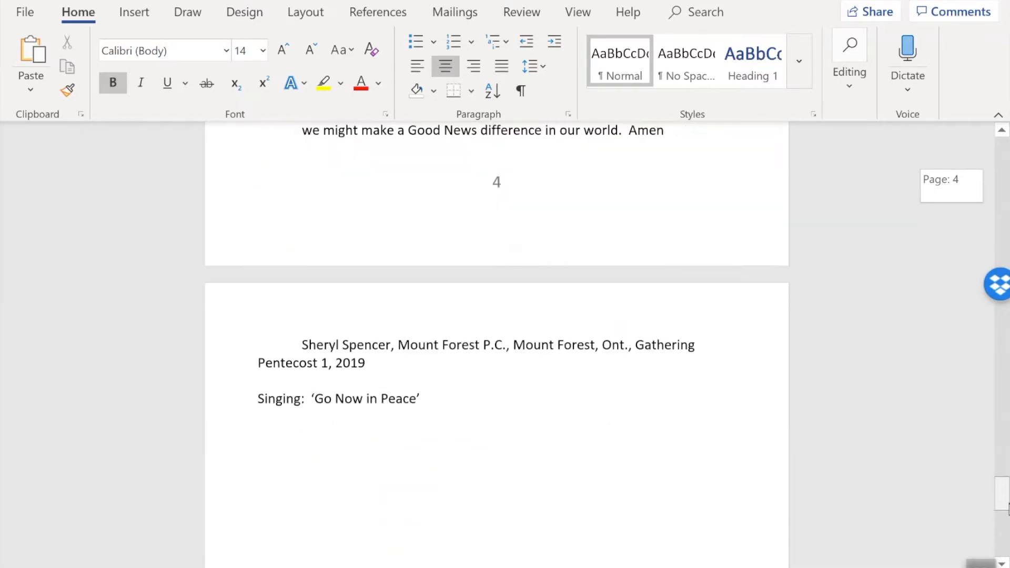
scroll(down, 3)
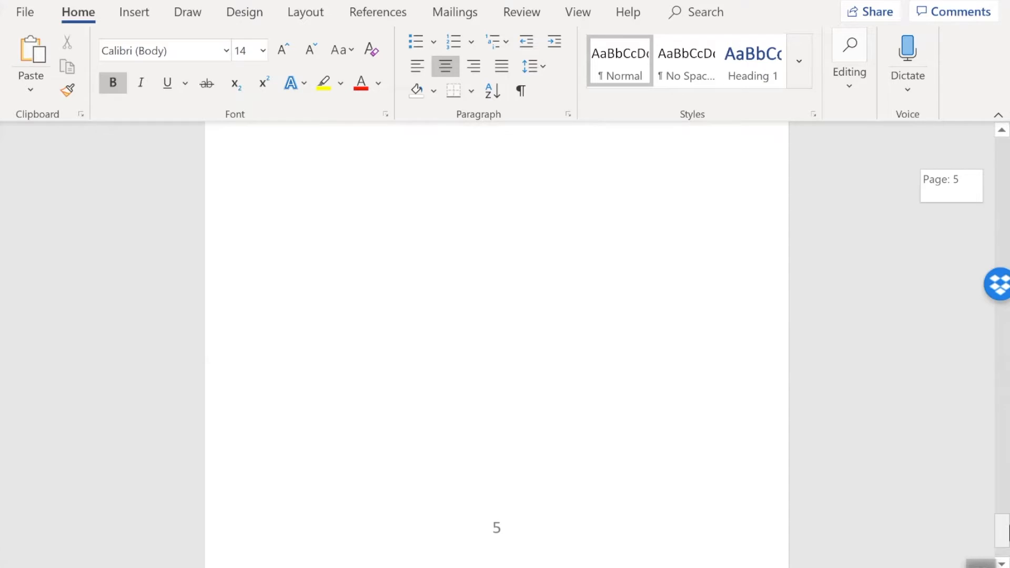
scroll(up, 3)
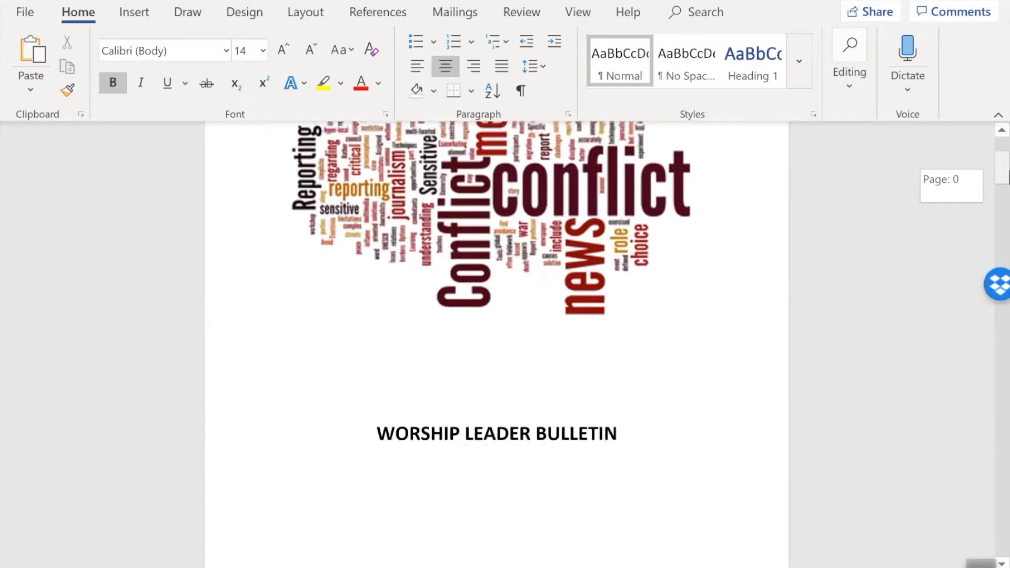
scroll(up, 3)
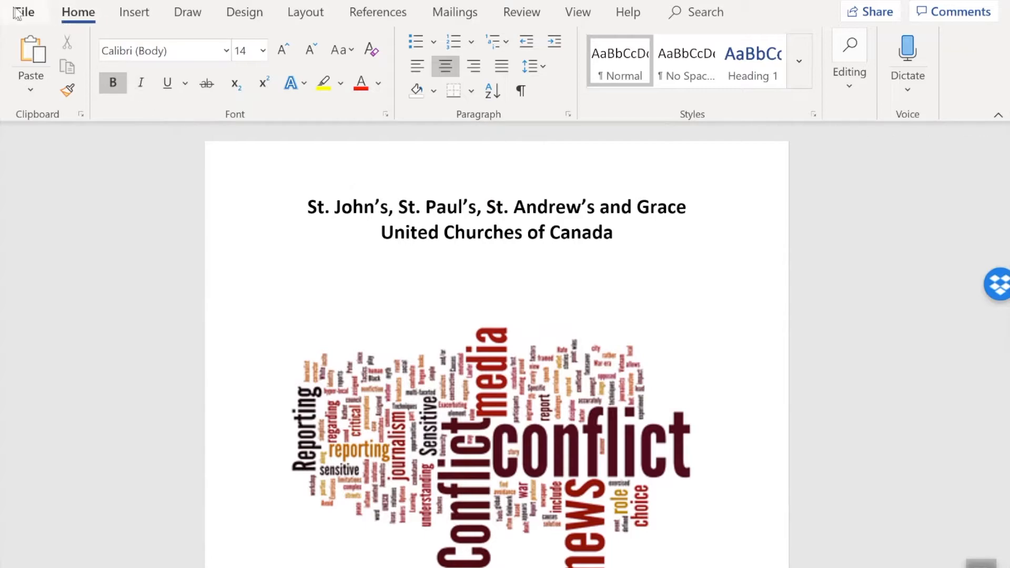
Step: Show the Print settings and preview, with two-sided printing flipped on the short edge
click(24, 11)
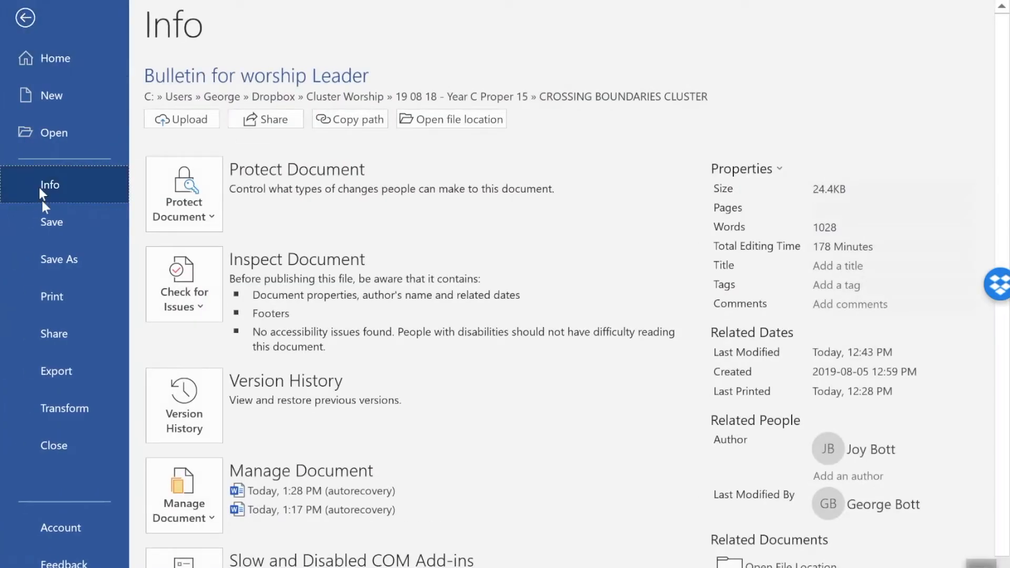
mouse_move(61, 324)
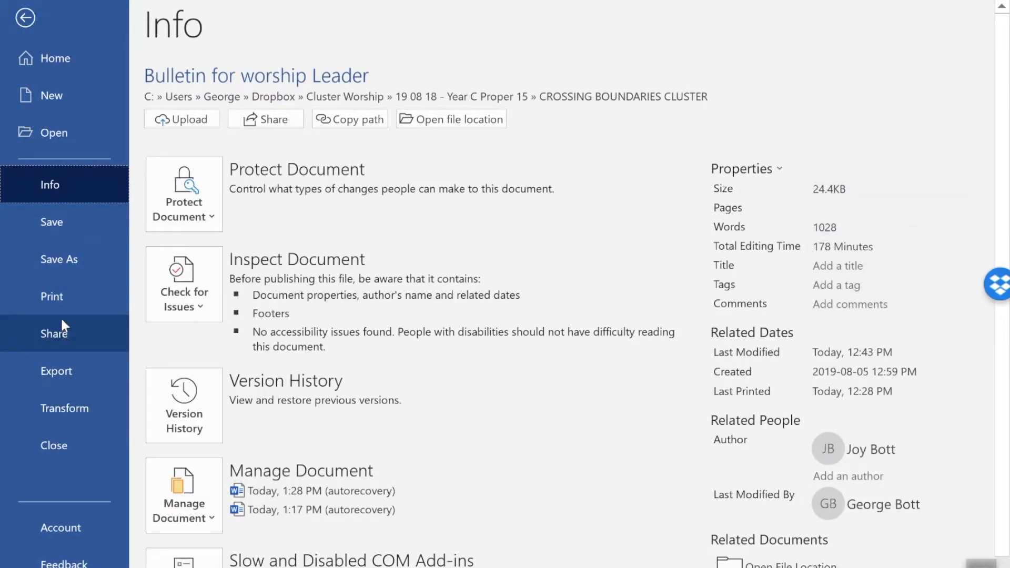
click(52, 296)
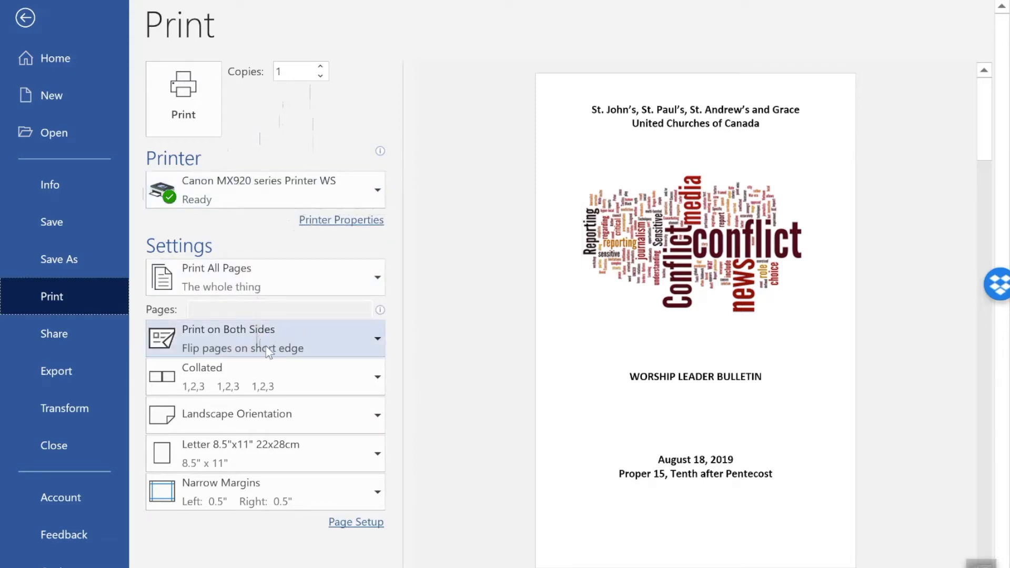
mouse_move(266, 342)
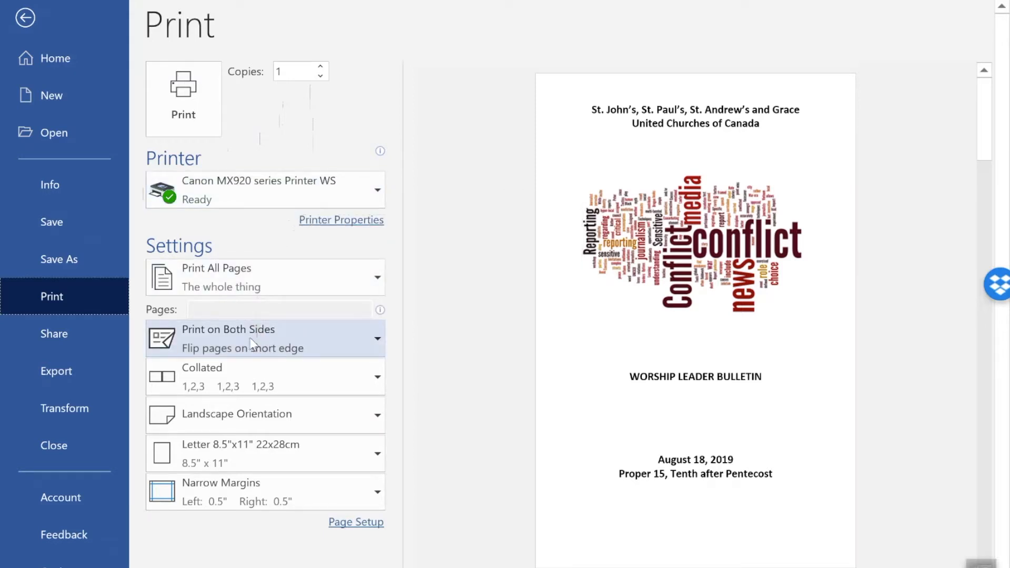
mouse_move(322, 356)
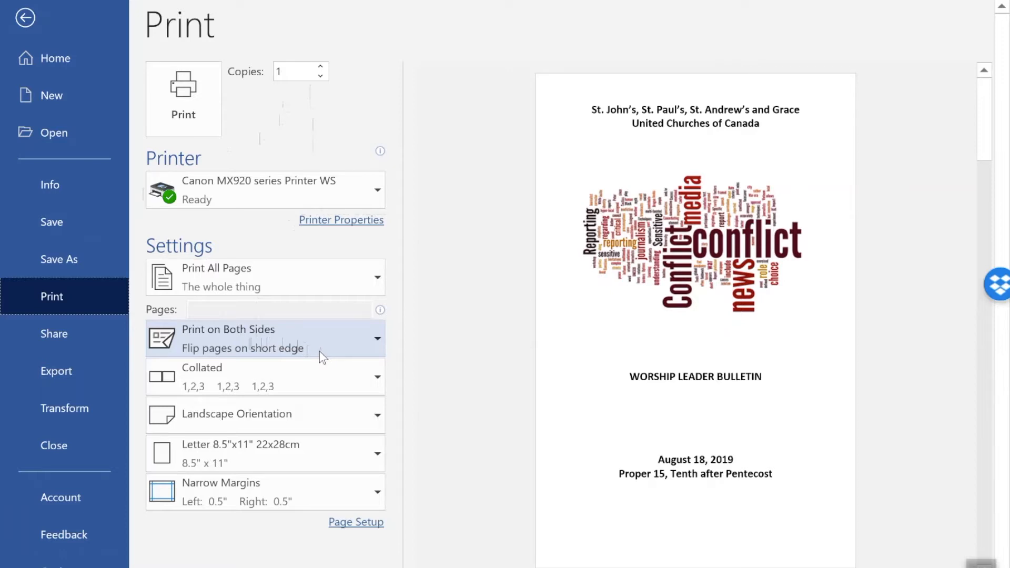
mouse_move(201, 143)
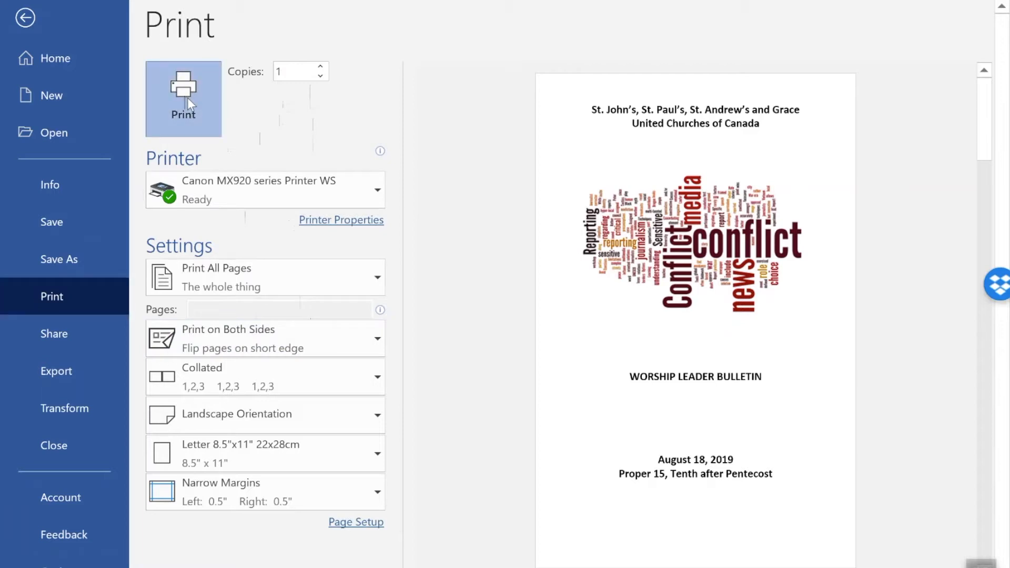
Step: Print the bulletin and return to editing at the end of the cover title
click(24, 18)
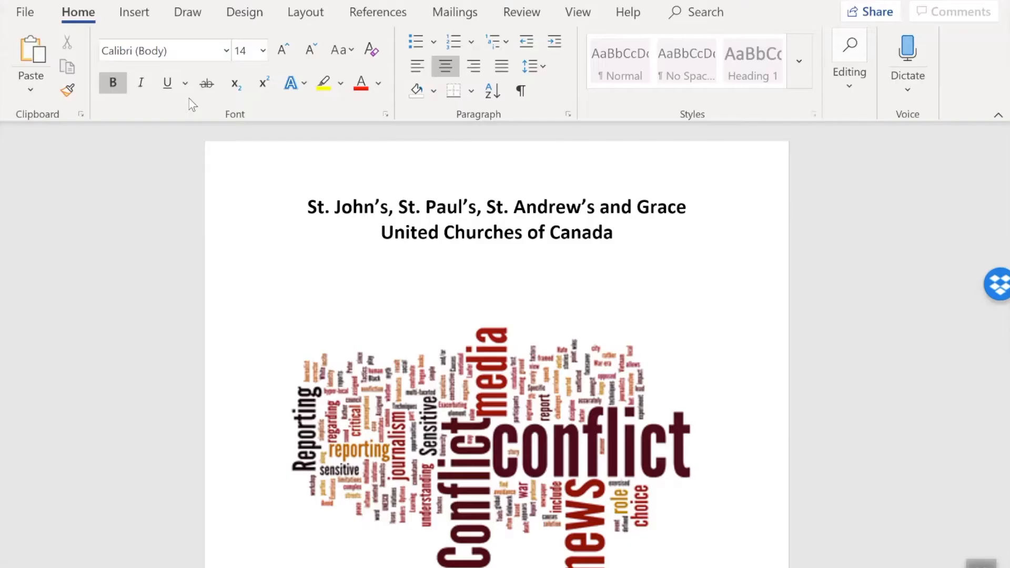
scroll(up, 3)
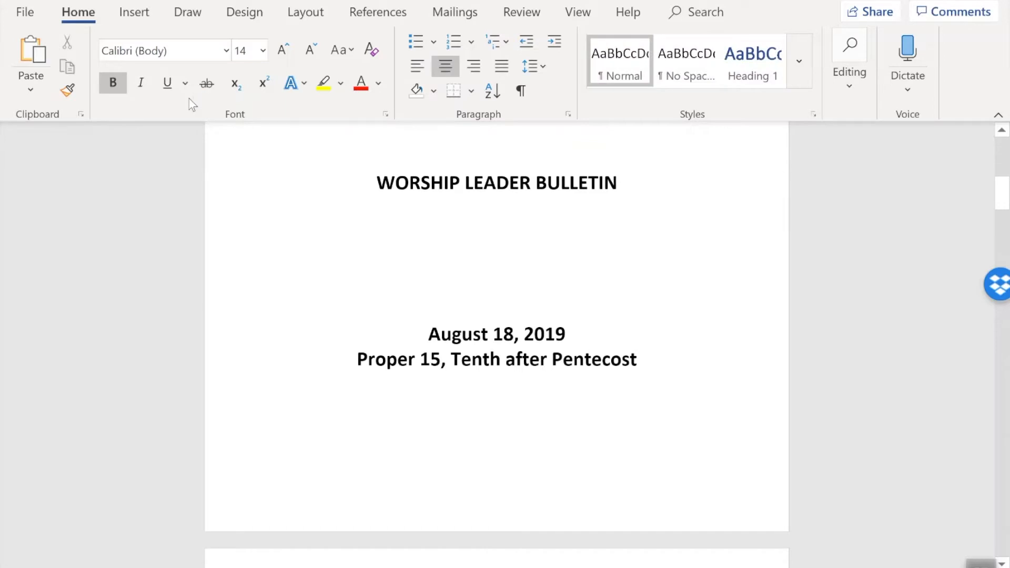
click(616, 182)
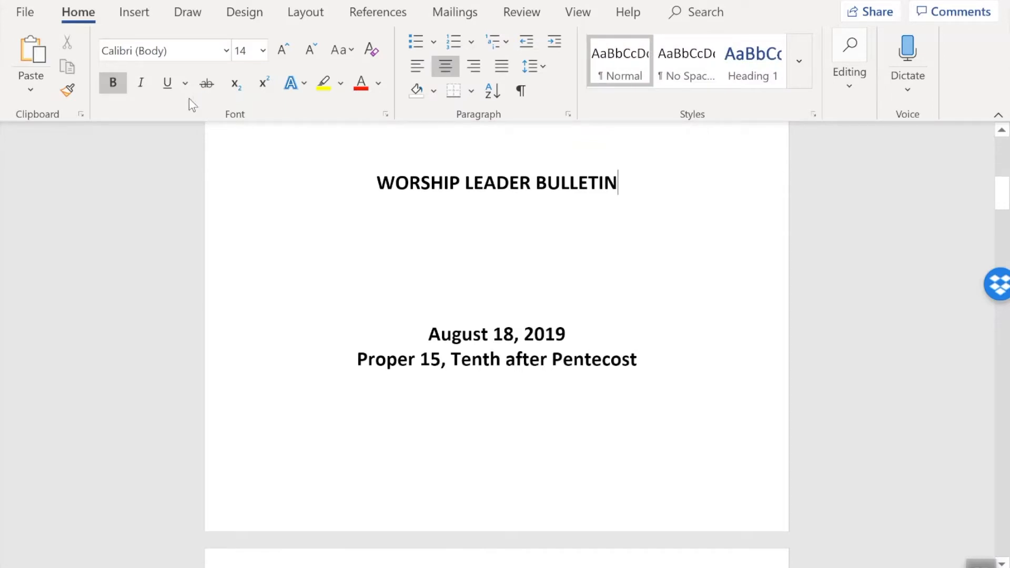